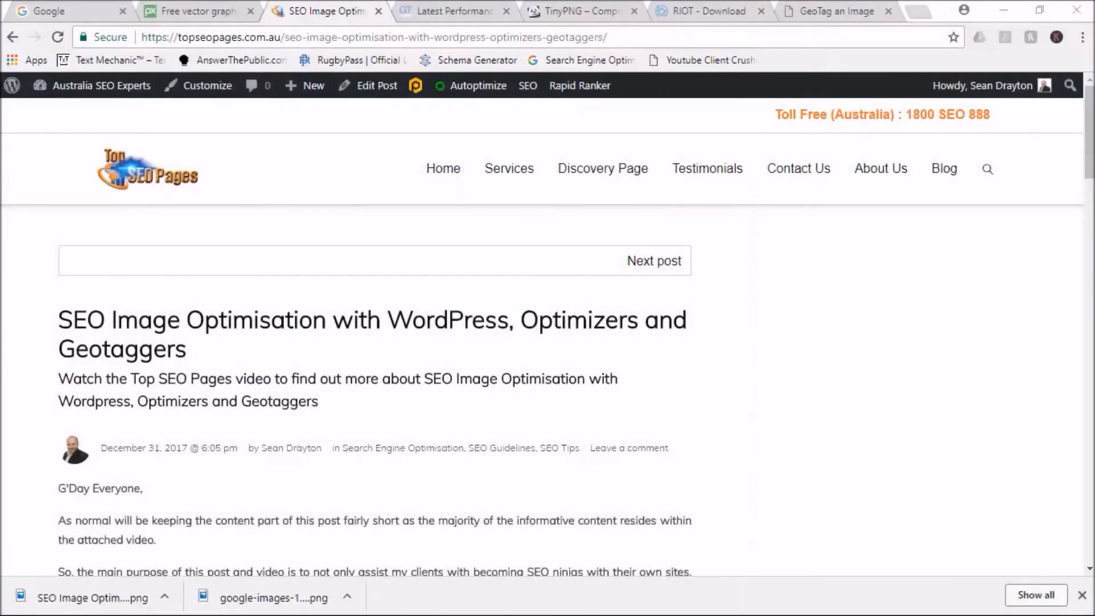
{"action": "mouse_move", "coordinate": [161, 476]}
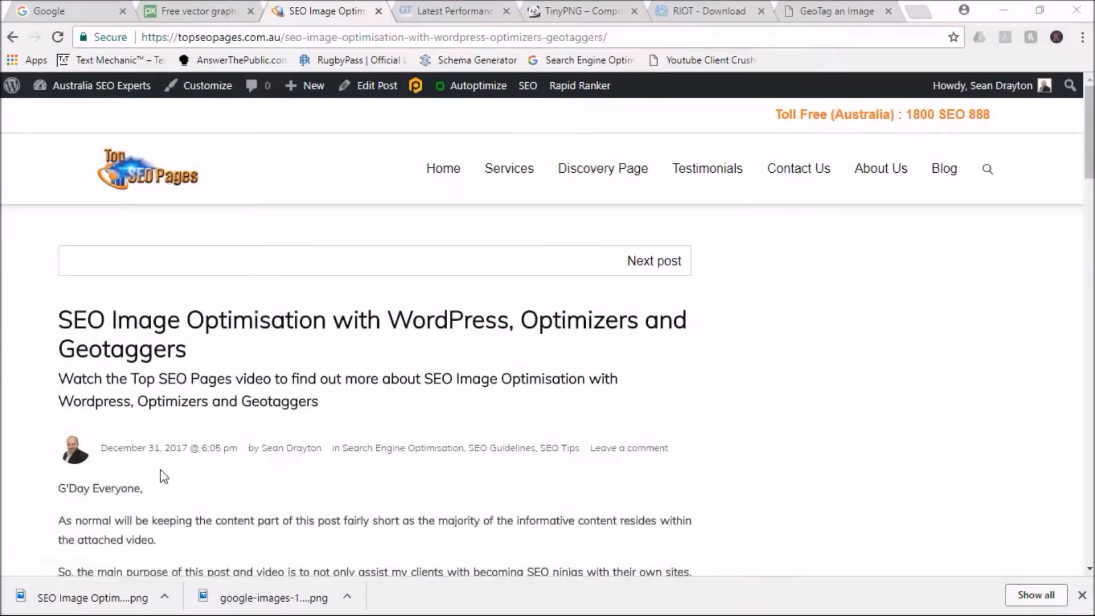
{"action": "mouse_move", "coordinate": [154, 469]}
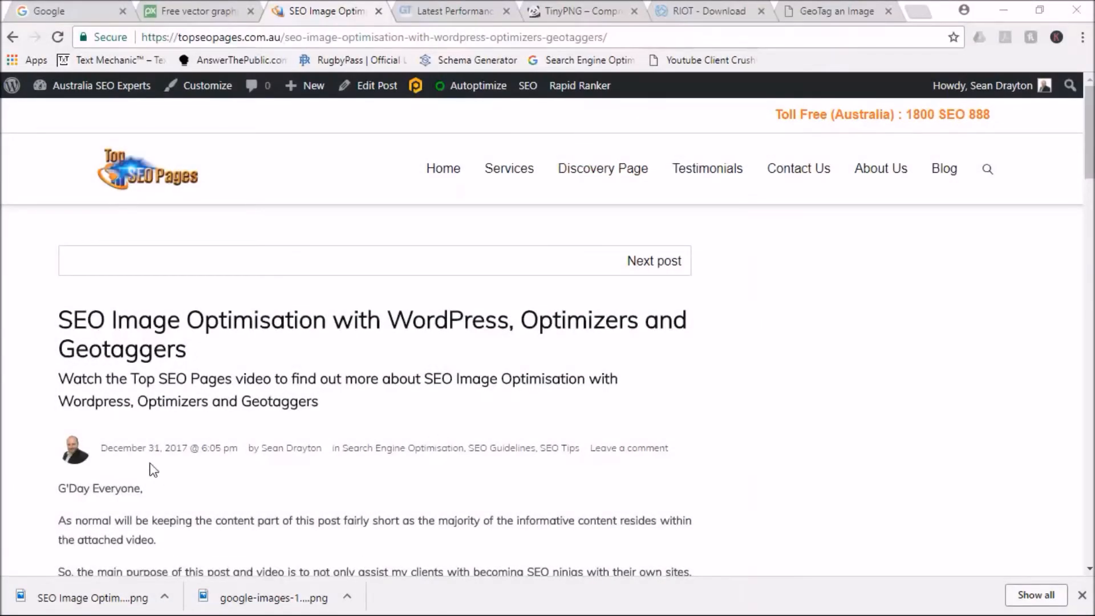
{"action": "mouse_move", "coordinate": [160, 470]}
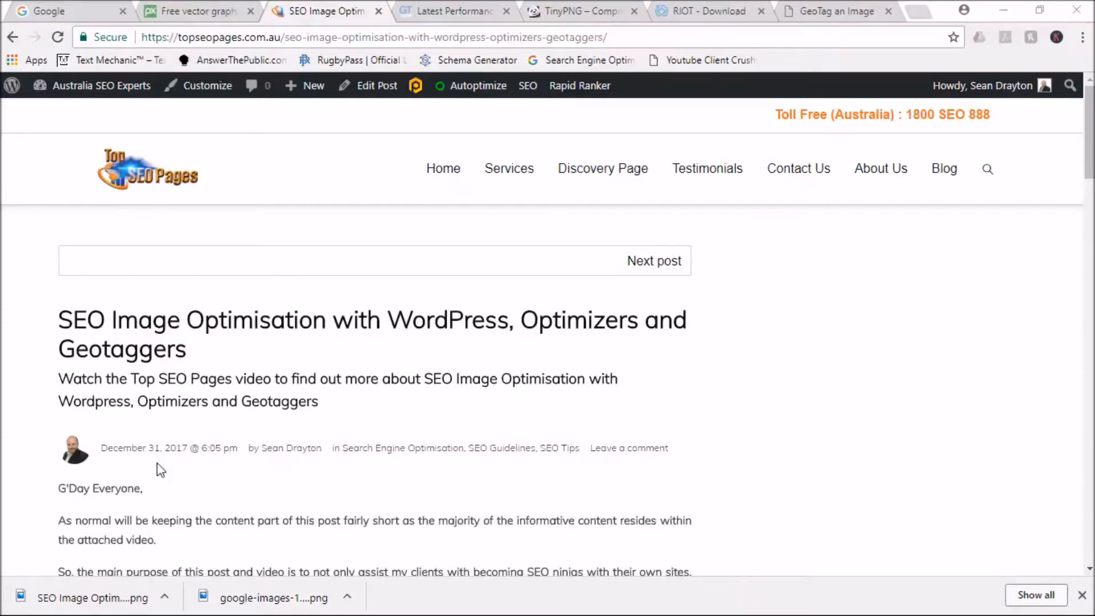
{"action": "mouse_move", "coordinate": [196, 474]}
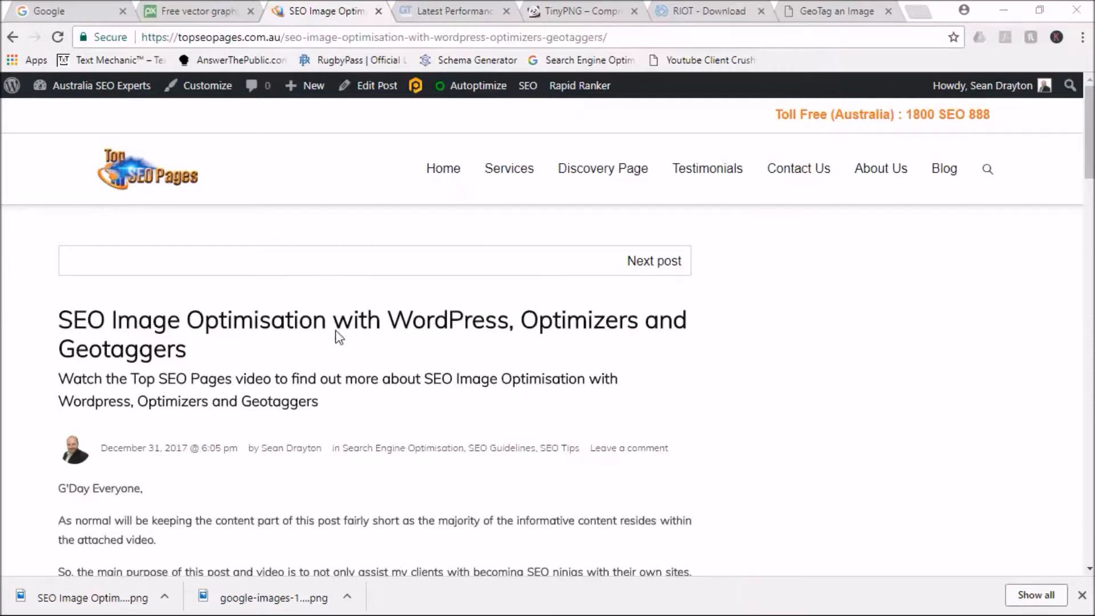
Step: Scroll through the current page, then switch to the Google search tab
{"action": "scroll", "scroll_direction": "down", "scroll_amount": 3}
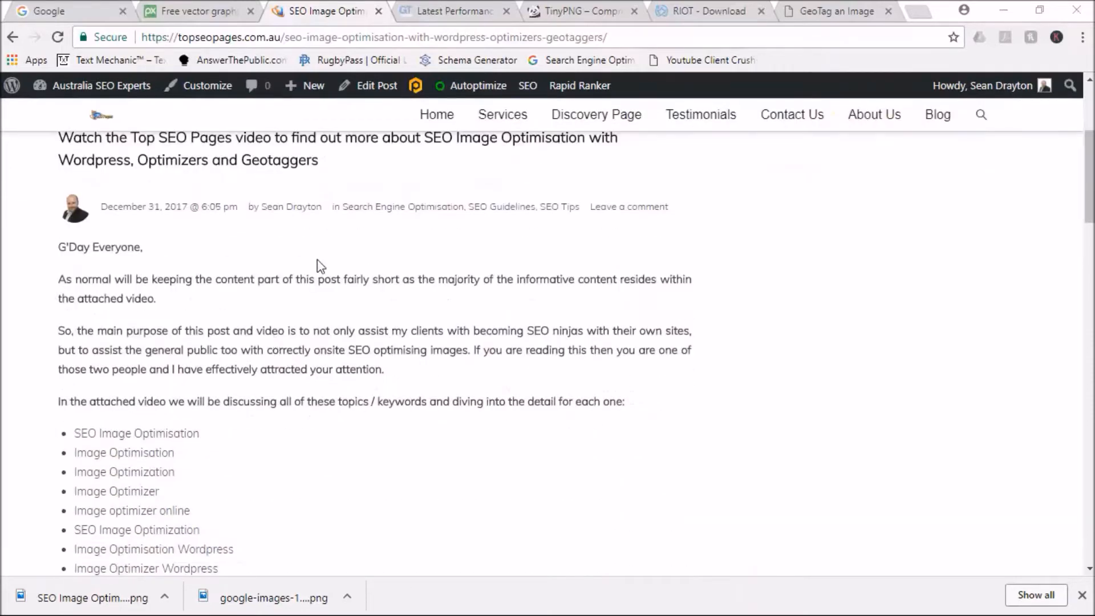
{"action": "scroll", "scroll_direction": "down", "scroll_amount": 3}
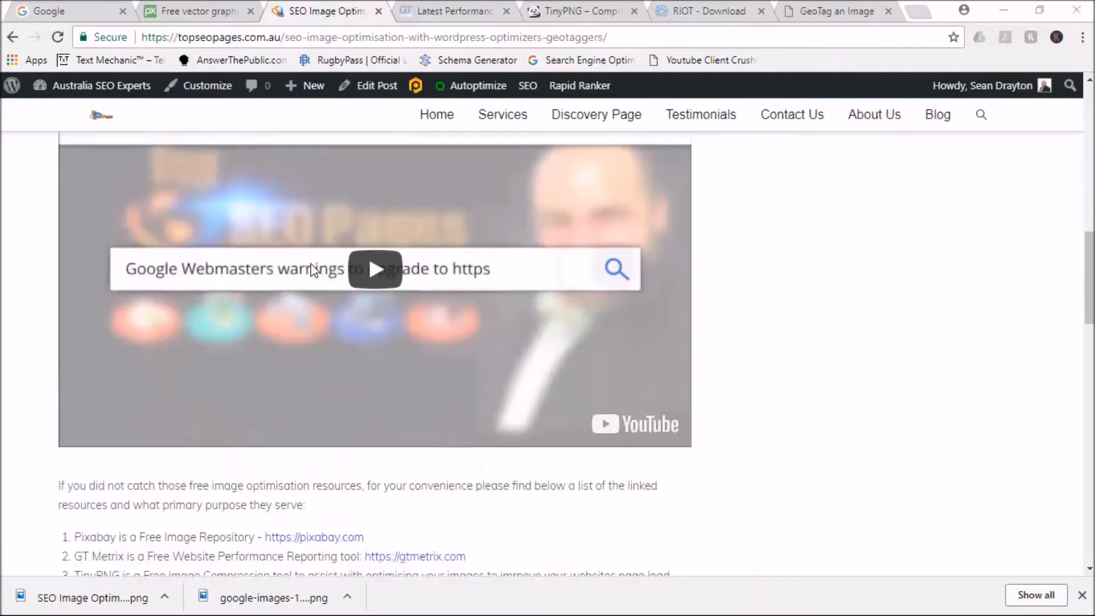
{"action": "scroll", "scroll_direction": "down", "scroll_amount": 3}
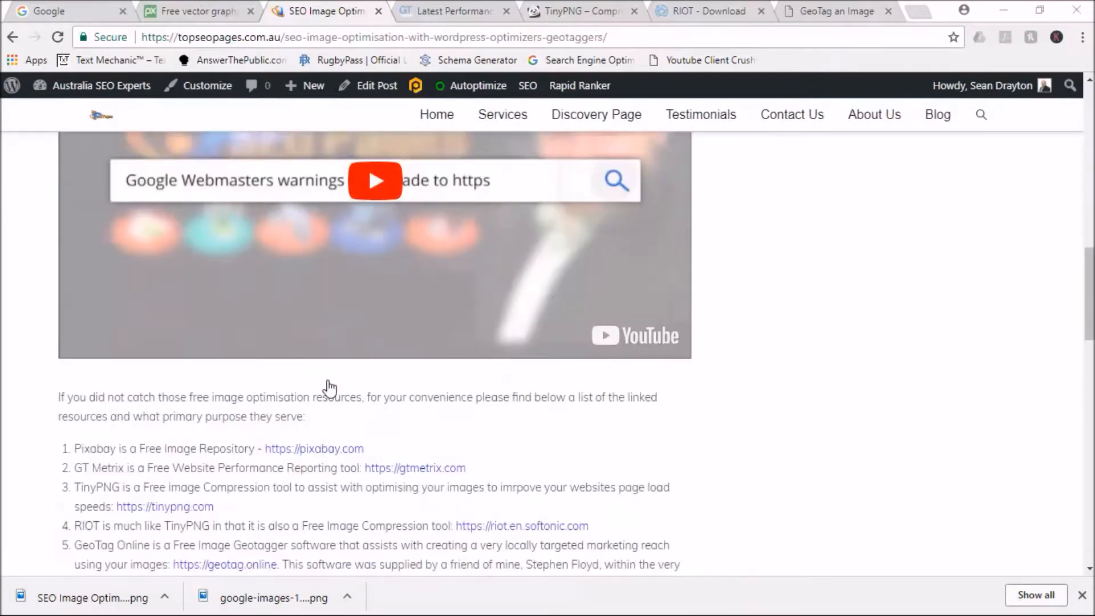
{"action": "scroll", "scroll_direction": "down", "scroll_amount": 3}
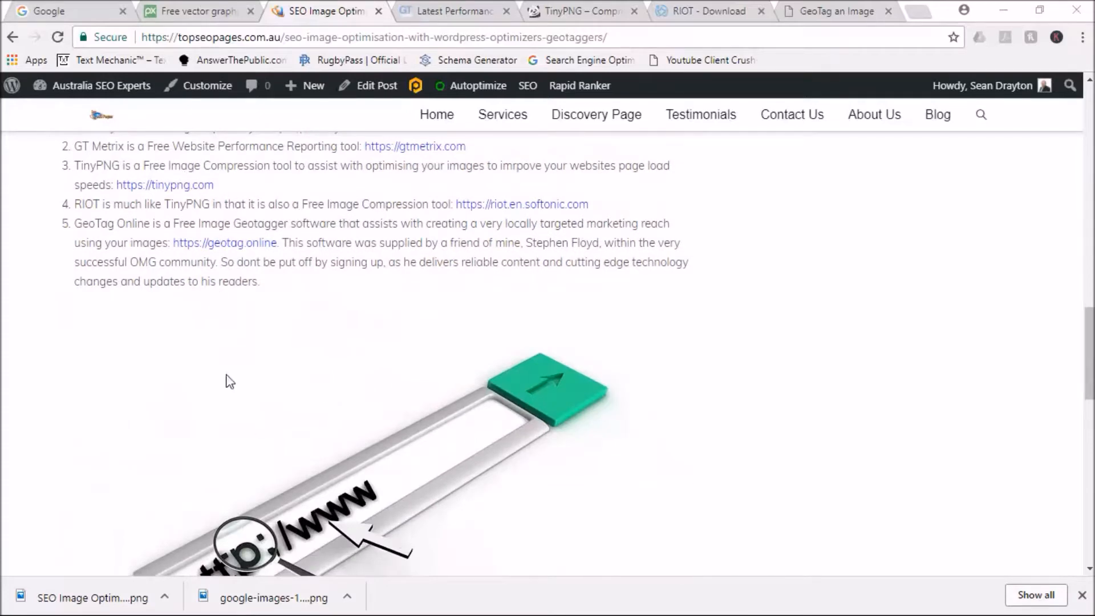
{"action": "mouse_move", "coordinate": [441, 491]}
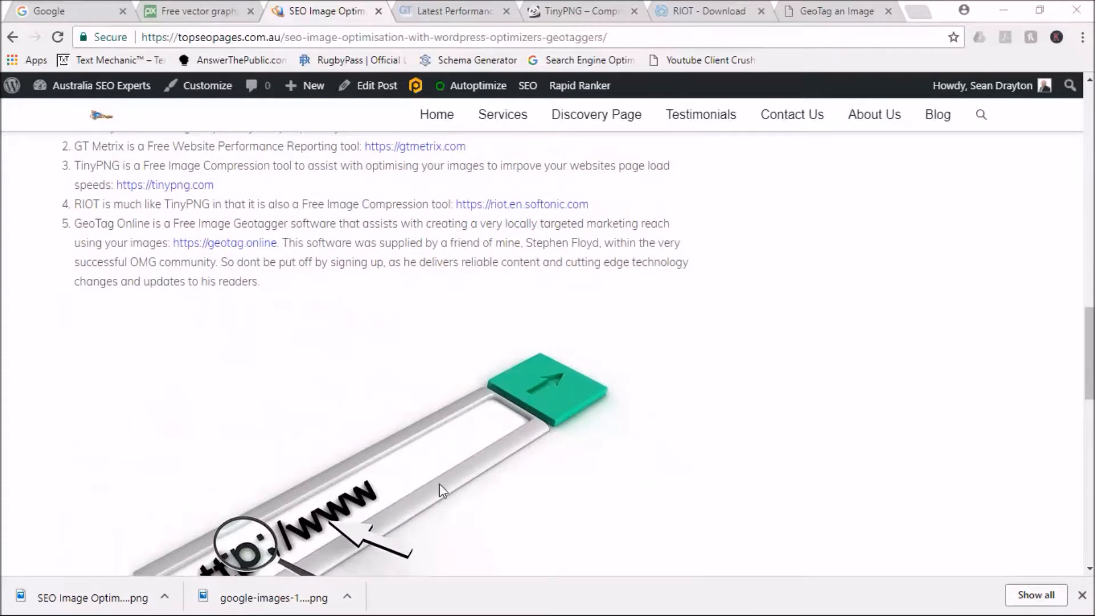
{"action": "scroll", "scroll_direction": "down", "scroll_amount": 3}
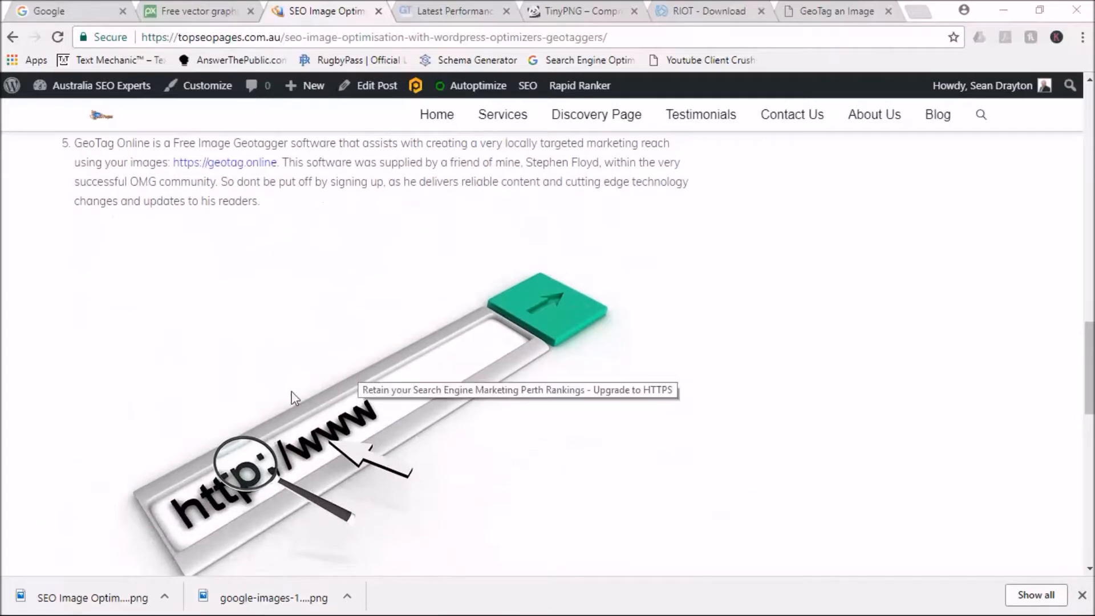
{"action": "mouse_move", "coordinate": [401, 395]}
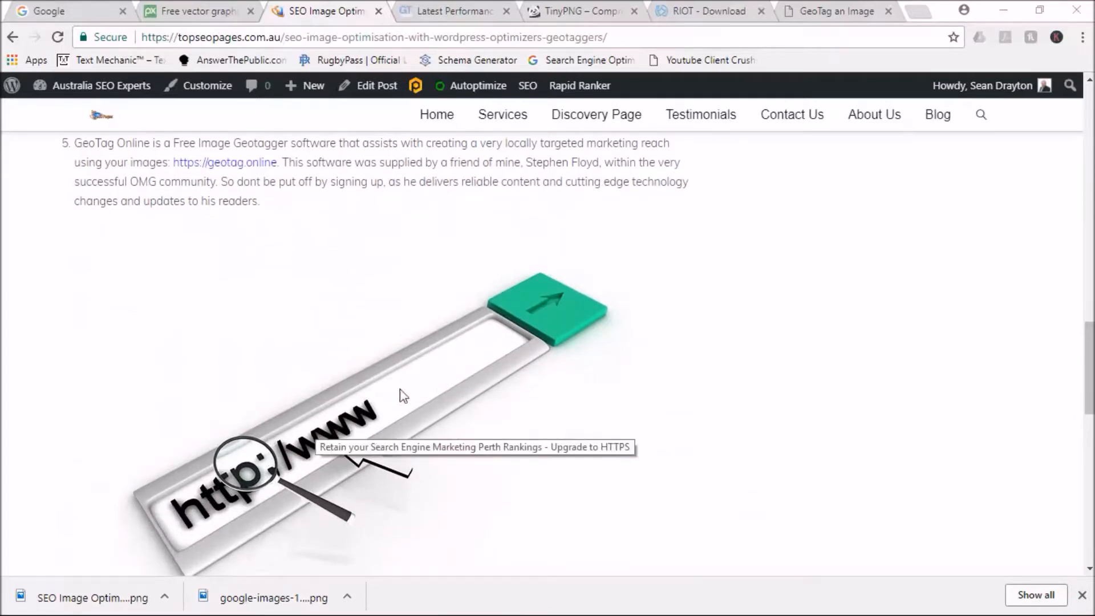
{"action": "scroll", "scroll_direction": "down", "scroll_amount": 3}
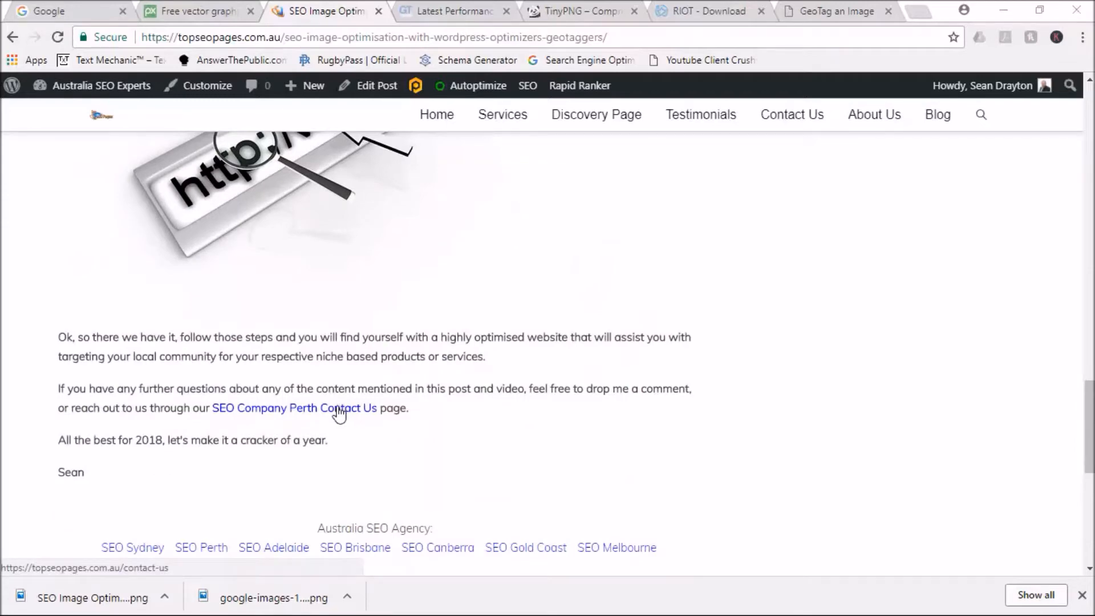
{"action": "scroll", "scroll_direction": "up", "scroll_amount": 3}
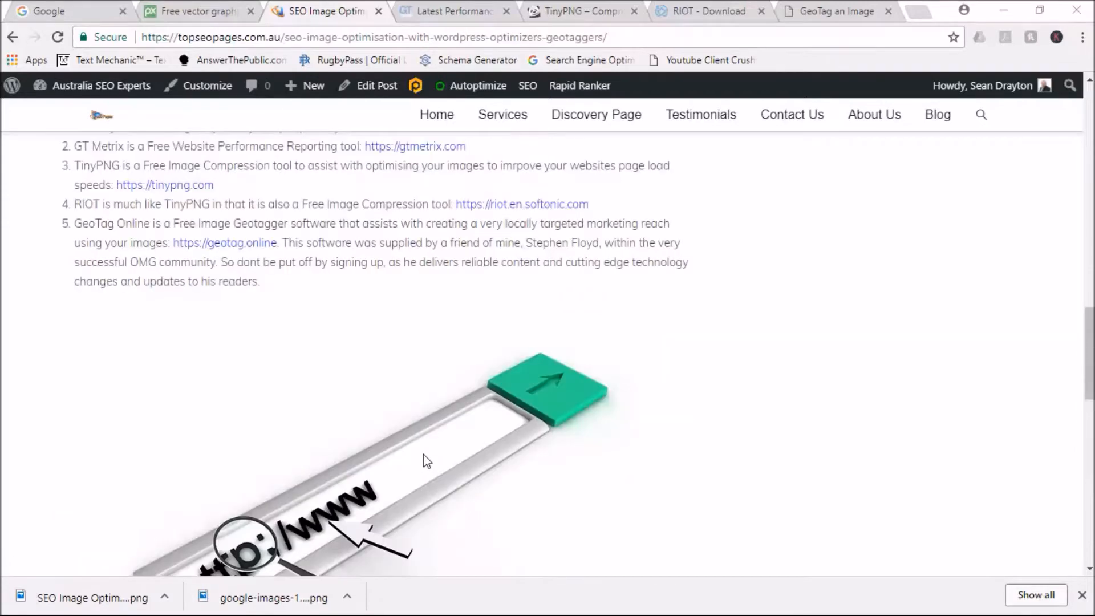
{"action": "scroll", "scroll_direction": "down", "scroll_amount": 3}
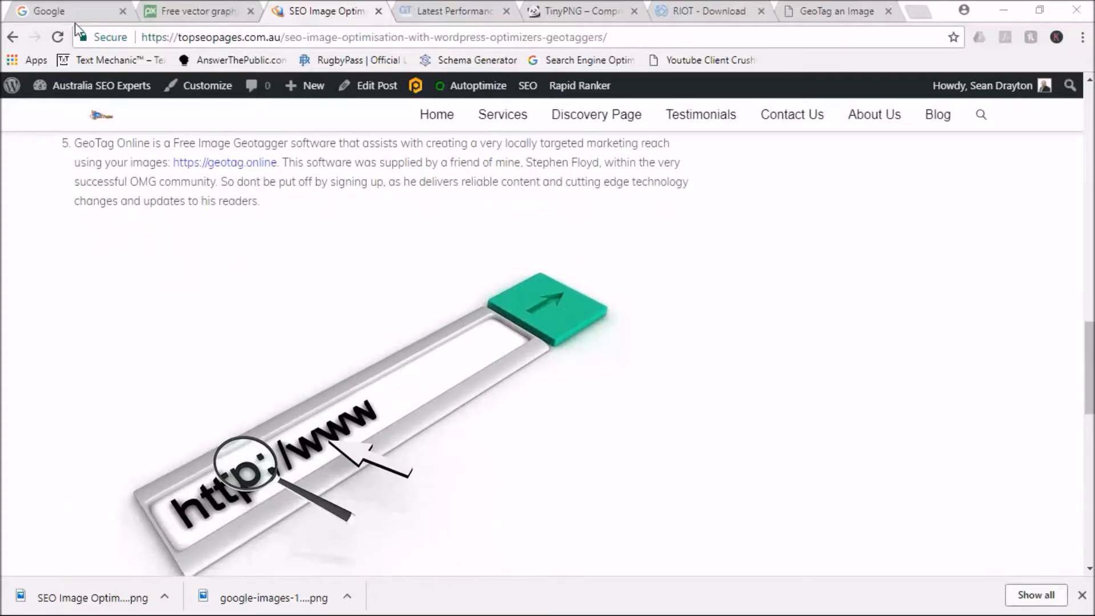
{"action": "left_click", "coordinate": [62, 11]}
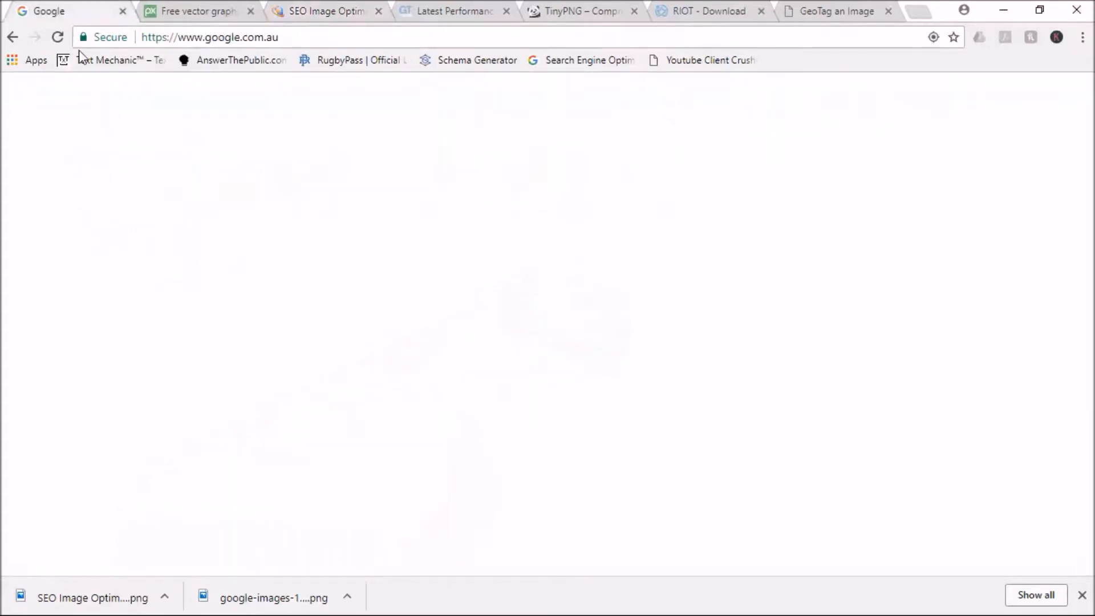
Step: Discard the partly typed 'image op' query and search for 'internet marketing perth' from recent searches
{"action": "type", "text": "image op"}
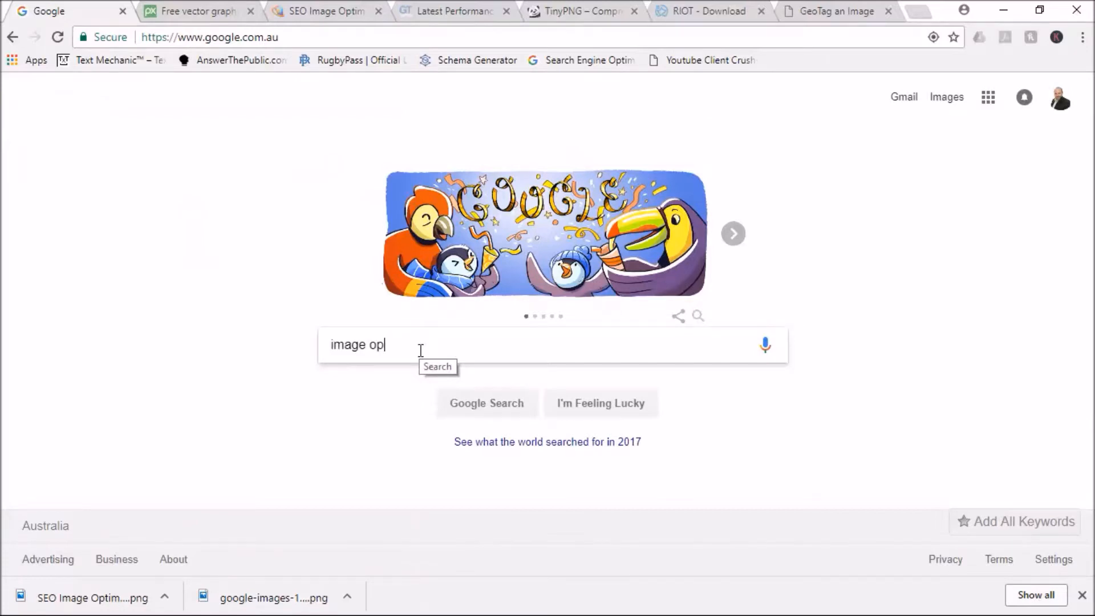
{"action": "key", "text": "Backspace"}
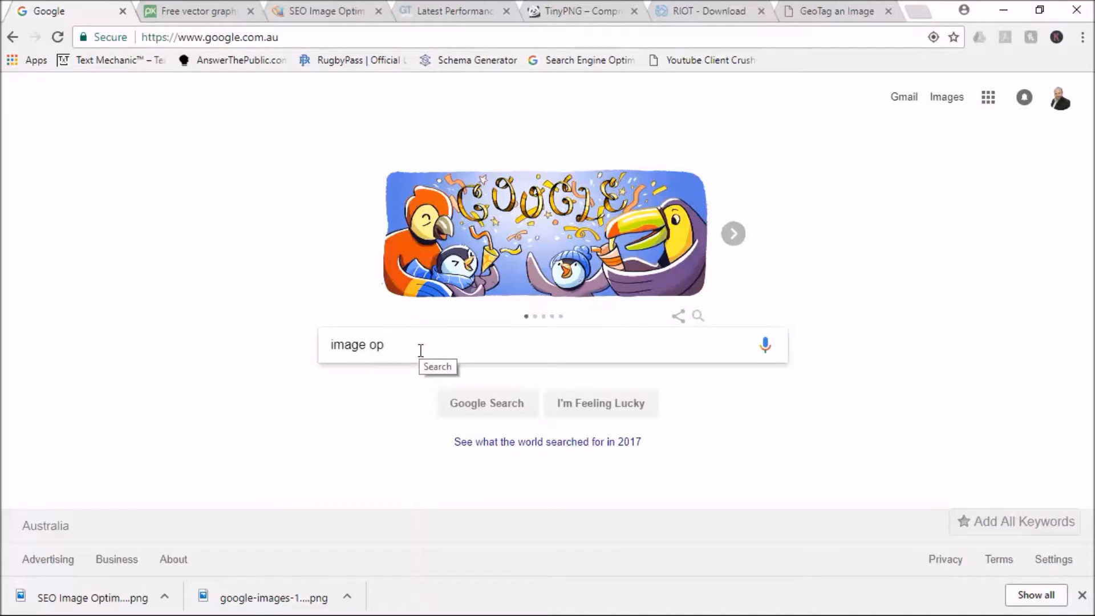
{"action": "key", "text": "Backspace"}
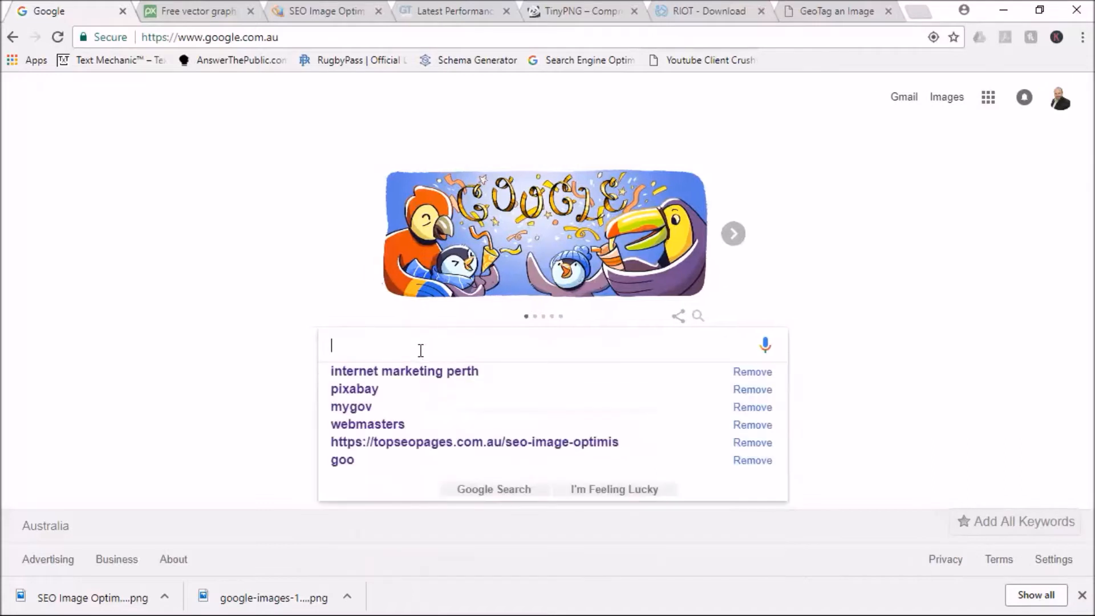
{"action": "left_click", "coordinate": [403, 370]}
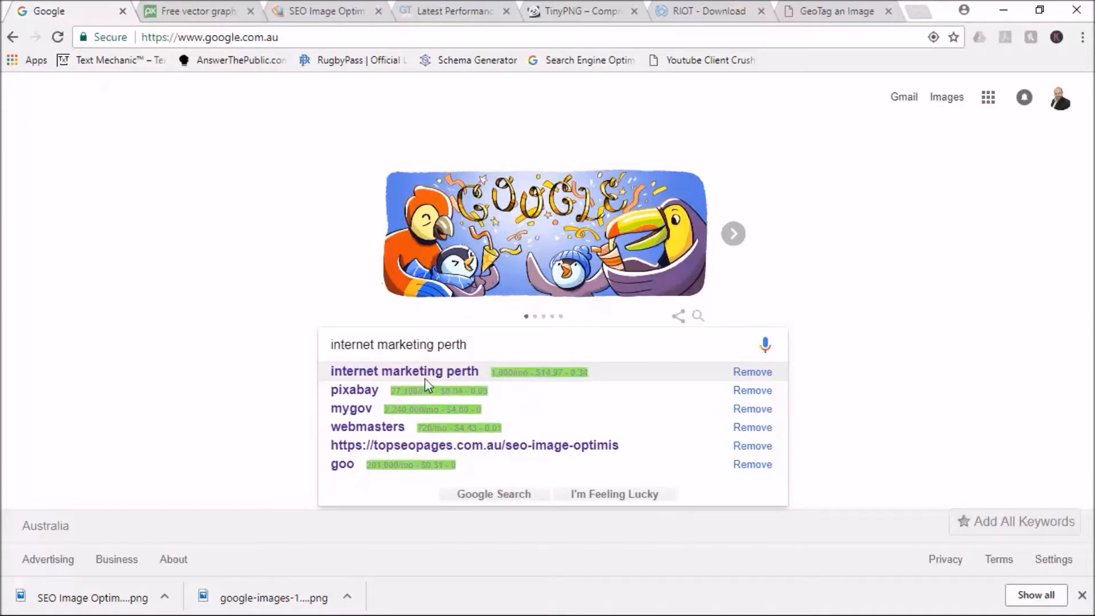
{"action": "left_click", "coordinate": [404, 371]}
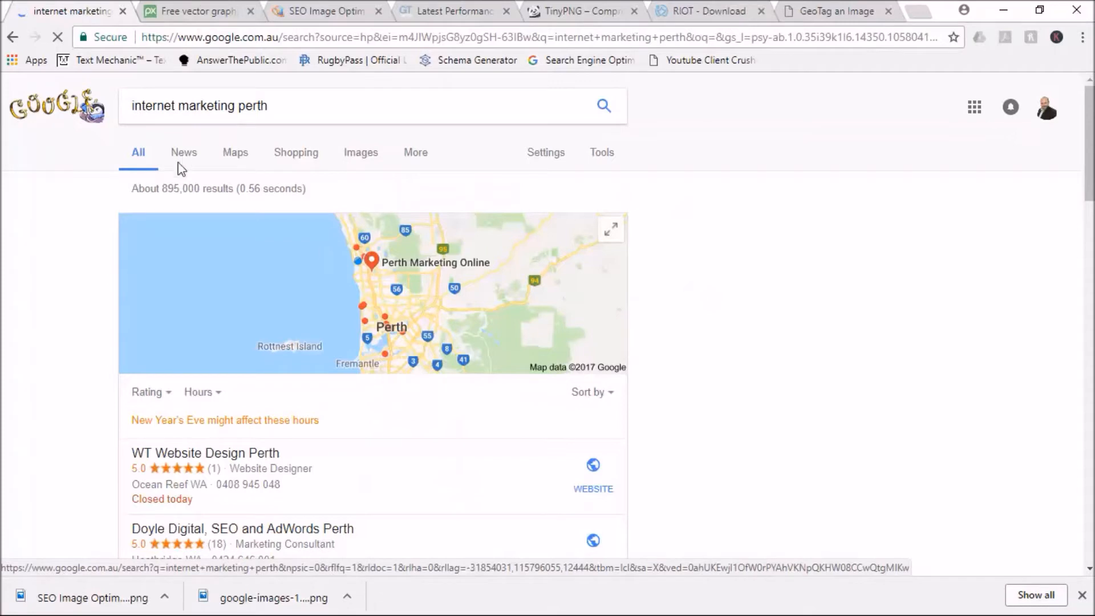
{"action": "mouse_move", "coordinate": [360, 159]}
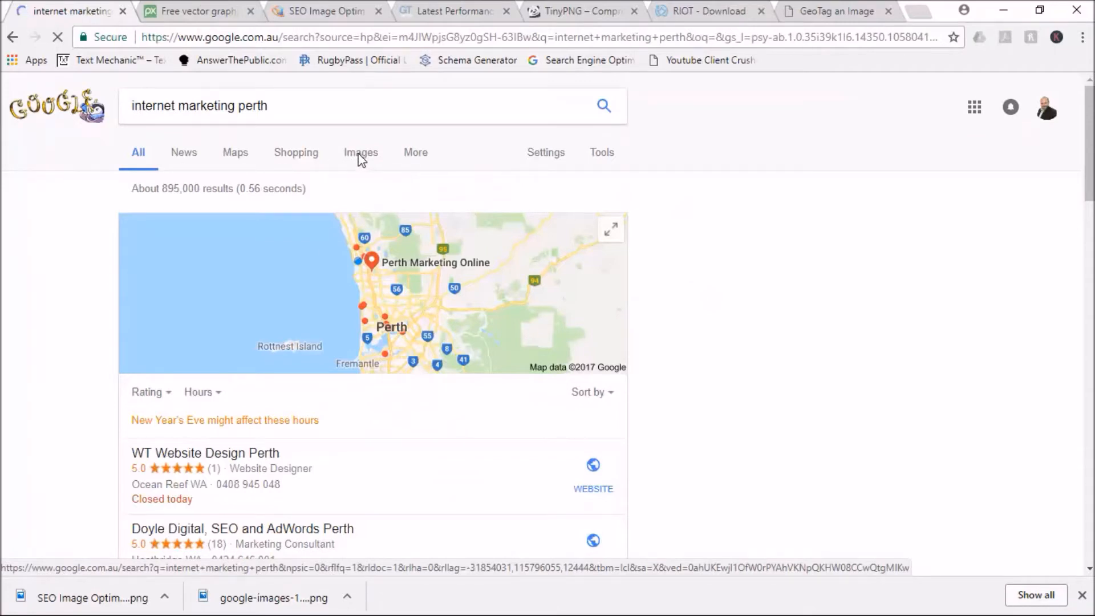
{"action": "mouse_move", "coordinate": [366, 160]}
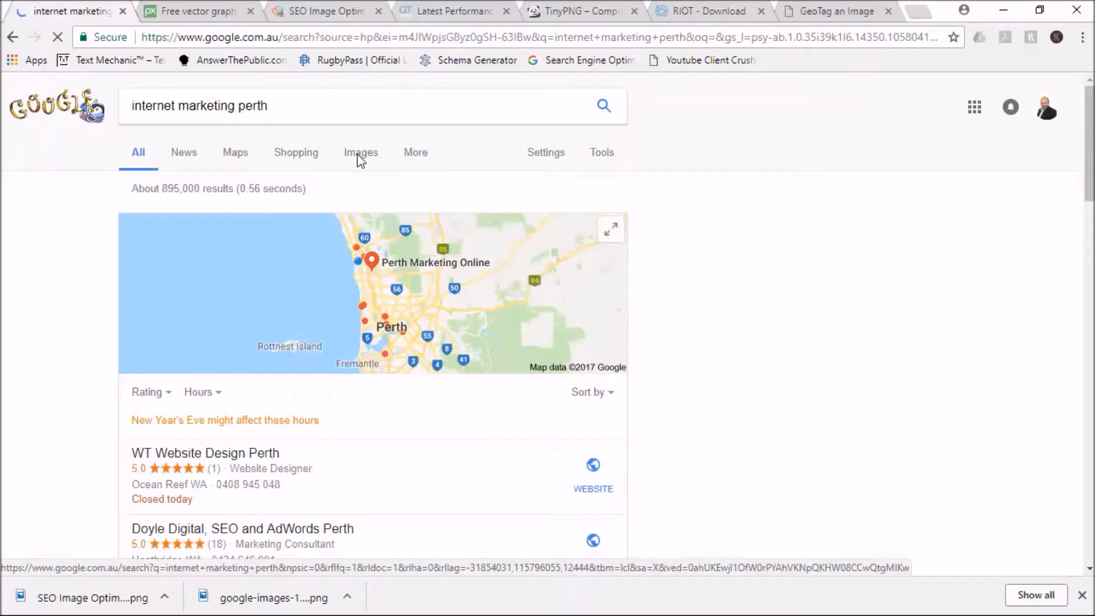
{"action": "mouse_move", "coordinate": [310, 137]}
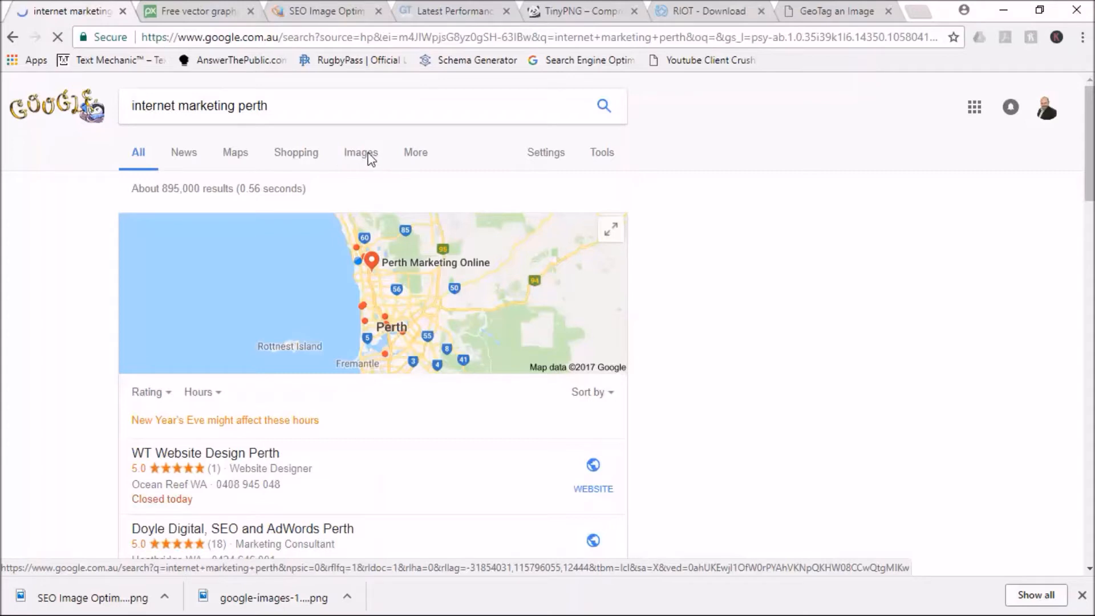
{"action": "mouse_move", "coordinate": [369, 161]}
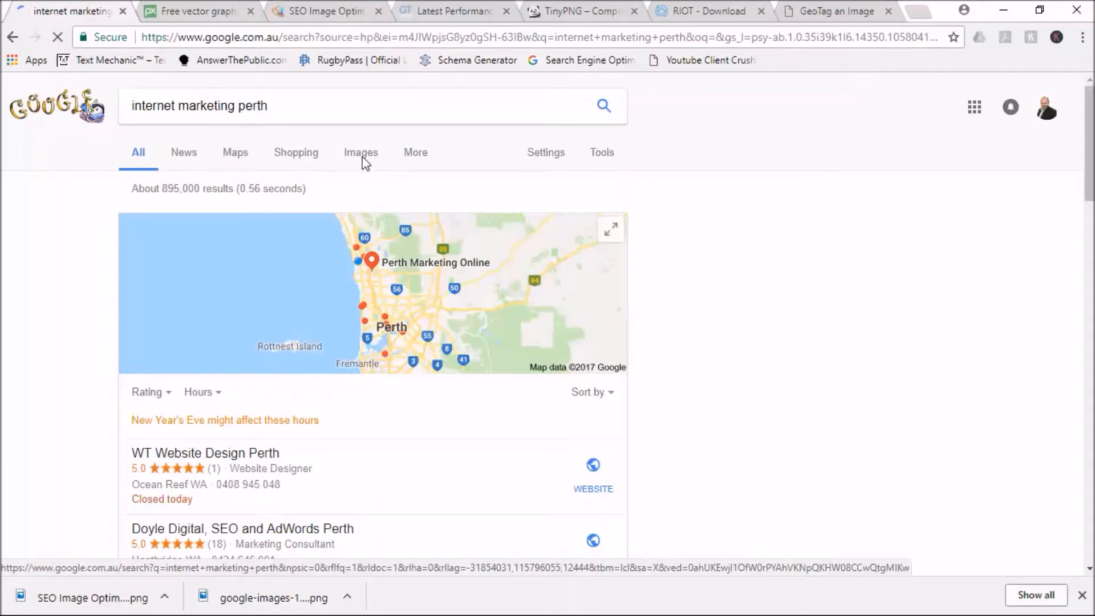
Step: Request Google image results for 'internet marketing perth'
{"action": "left_click", "coordinate": [360, 151]}
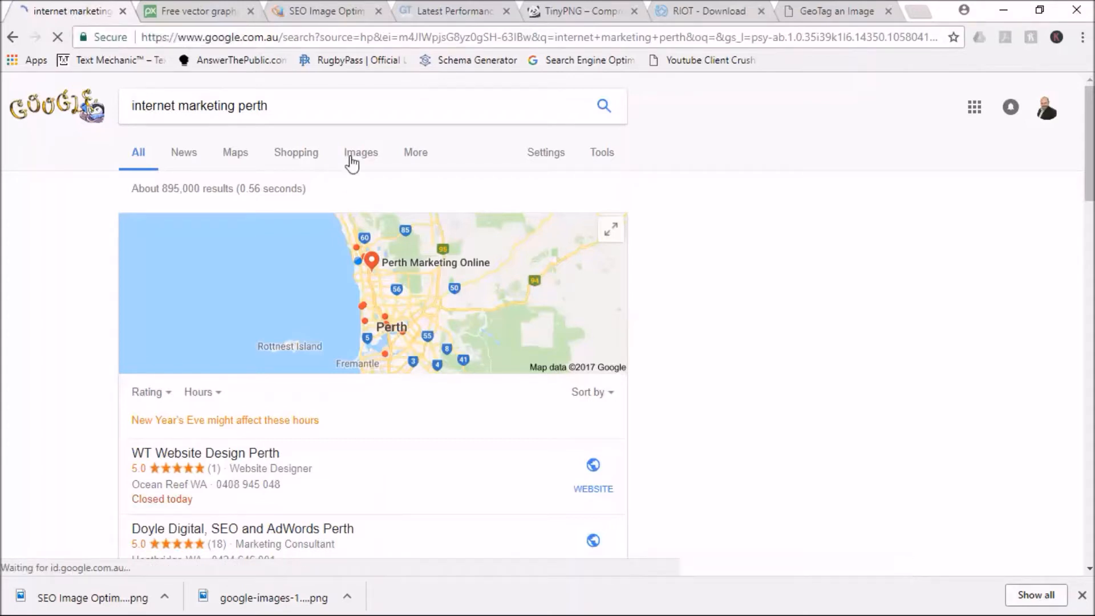
{"action": "left_click", "coordinate": [361, 151]}
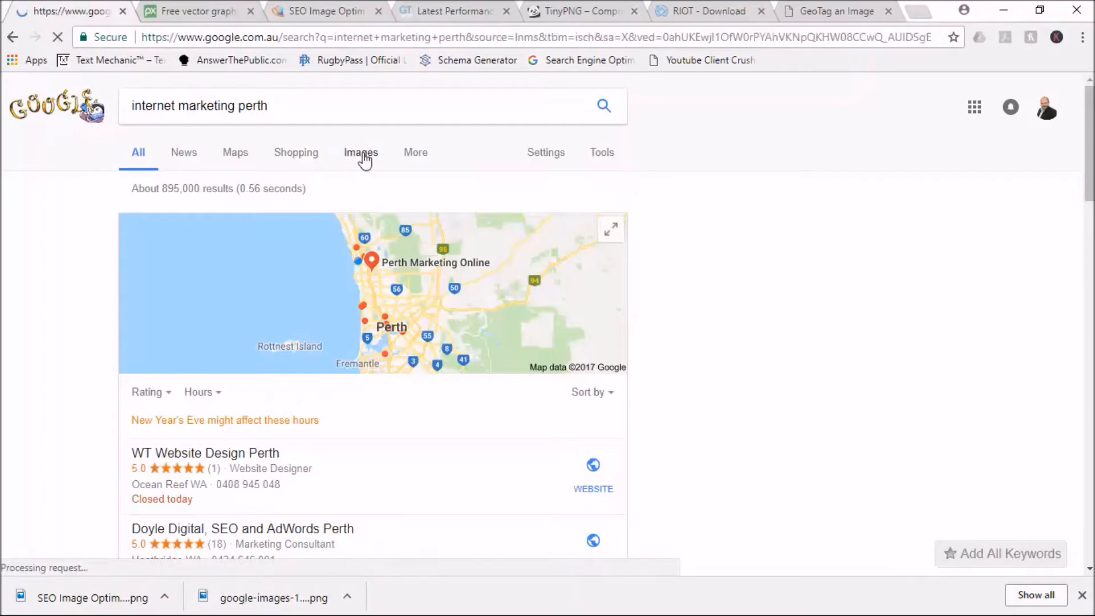
Step: Show the Google Images grid for 'internet marketing perth'
{"action": "left_click", "coordinate": [360, 152]}
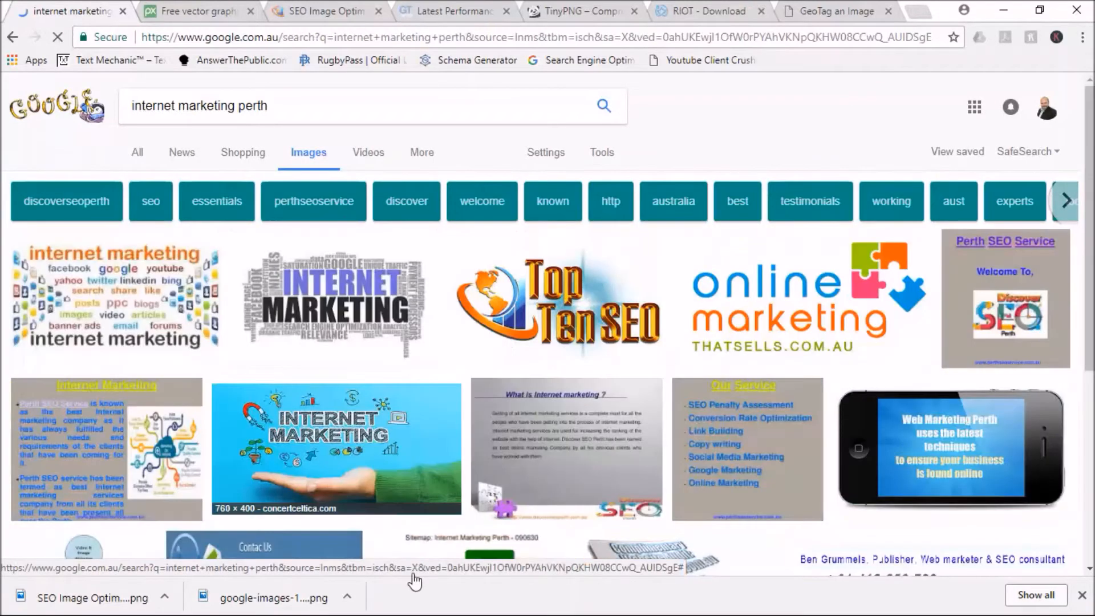
{"action": "mouse_move", "coordinate": [372, 309]}
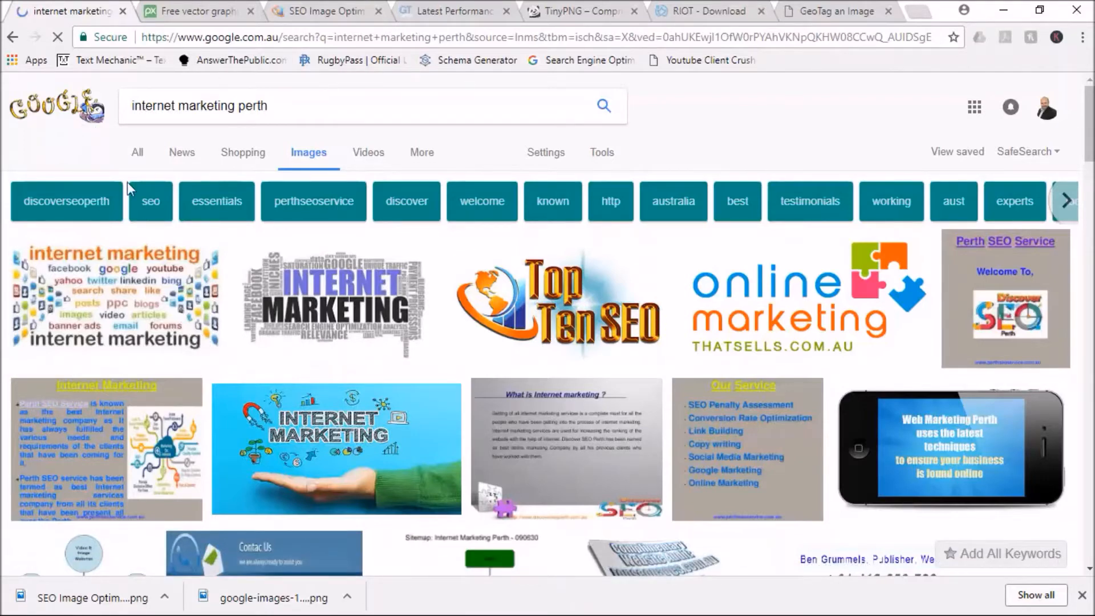
{"action": "mouse_move", "coordinate": [661, 347]}
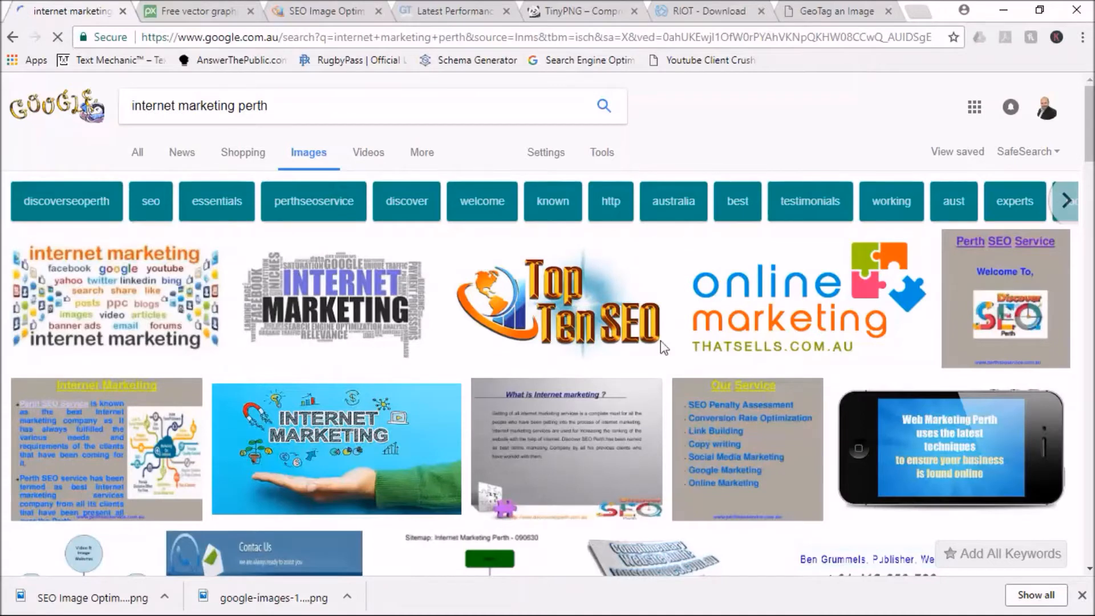
{"action": "mouse_move", "coordinate": [342, 333]}
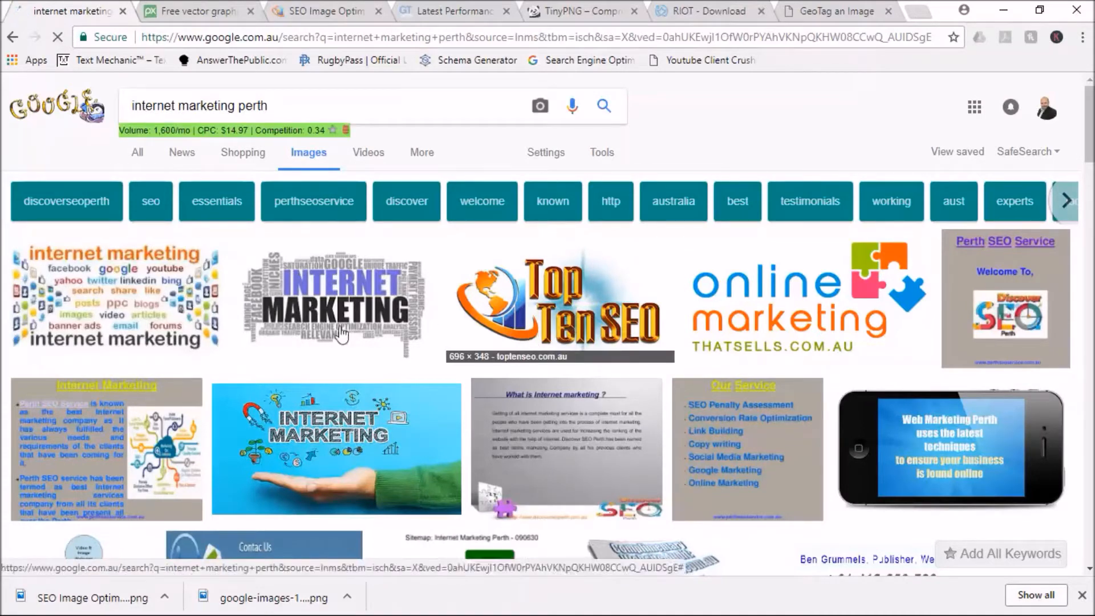
{"action": "mouse_move", "coordinate": [681, 318]}
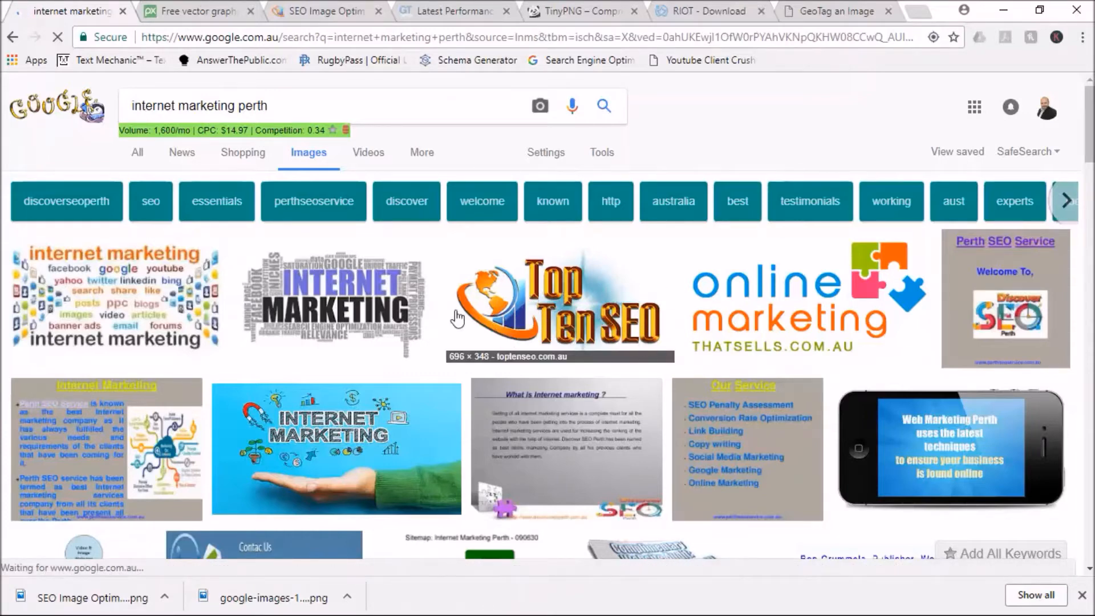
{"action": "mouse_move", "coordinate": [309, 338]}
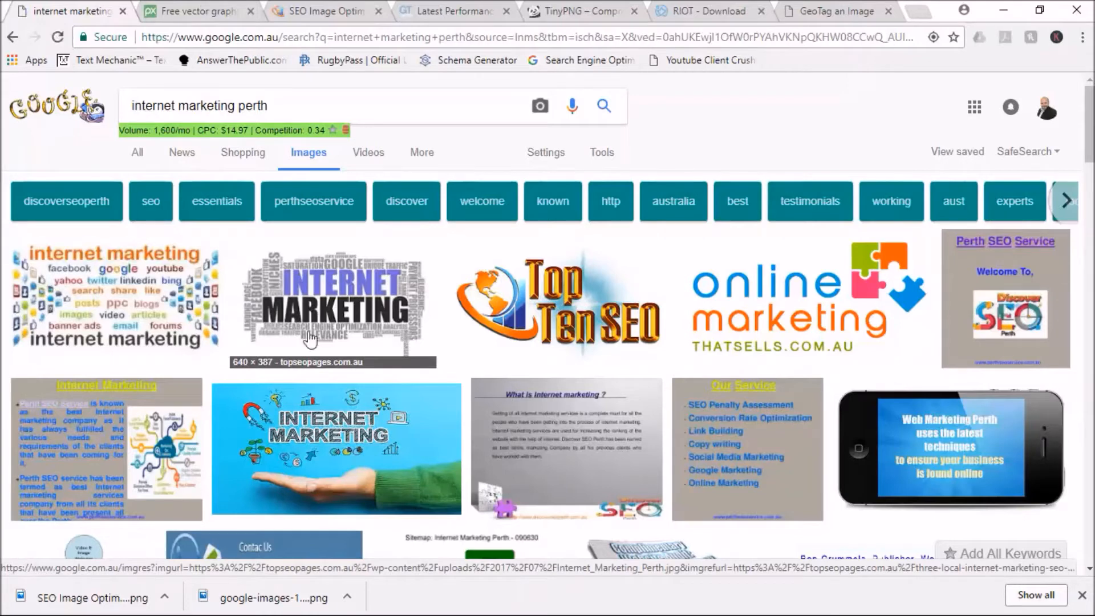
{"action": "mouse_move", "coordinate": [415, 342]}
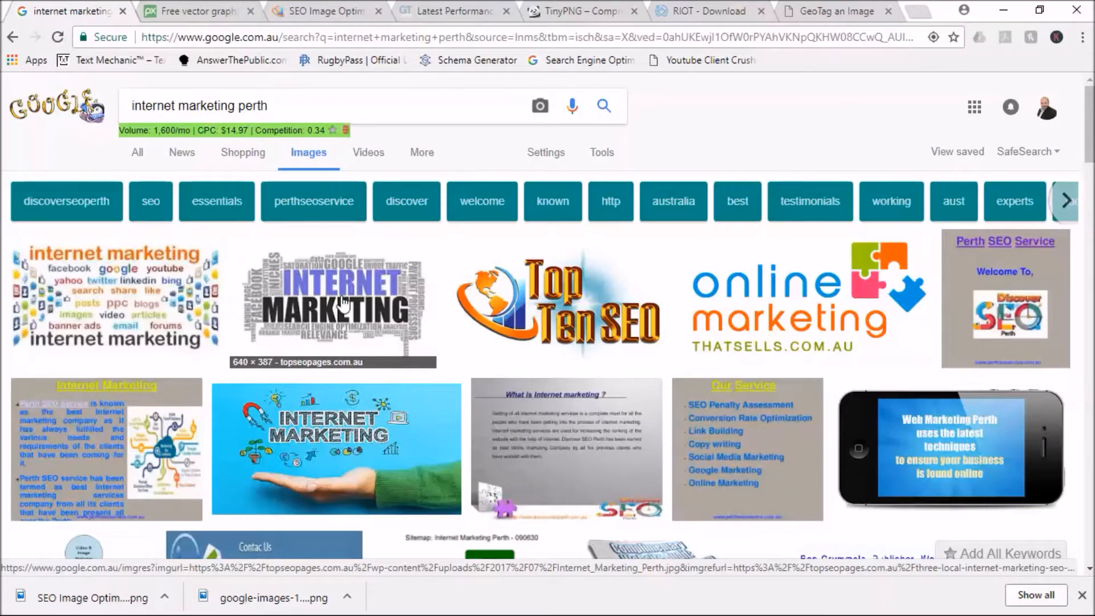
{"action": "mouse_move", "coordinate": [562, 301]}
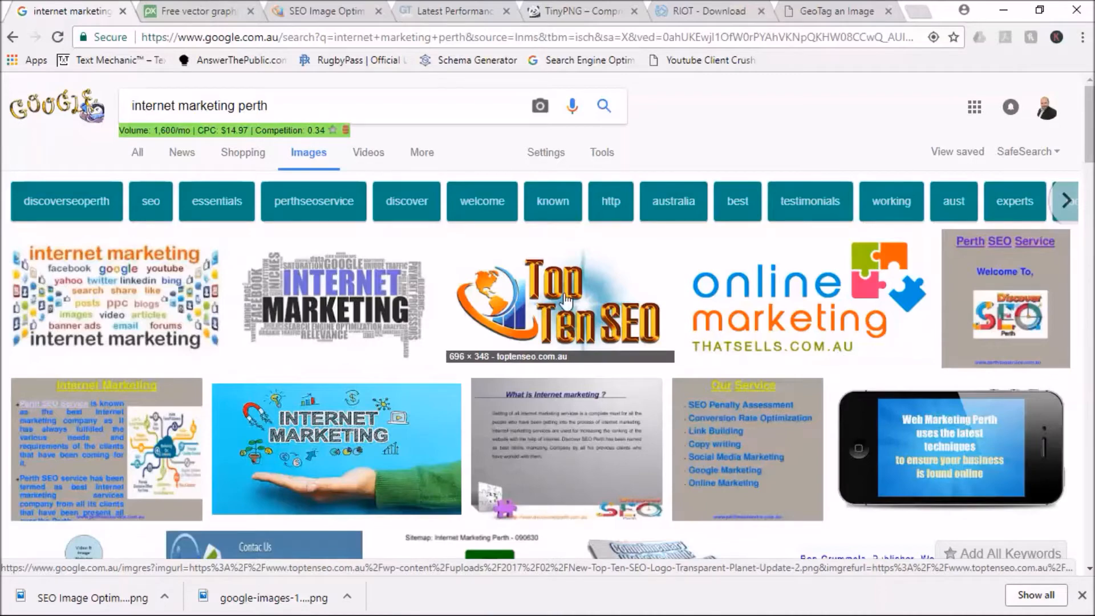
{"action": "mouse_move", "coordinate": [612, 356]}
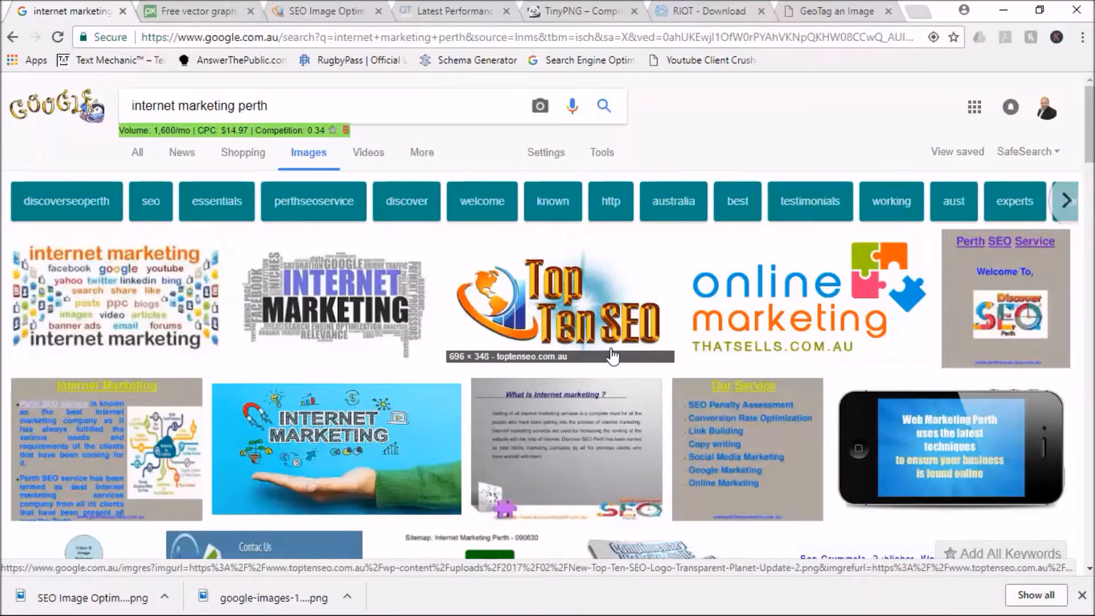
Step: Scroll down through the 'internet marketing perth' image results
{"action": "scroll", "scroll_direction": "down", "scroll_amount": 3}
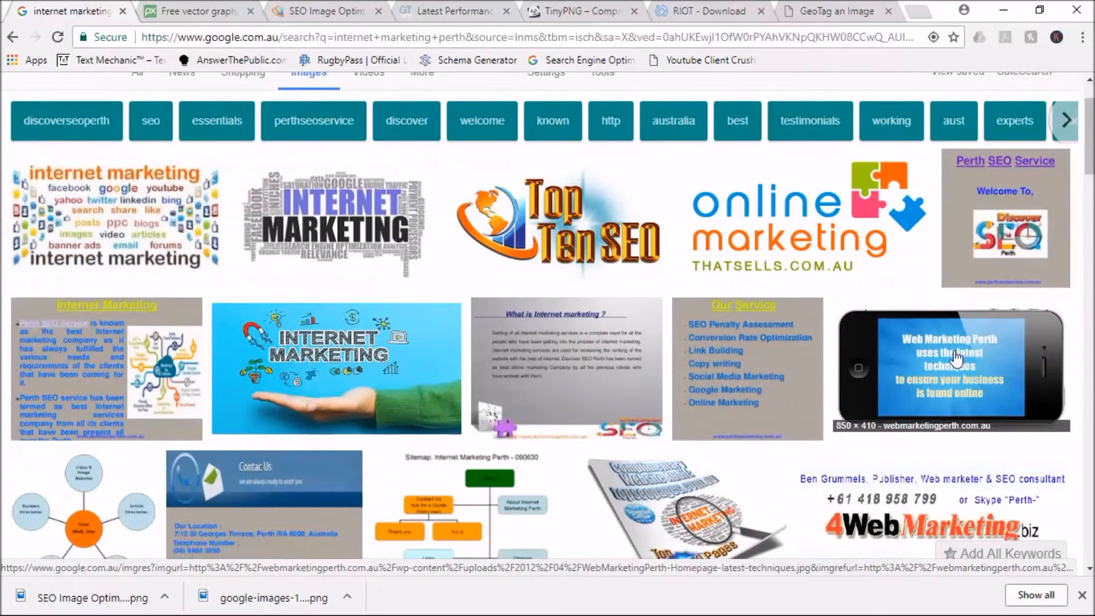
{"action": "scroll", "scroll_direction": "down", "scroll_amount": 3}
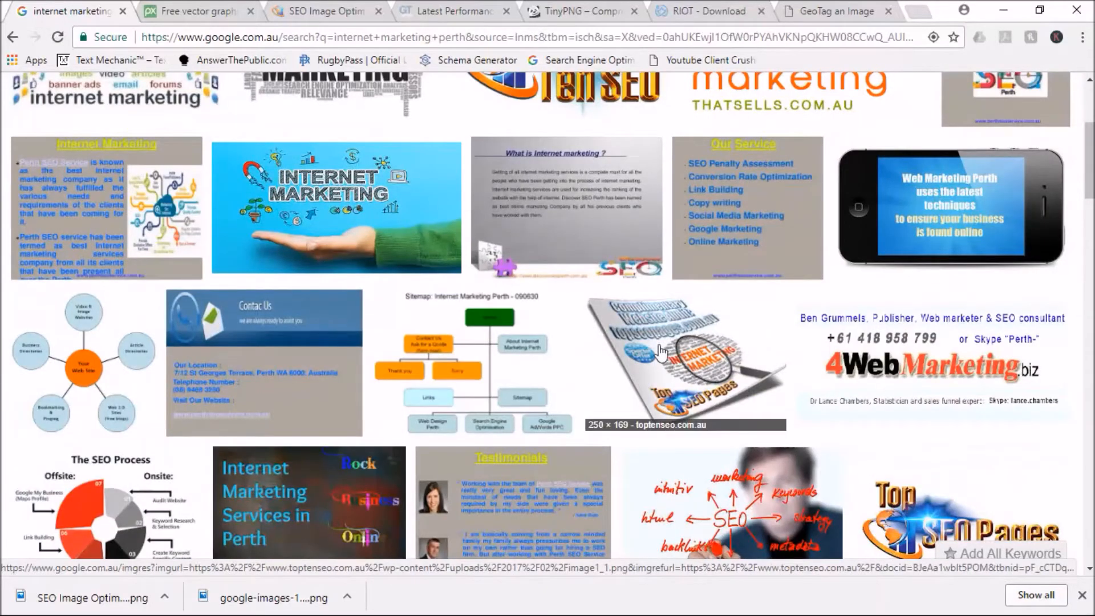
{"action": "mouse_move", "coordinate": [656, 355]}
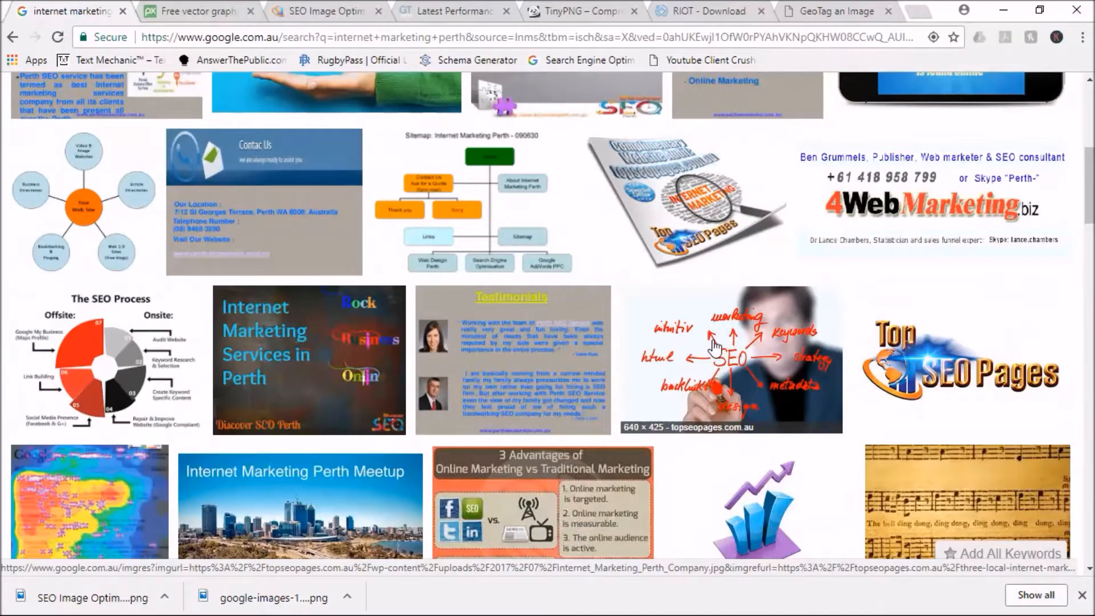
{"action": "scroll", "scroll_direction": "down", "scroll_amount": 3}
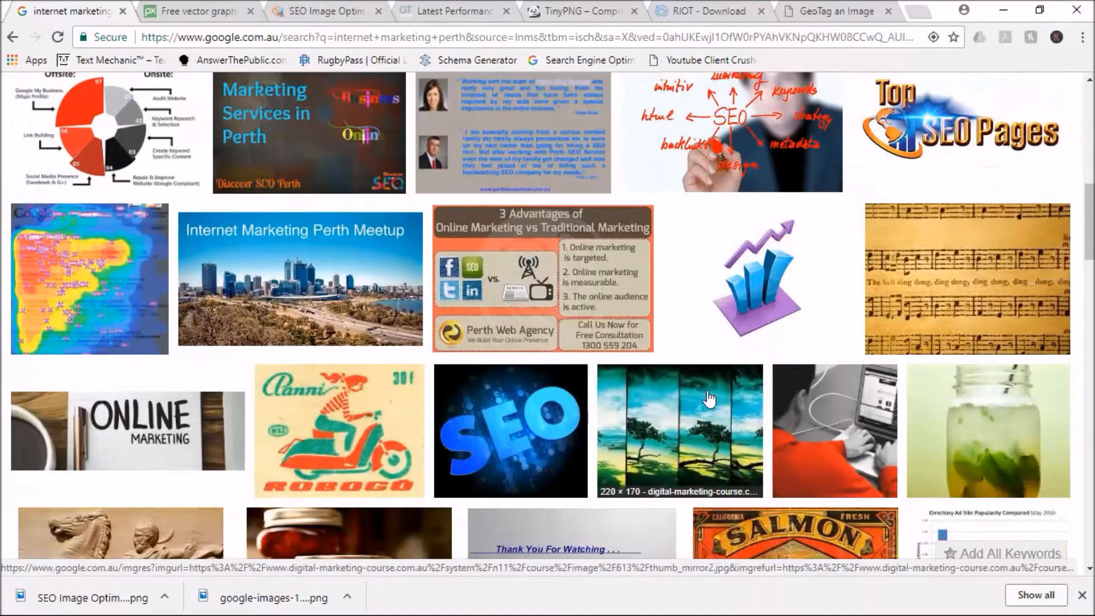
{"action": "scroll", "scroll_direction": "down", "scroll_amount": 3}
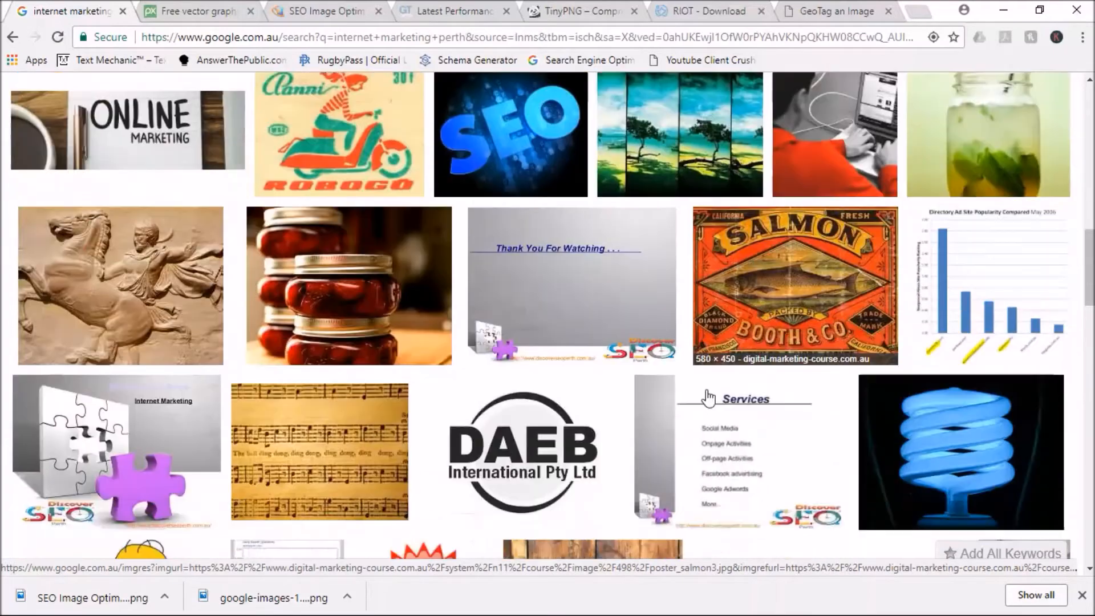
{"action": "scroll", "scroll_direction": "down", "scroll_amount": 3}
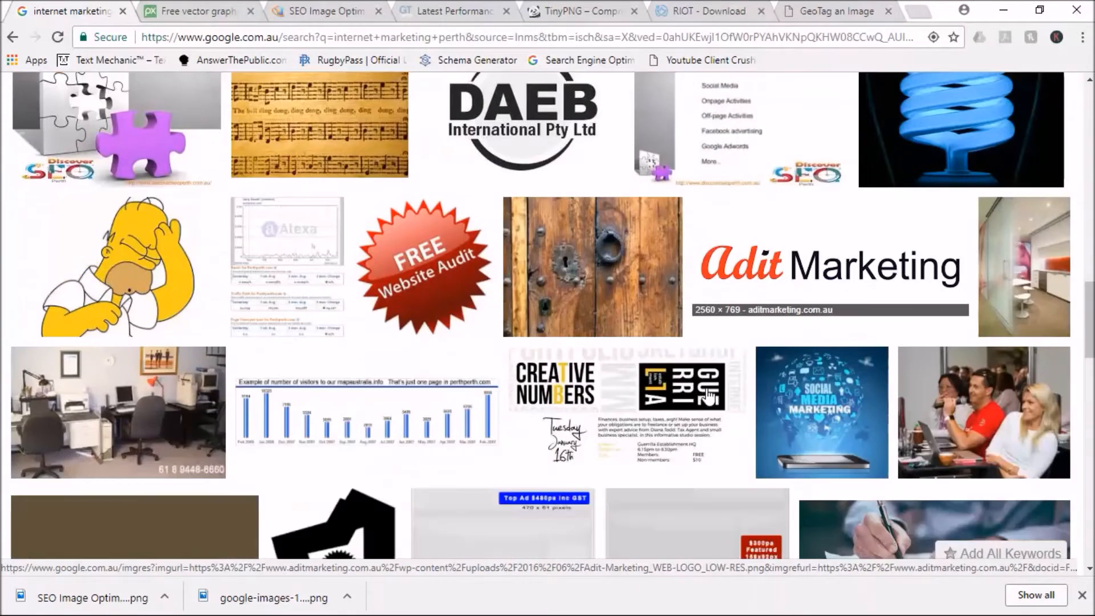
{"action": "scroll", "scroll_direction": "down", "scroll_amount": 3}
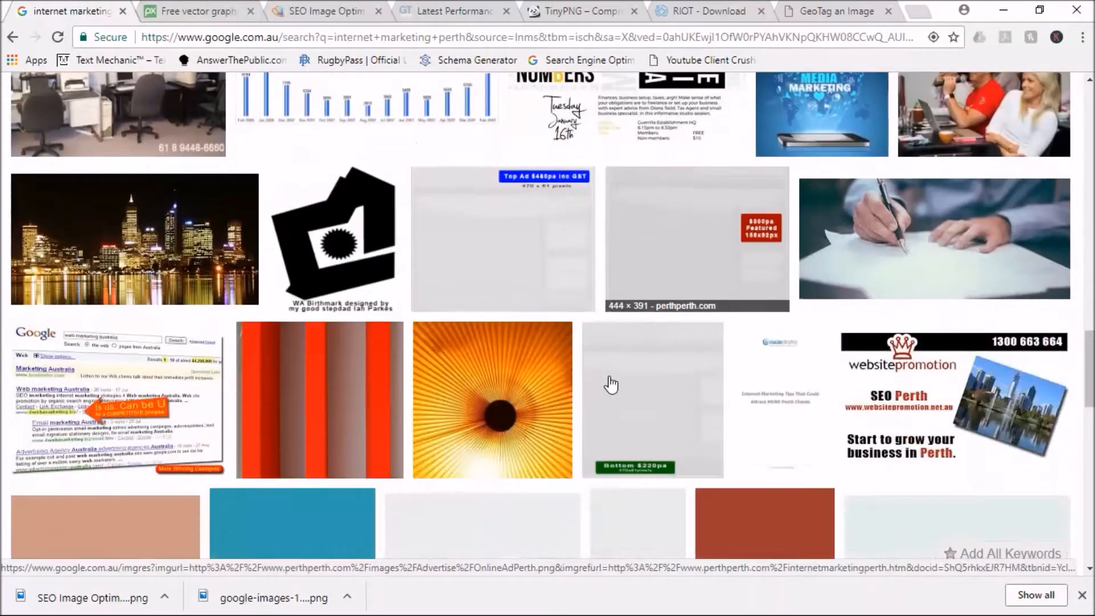
{"action": "scroll", "scroll_direction": "down", "scroll_amount": 3}
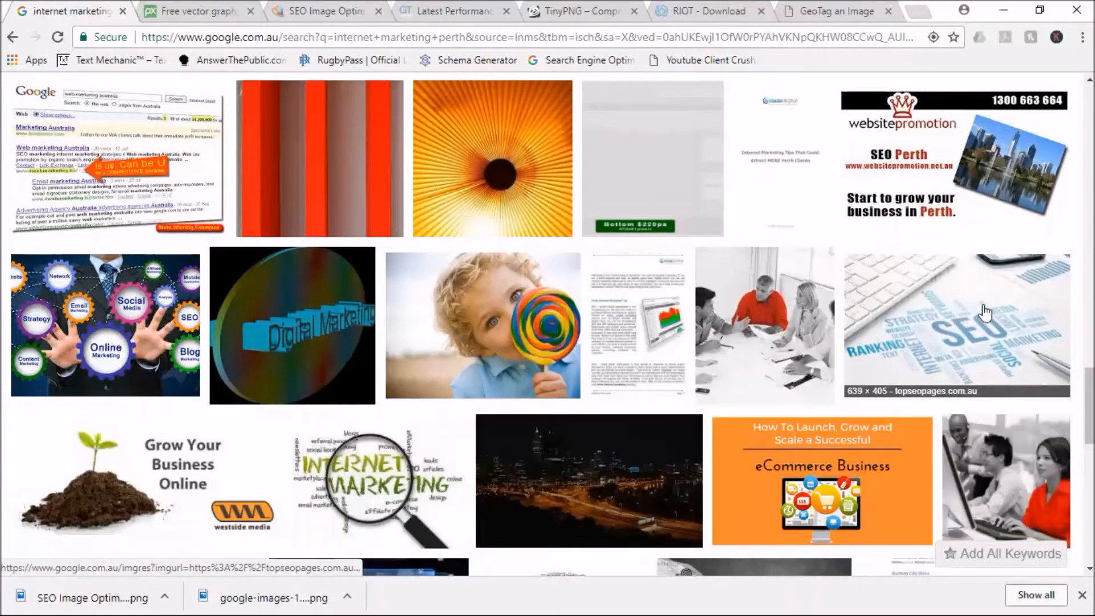
{"action": "scroll", "scroll_direction": "down", "scroll_amount": 3}
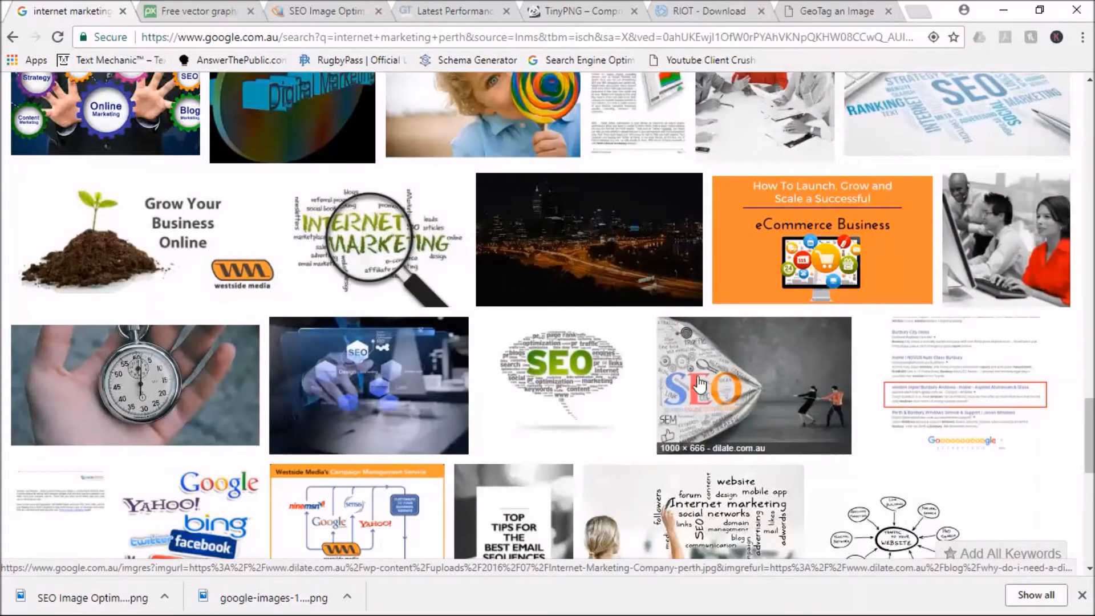
{"action": "scroll", "scroll_direction": "down", "scroll_amount": 3}
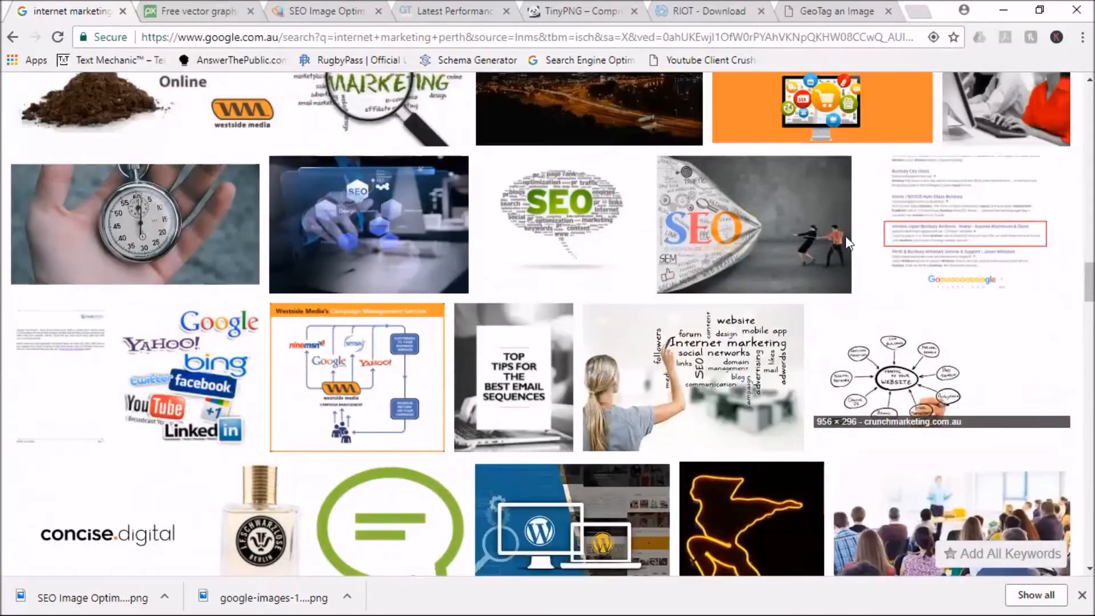
{"action": "scroll", "scroll_direction": "down", "scroll_amount": 3}
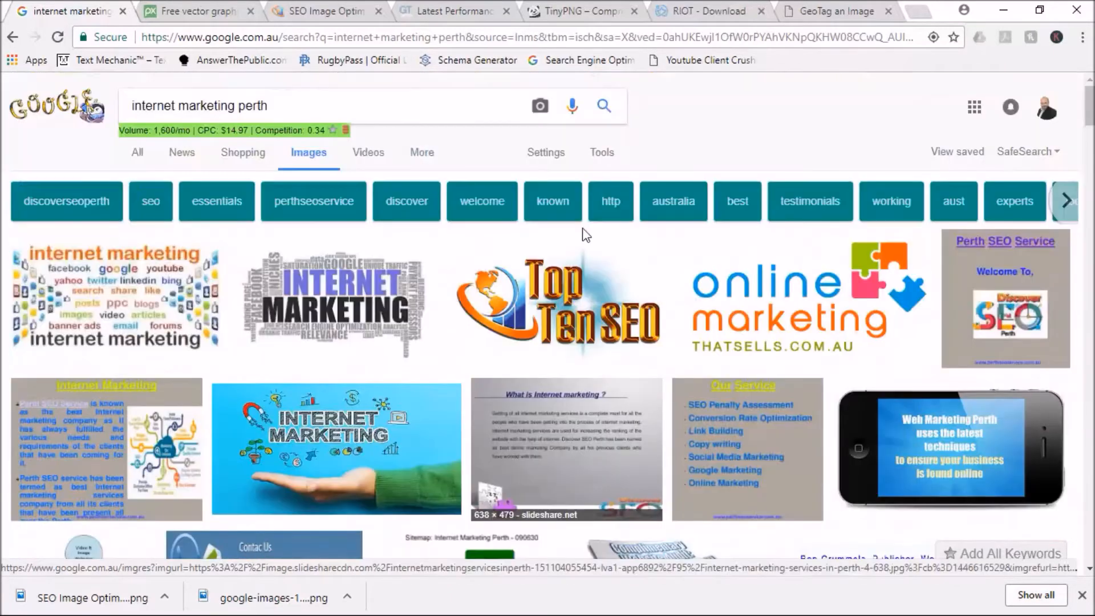
{"action": "scroll", "scroll_direction": "down", "scroll_amount": 3}
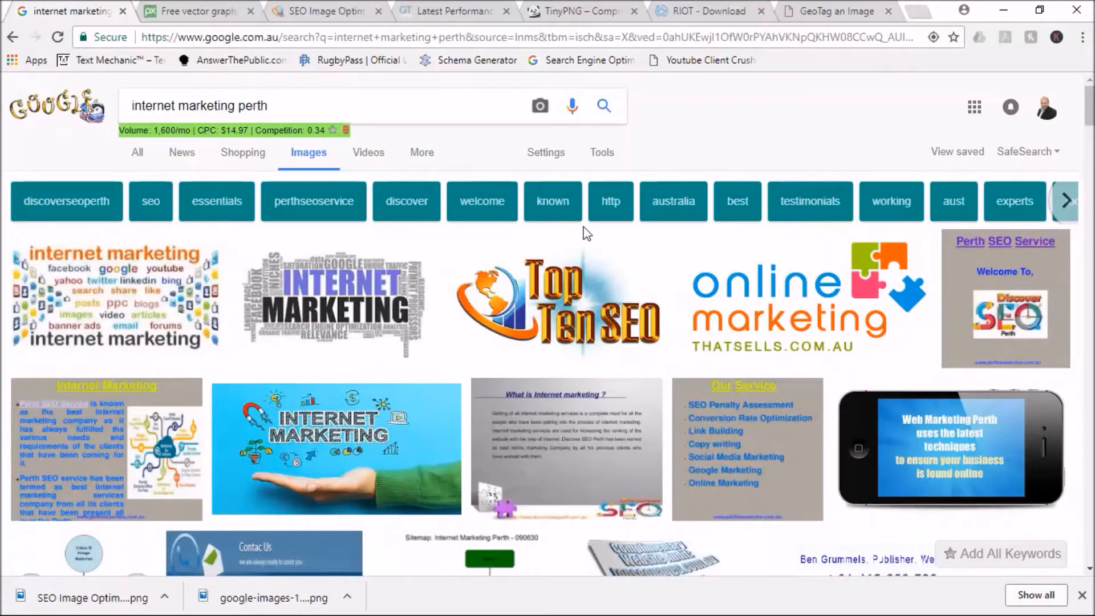
{"action": "mouse_move", "coordinate": [277, 302]}
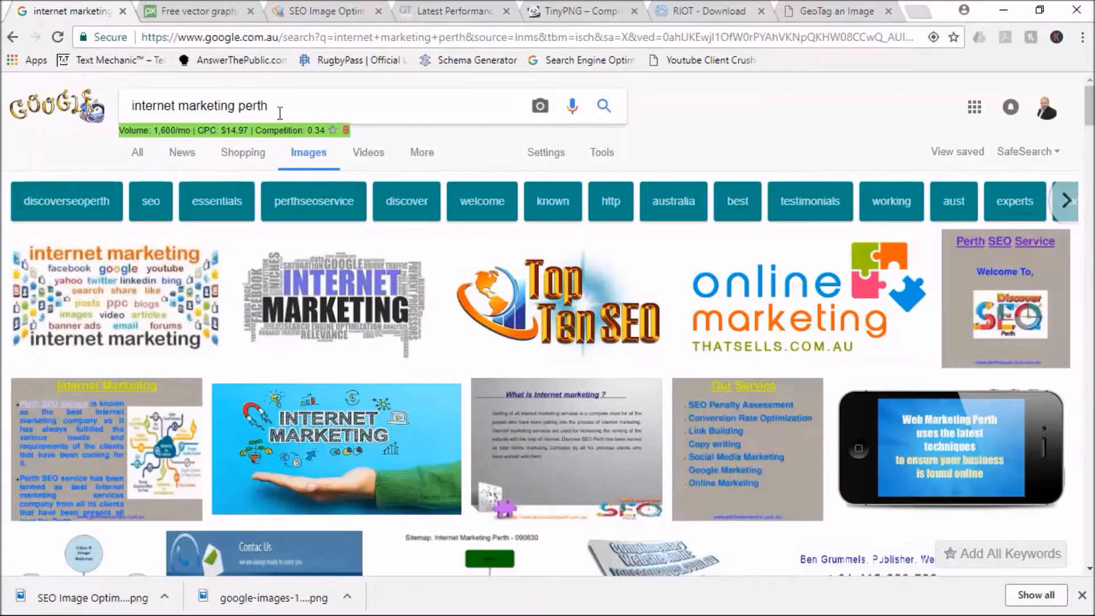
{"action": "mouse_move", "coordinate": [431, 323]}
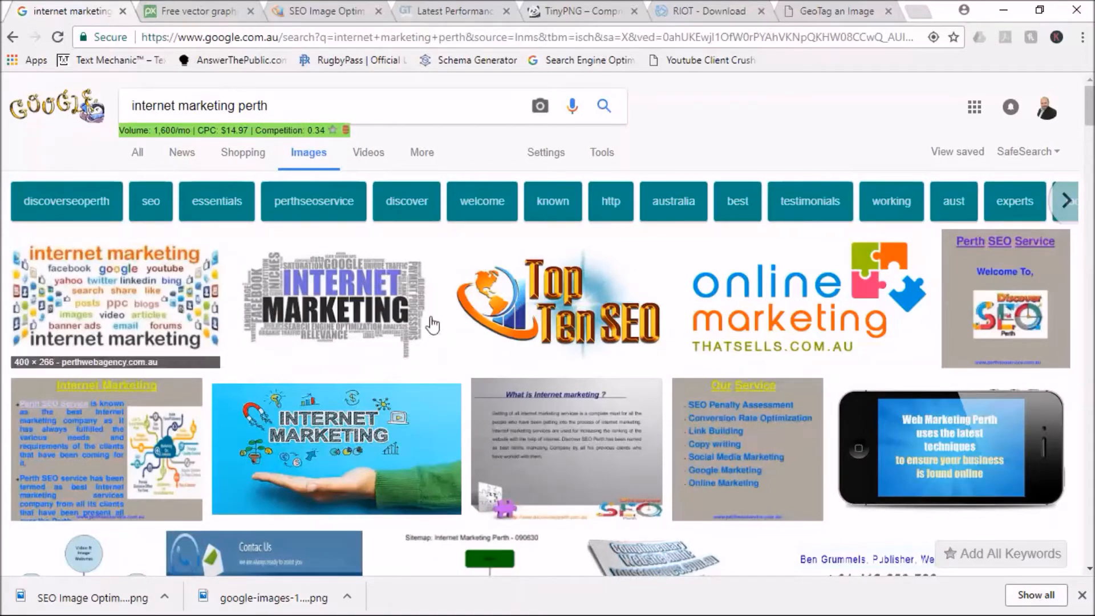
{"action": "mouse_move", "coordinate": [895, 349]}
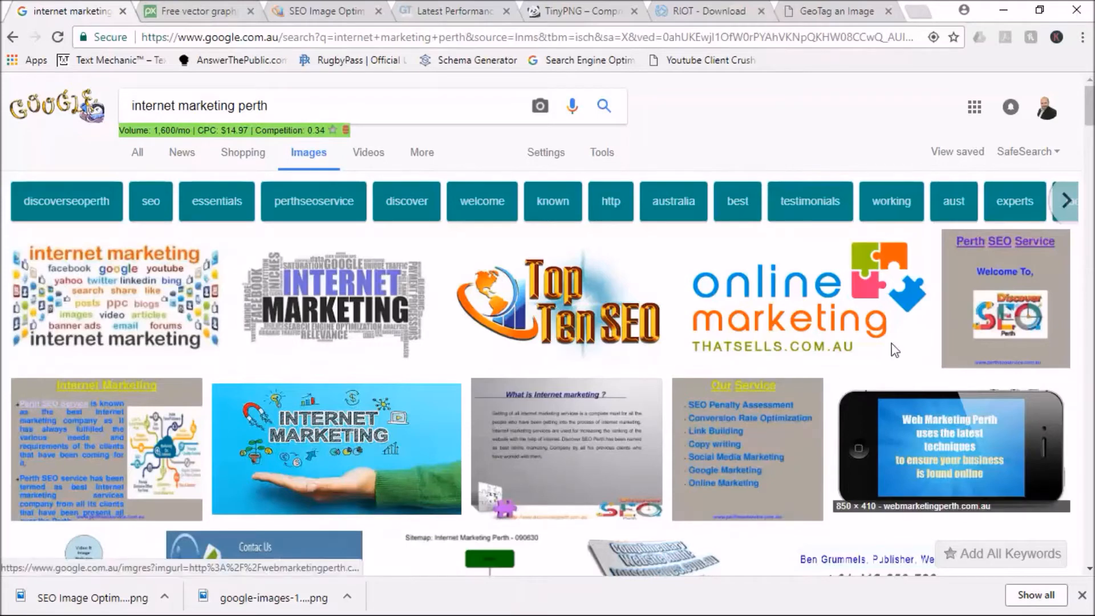
{"action": "mouse_move", "coordinate": [402, 310]}
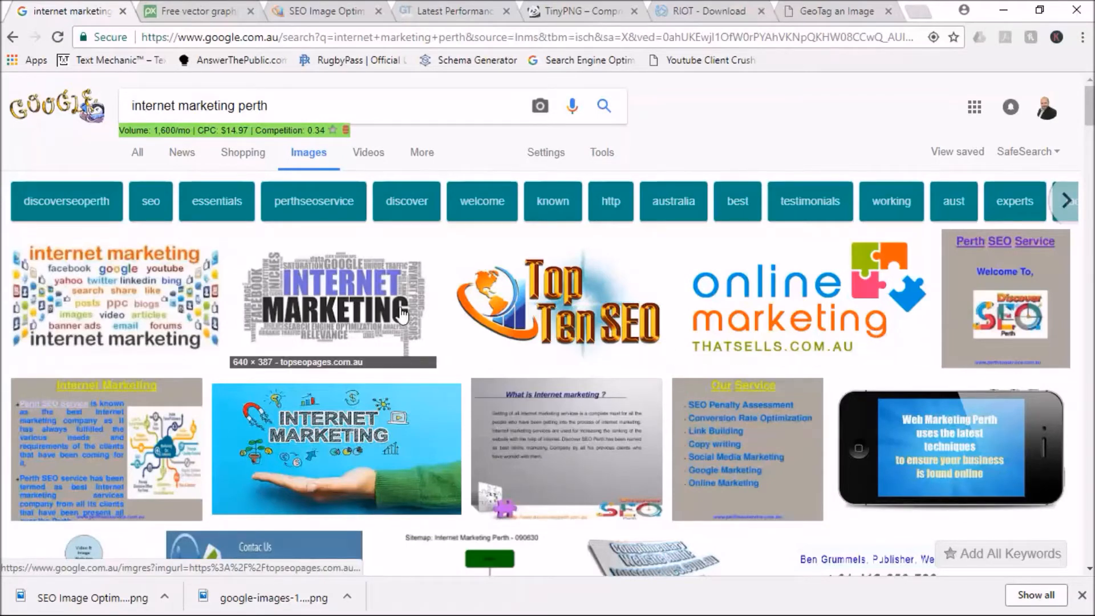
{"action": "mouse_move", "coordinate": [358, 119]}
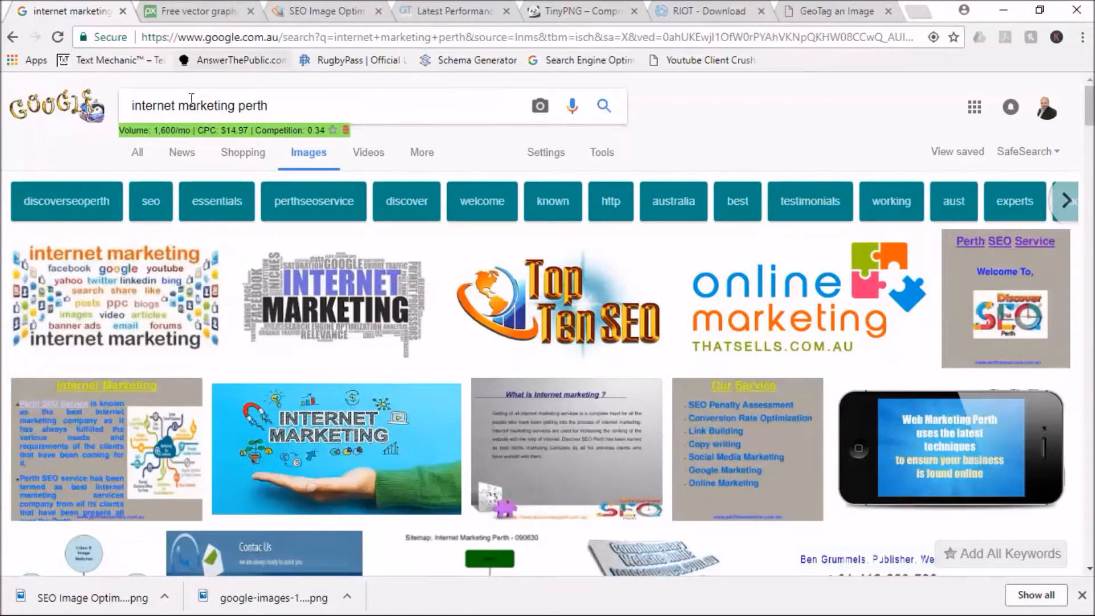
{"action": "mouse_move", "coordinate": [319, 17]}
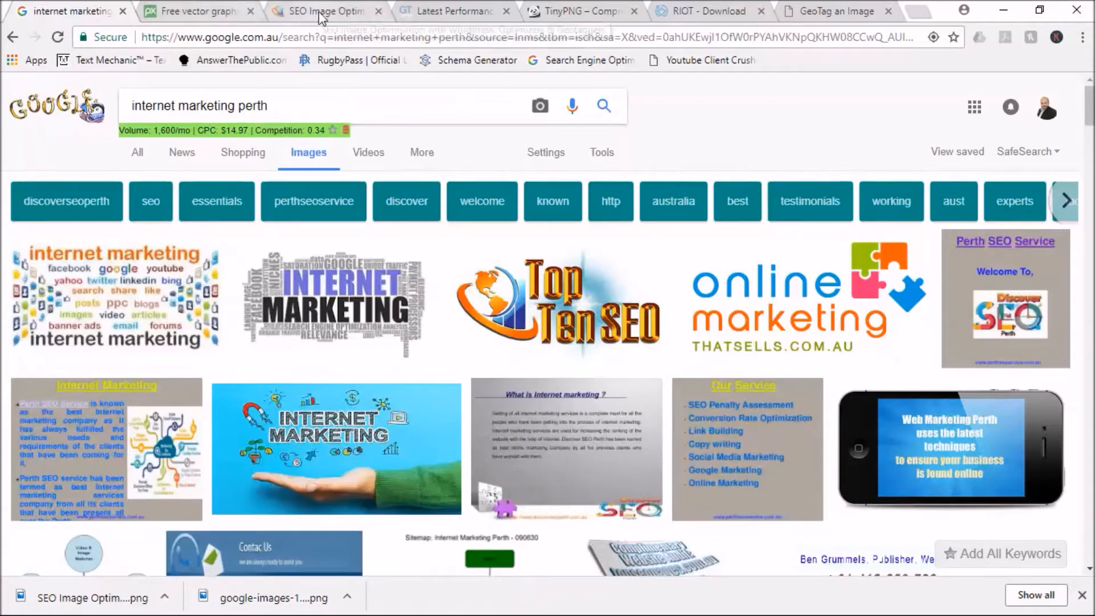
Step: Glance at the SEO image optimisation blog post, then return to the image results
{"action": "left_click", "coordinate": [325, 12]}
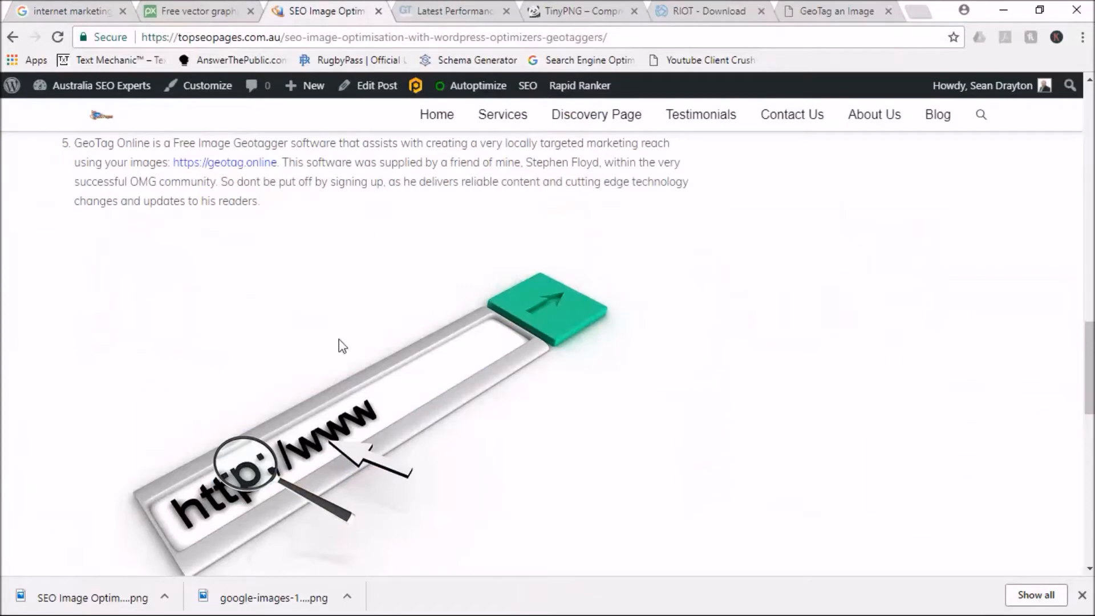
{"action": "mouse_move", "coordinate": [464, 401]}
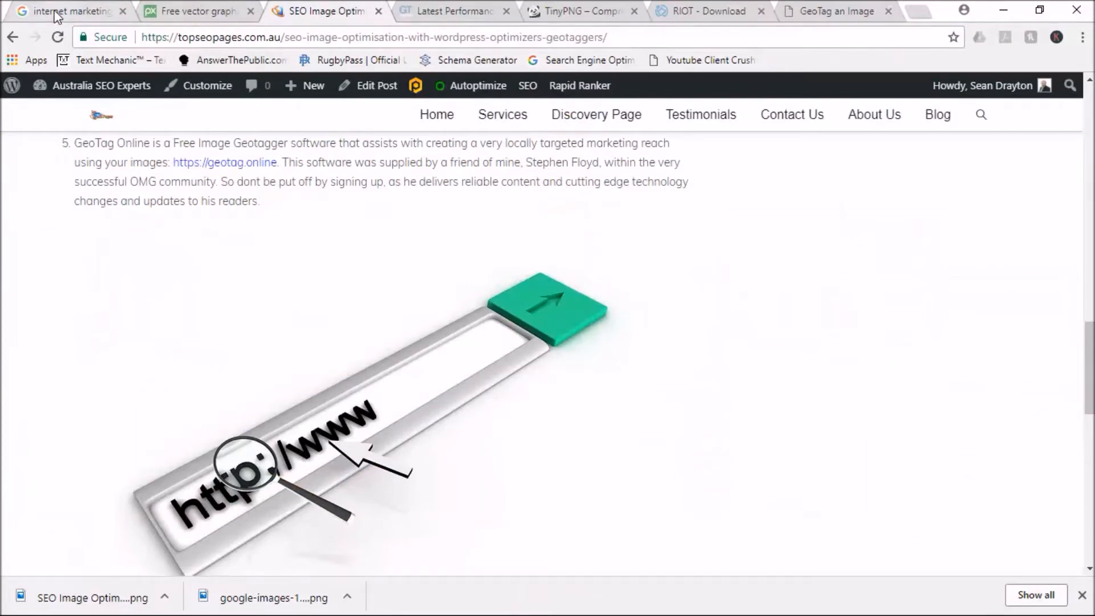
{"action": "left_click", "coordinate": [66, 12]}
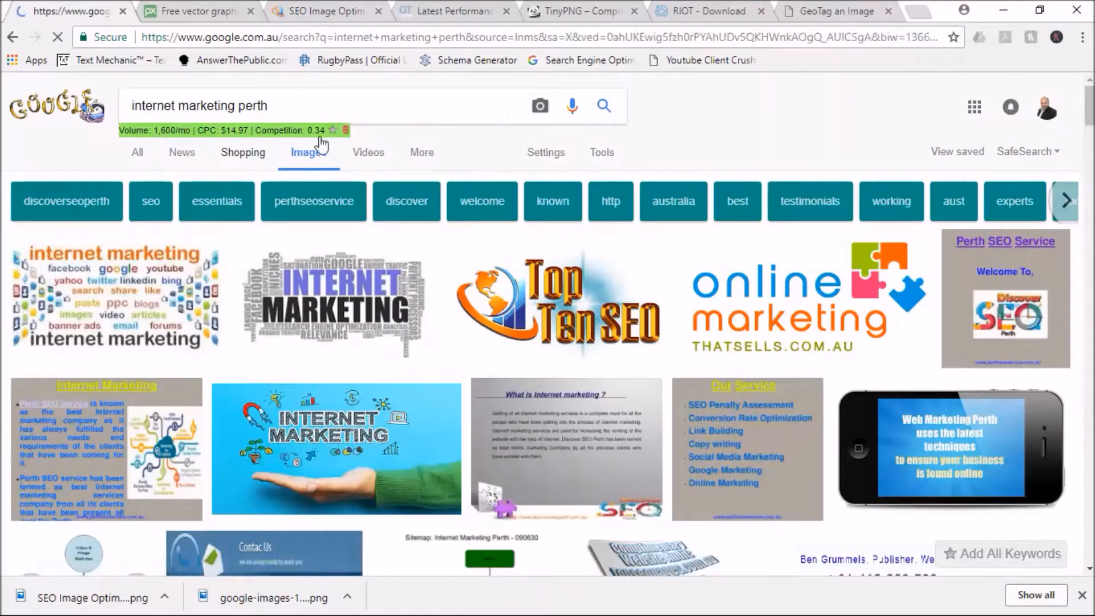
Step: Return to all web results and begin a new 'seo image' query
{"action": "left_click", "coordinate": [138, 152]}
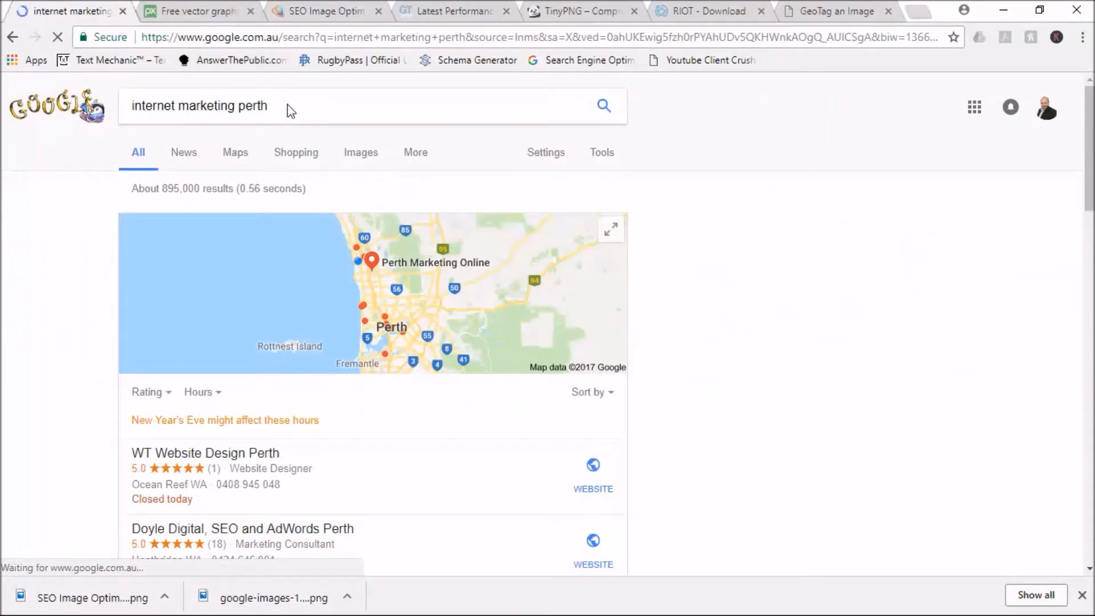
{"action": "mouse_move", "coordinate": [303, 120]}
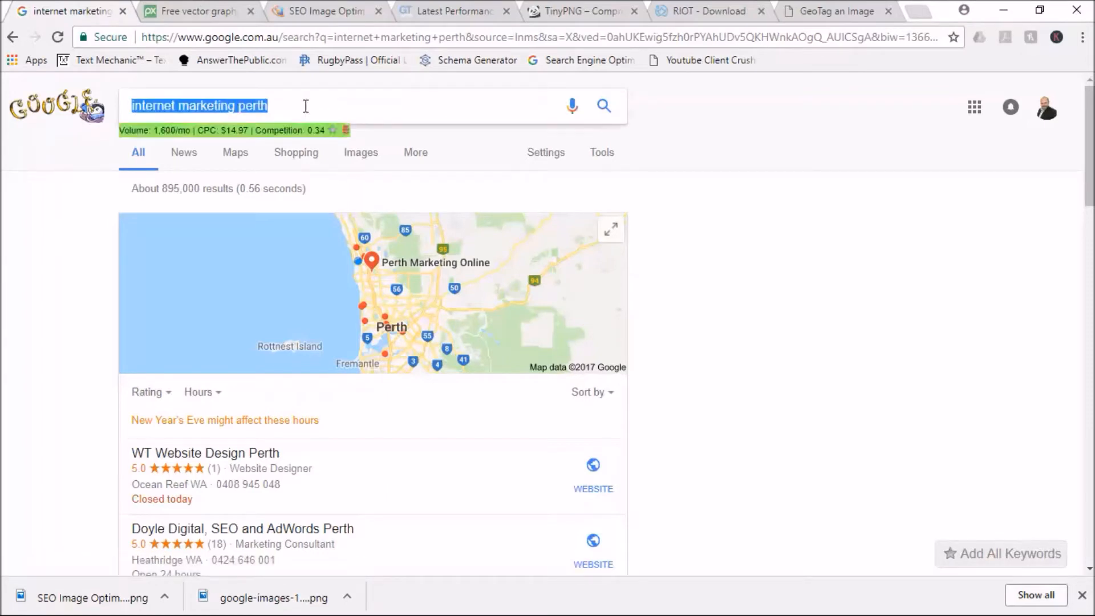
{"action": "type", "text": "seo image"}
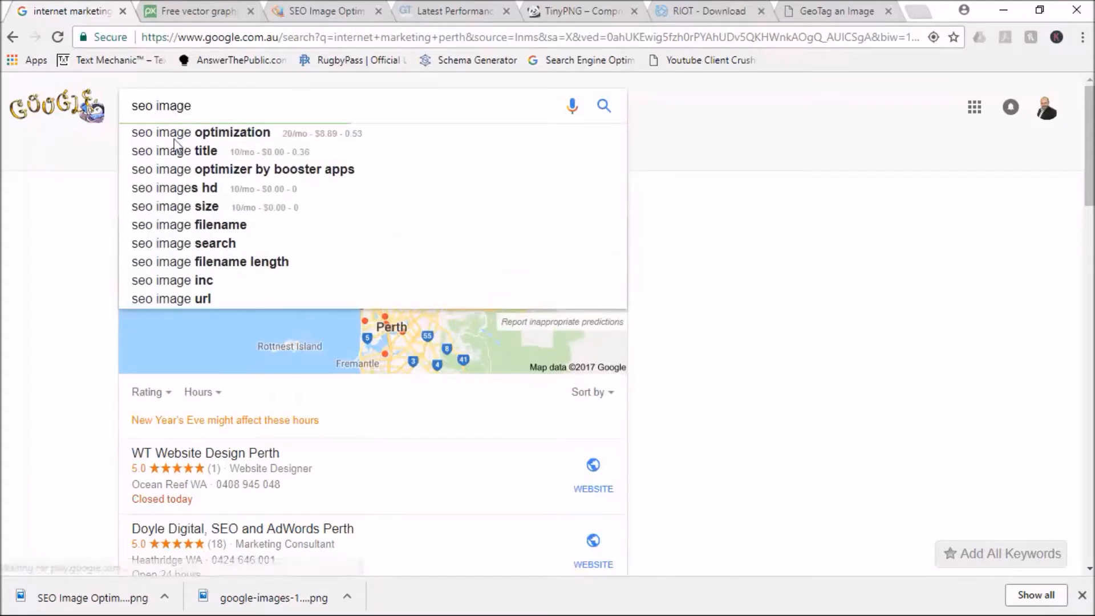
{"action": "mouse_move", "coordinate": [222, 174]}
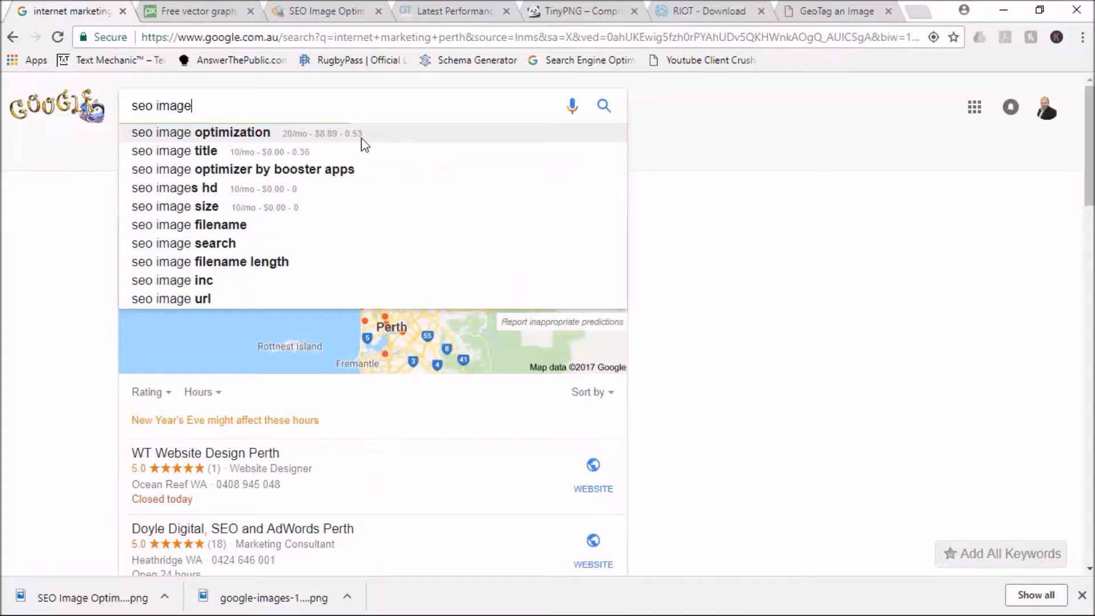
{"action": "mouse_move", "coordinate": [748, 606]}
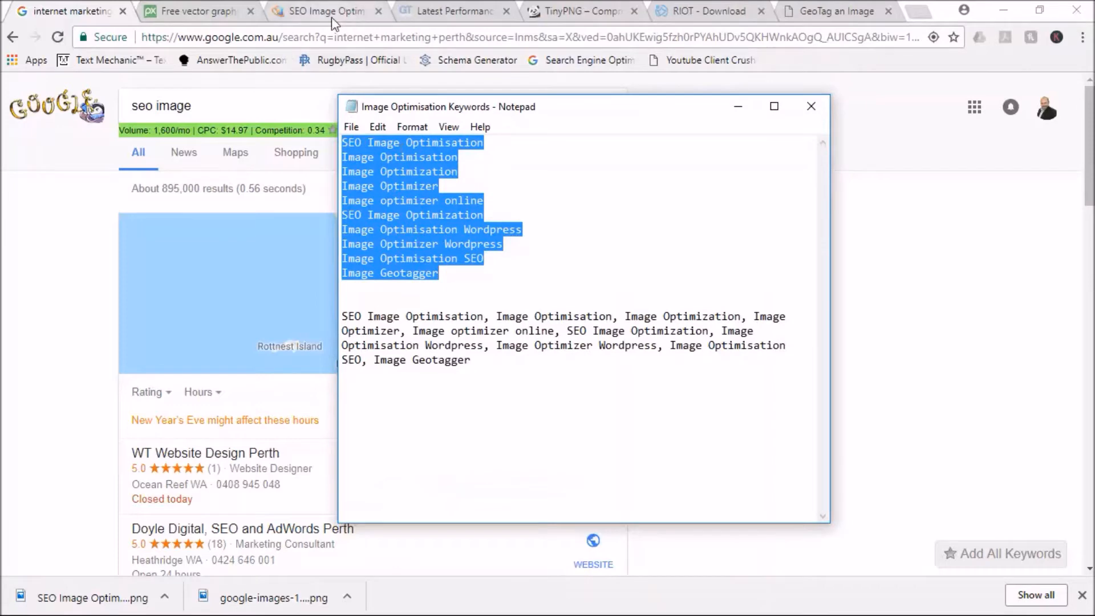
Step: Review the SEO Image Optimisation post's keyword list, then bring up the Pixabay source image page
{"action": "left_click", "coordinate": [329, 12]}
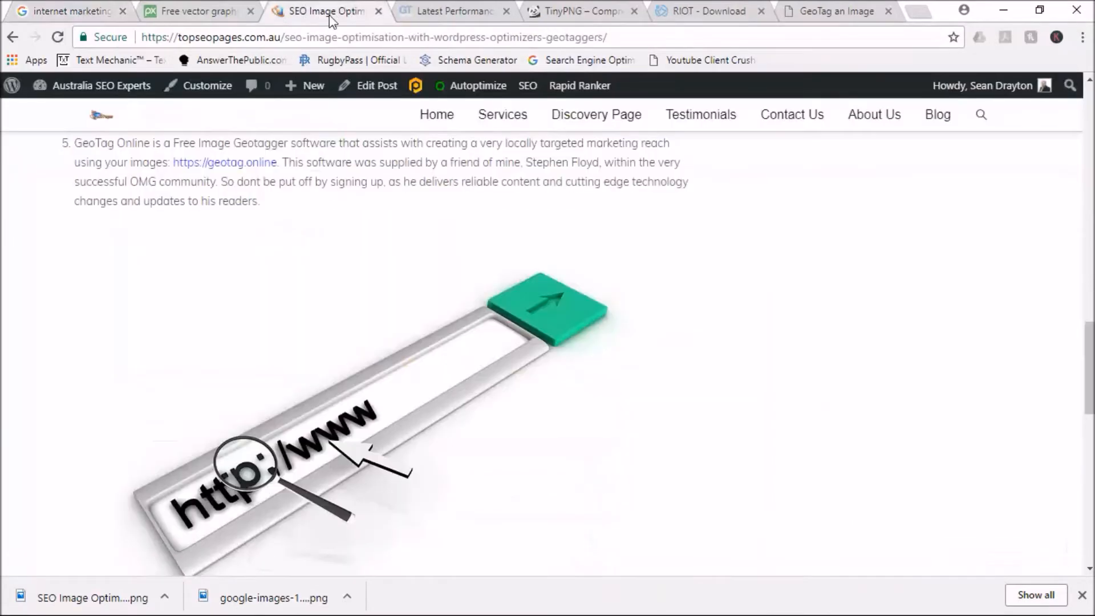
{"action": "mouse_move", "coordinate": [193, 215]}
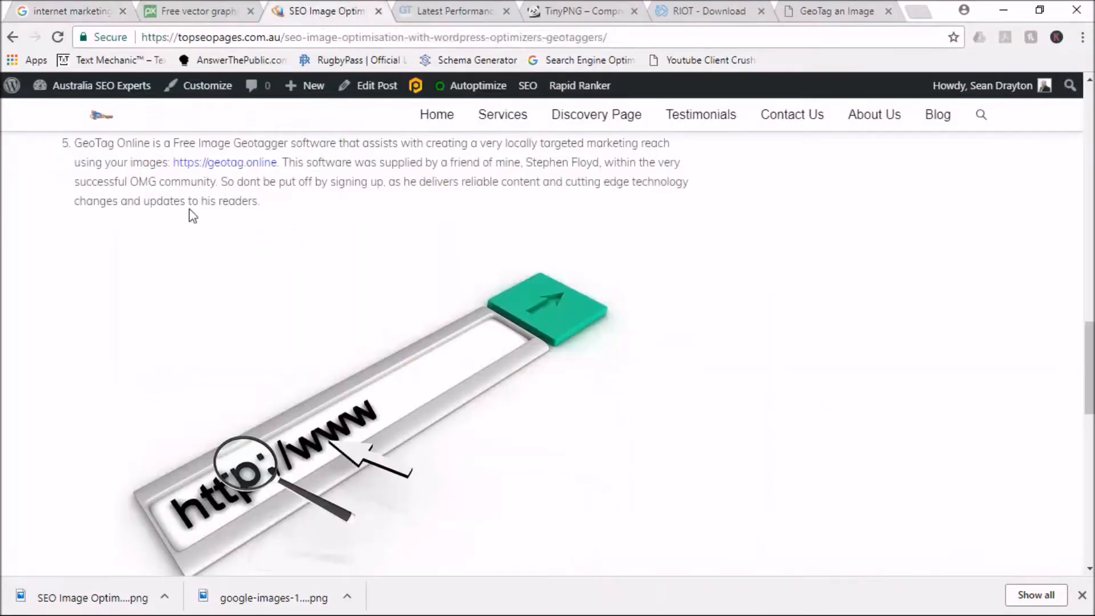
{"action": "scroll", "scroll_direction": "down", "scroll_amount": 3}
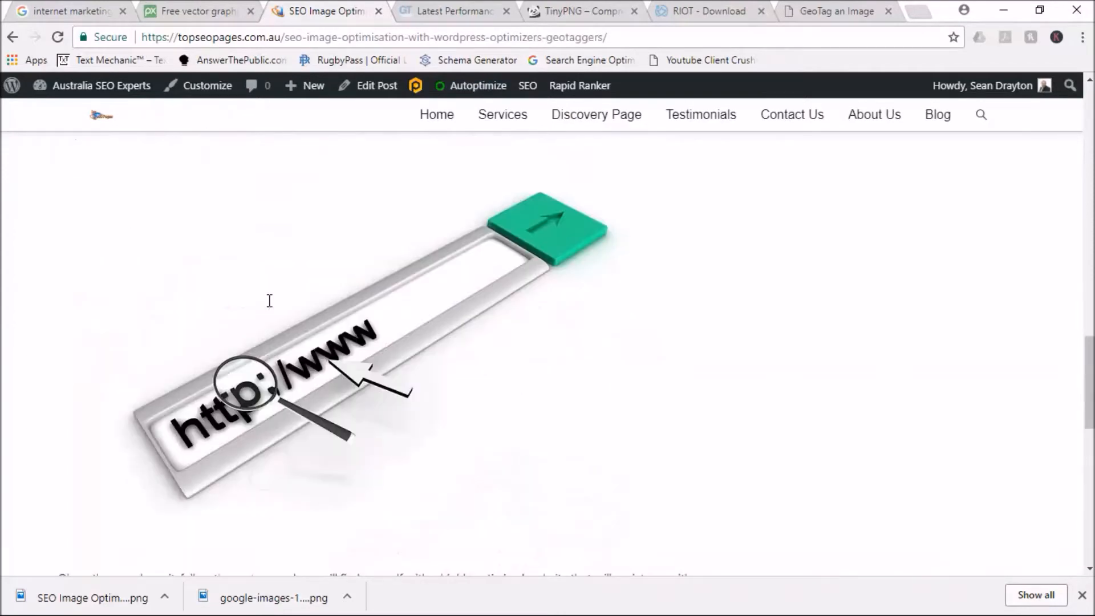
{"action": "scroll", "scroll_direction": "down", "scroll_amount": 3}
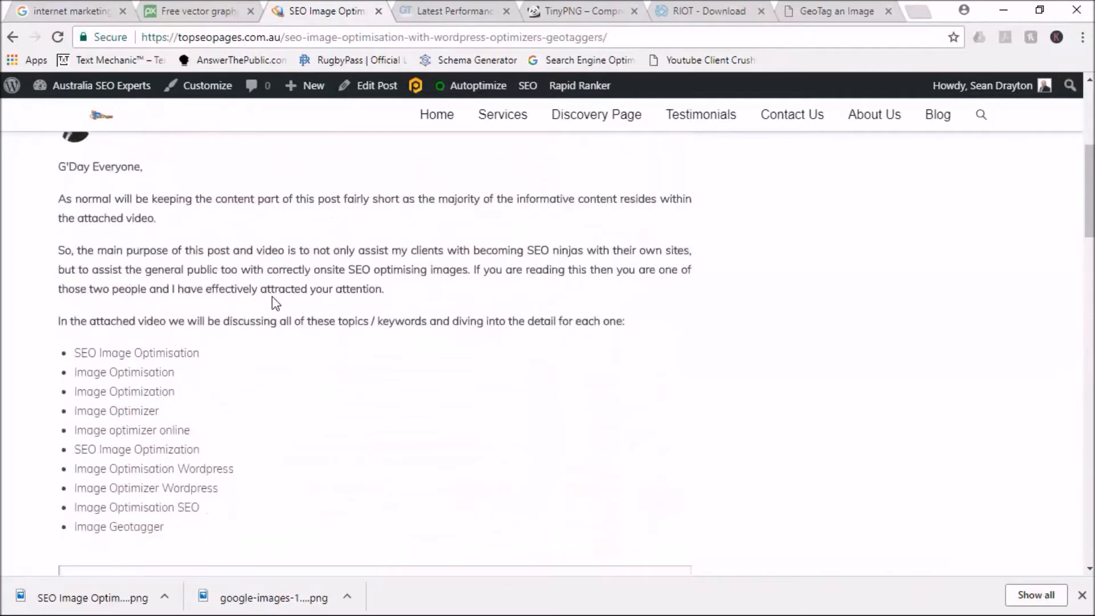
{"action": "mouse_move", "coordinate": [732, 264]}
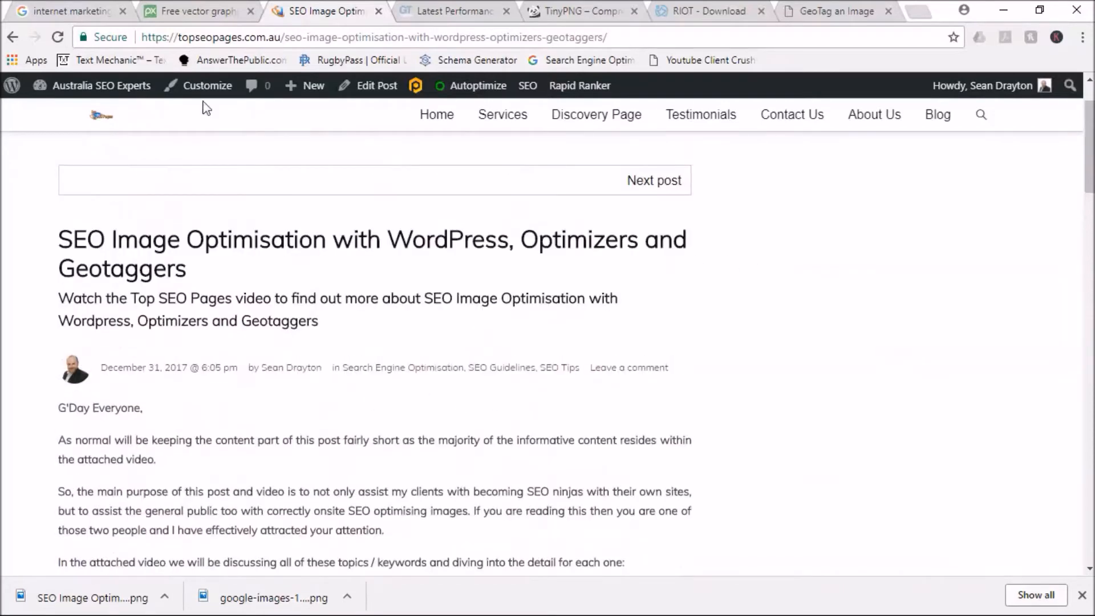
{"action": "left_click", "coordinate": [198, 11]}
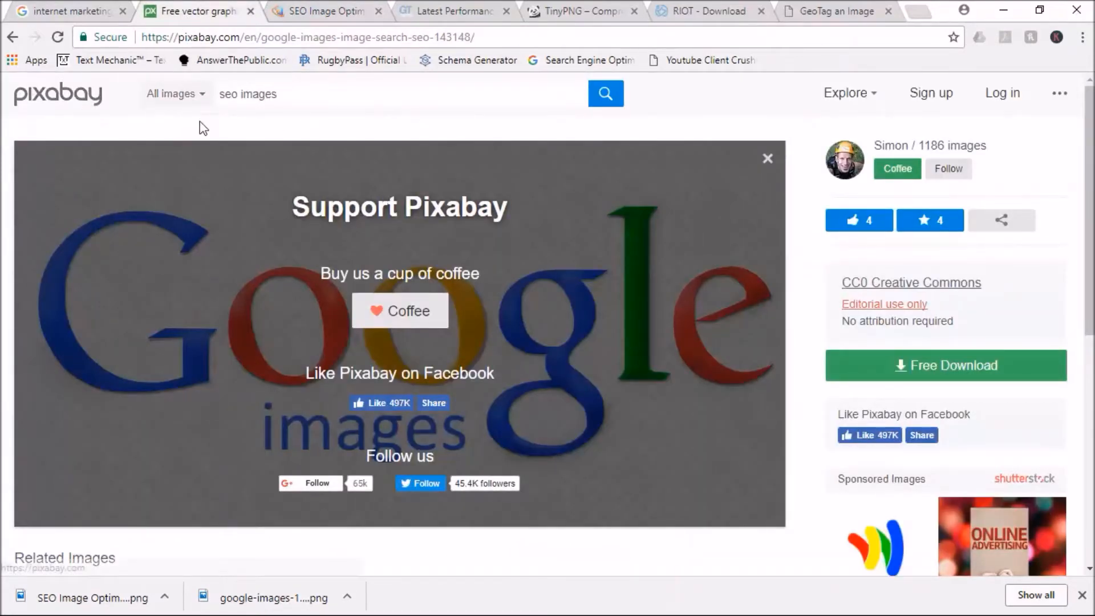
{"action": "mouse_move", "coordinate": [163, 112]}
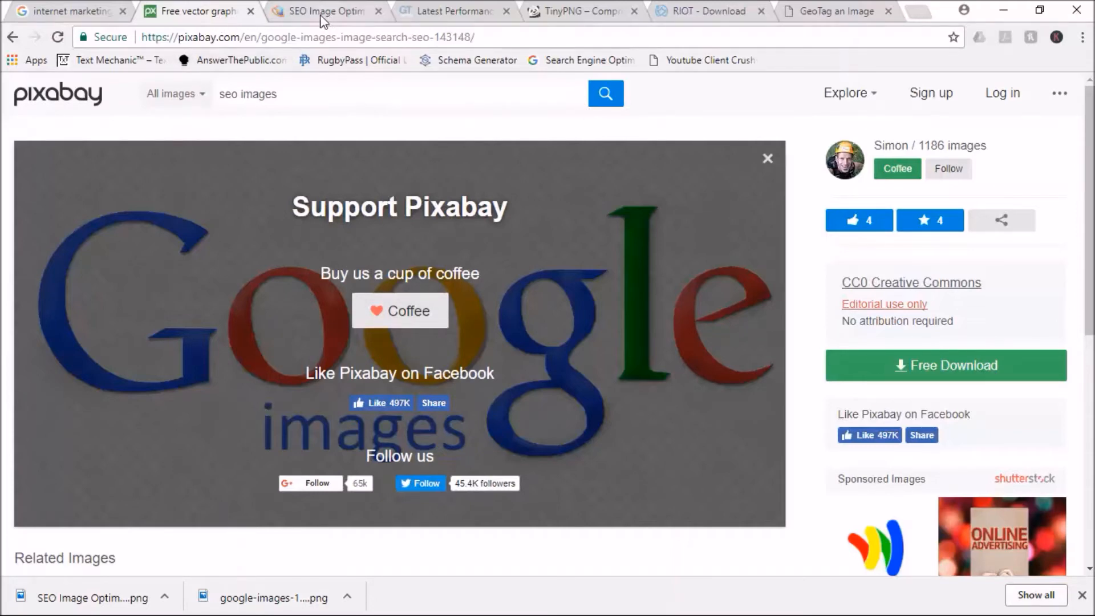
Step: Show the GTmetrix PageSpeed report for topseopages.com.au
{"action": "left_click", "coordinate": [454, 11]}
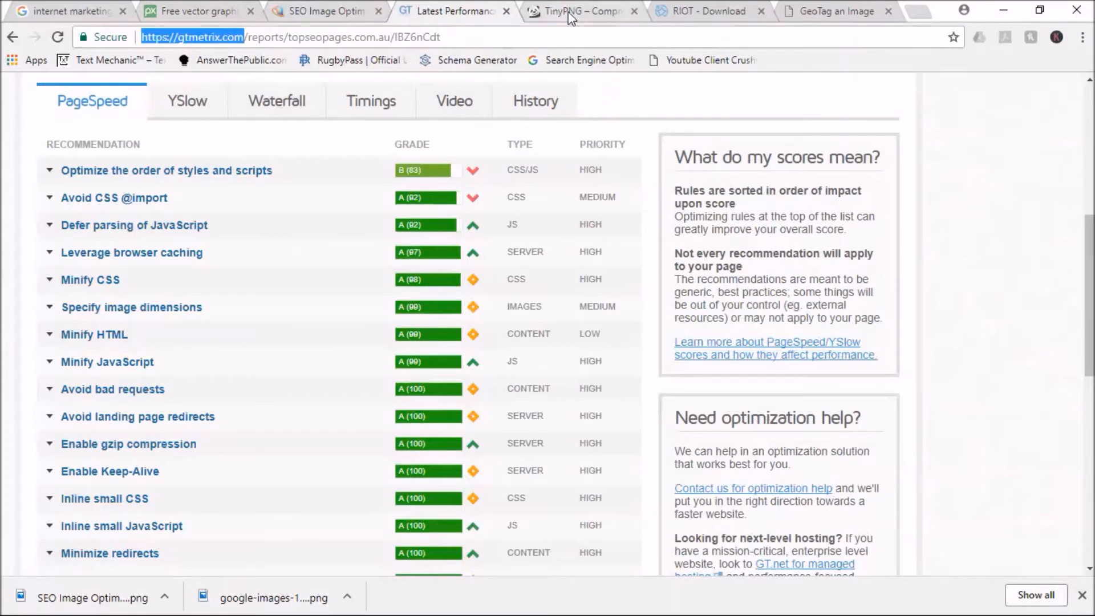
Step: Show the TinyPNG result: SEO Image Optimisation.png compressed 80%, 120.7 KB to 24.2 KB
{"action": "left_click", "coordinate": [583, 12]}
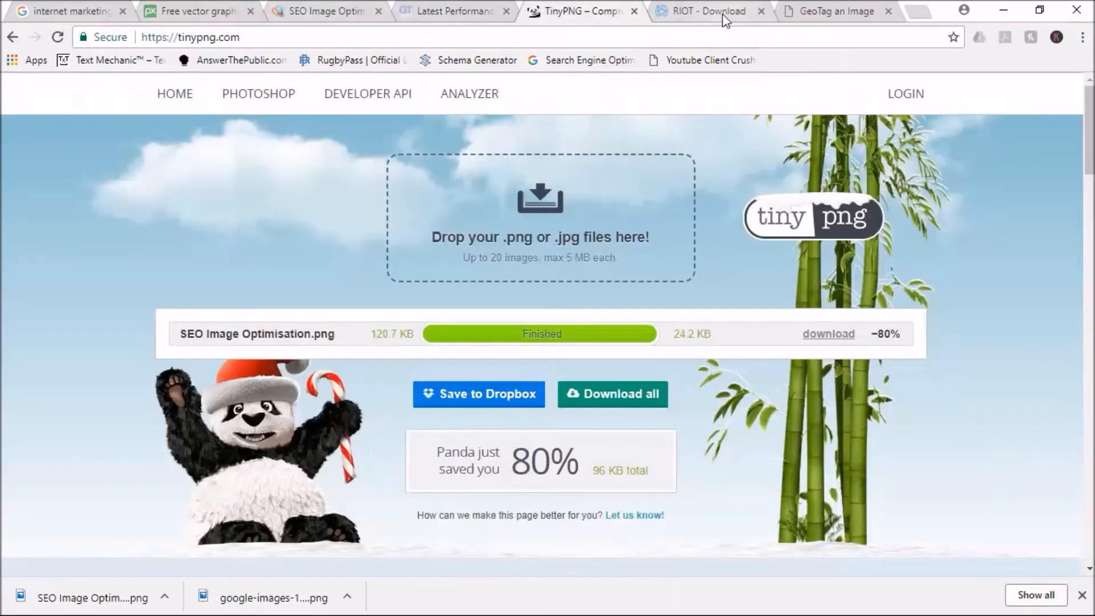
{"action": "mouse_move", "coordinate": [708, 11]}
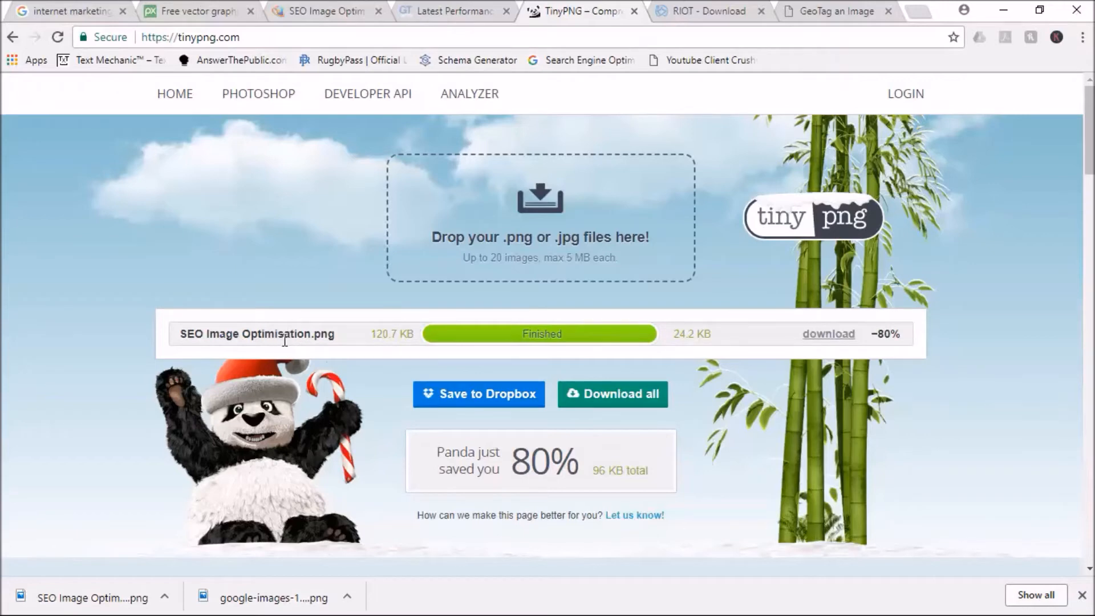
{"action": "mouse_move", "coordinate": [283, 370]}
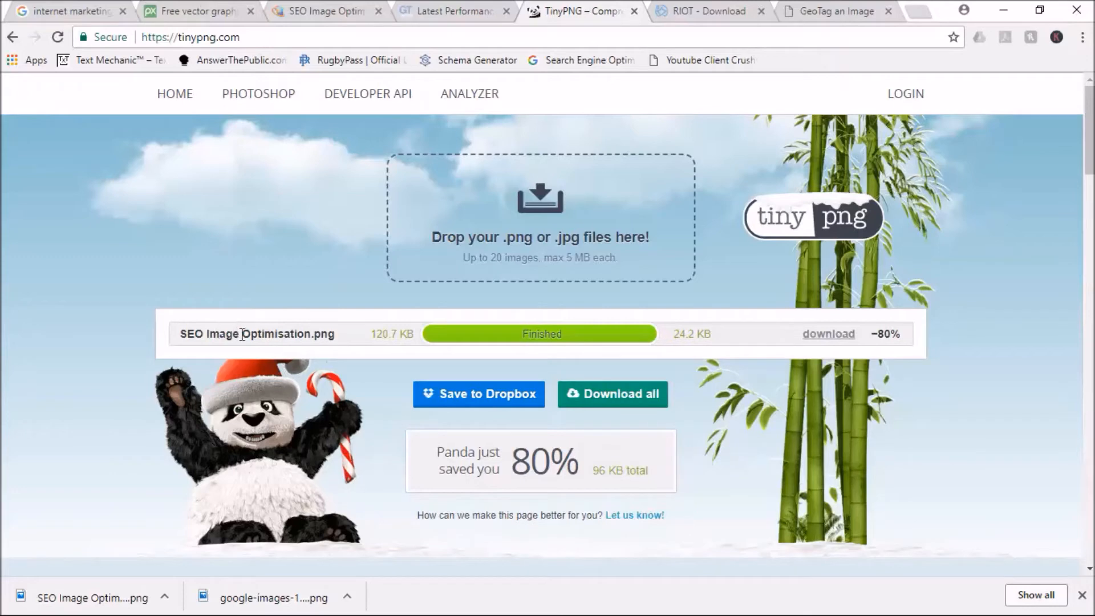
{"action": "mouse_move", "coordinate": [159, 496]}
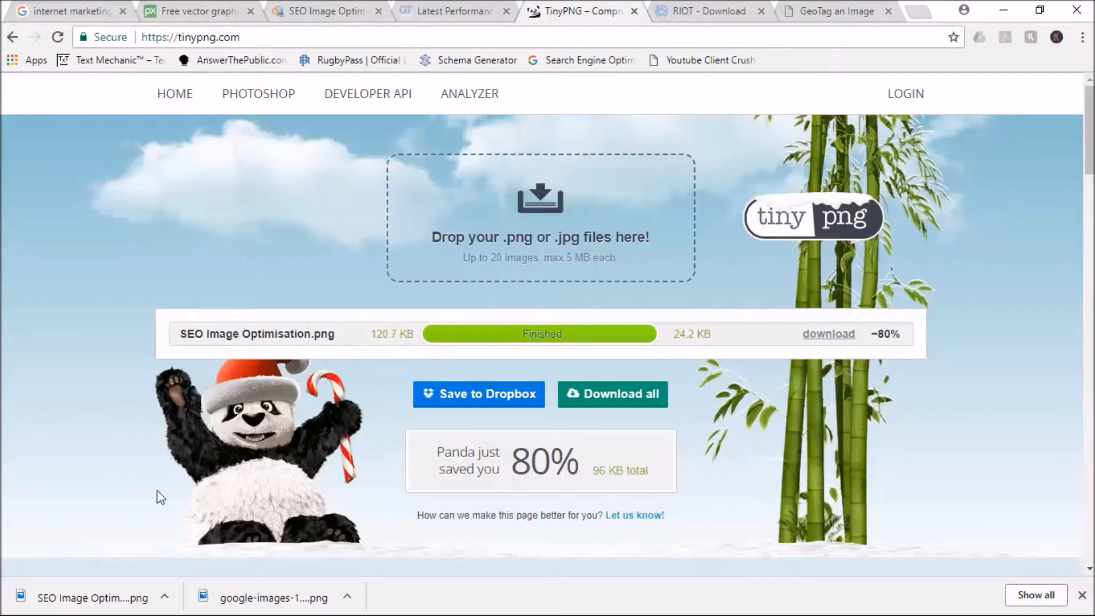
{"action": "mouse_move", "coordinate": [183, 605]}
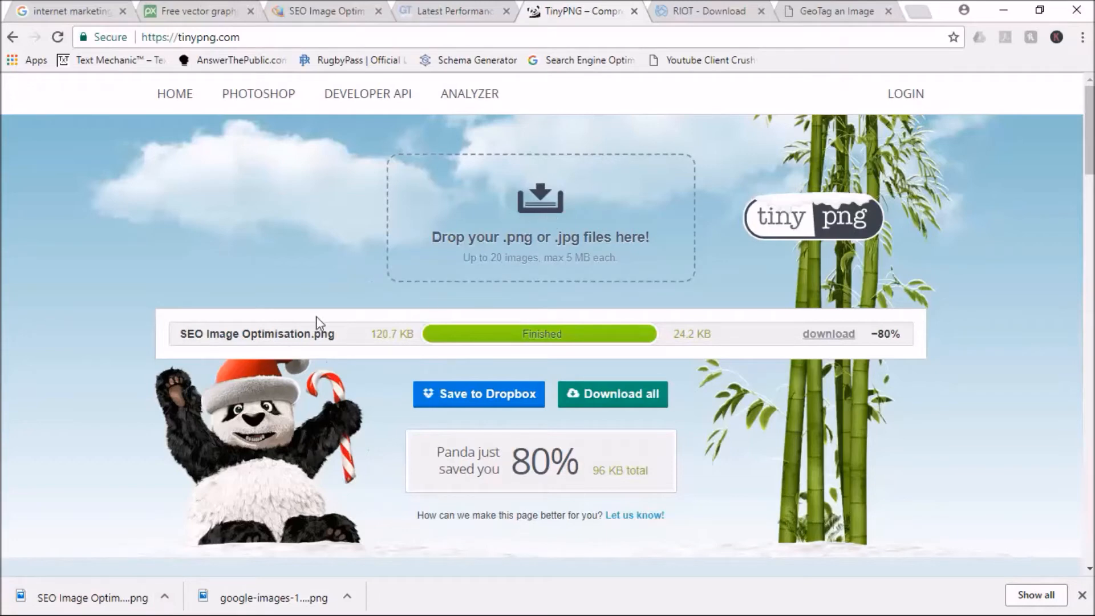
{"action": "mouse_move", "coordinate": [690, 340]}
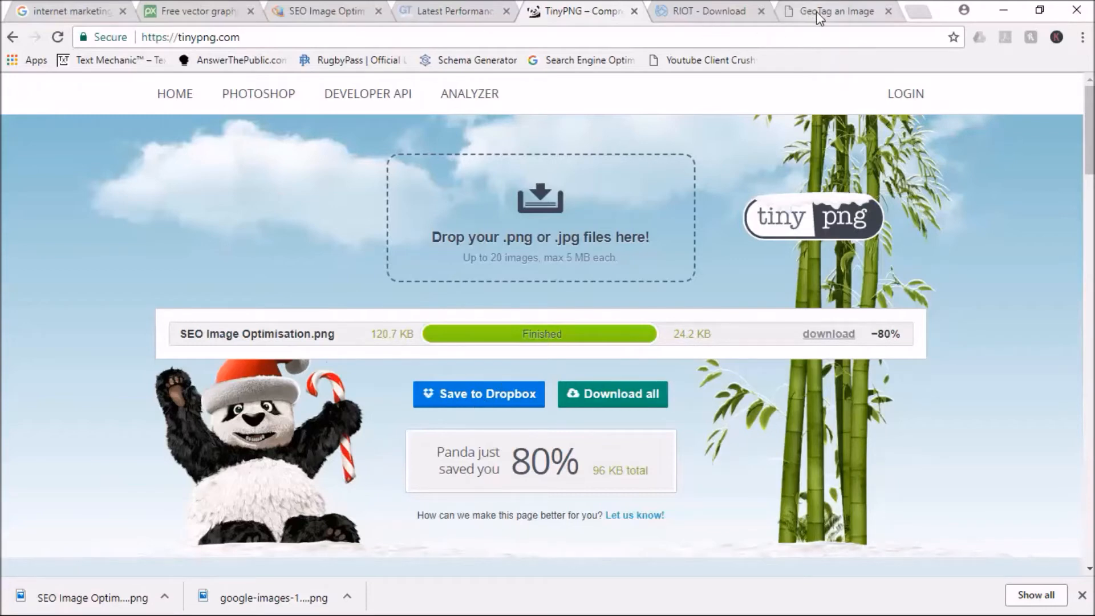
{"action": "left_click", "coordinate": [832, 12]}
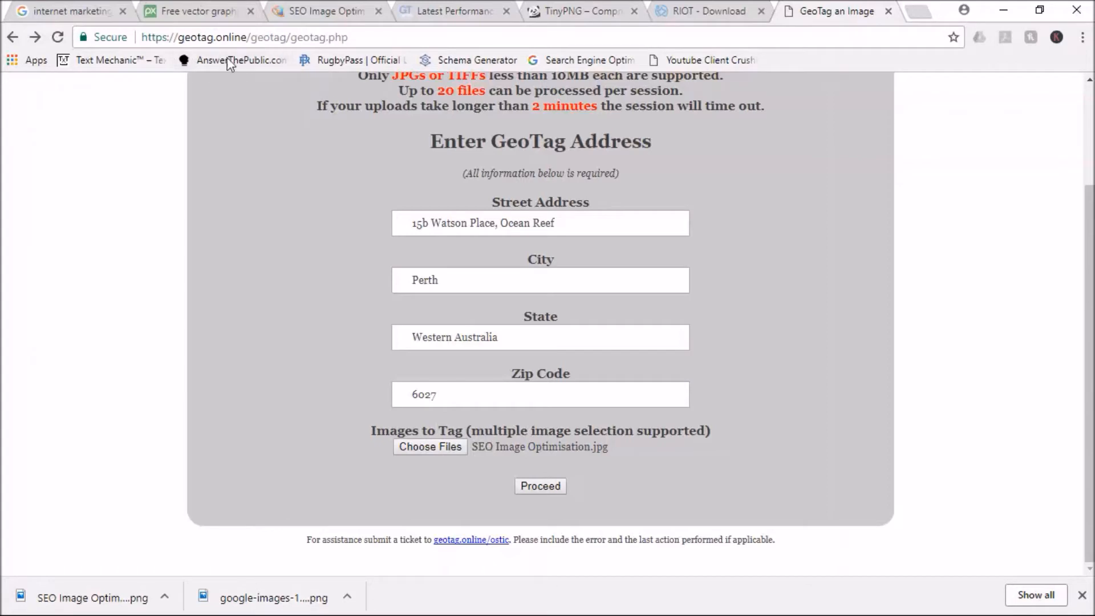
{"action": "mouse_move", "coordinate": [342, 309]}
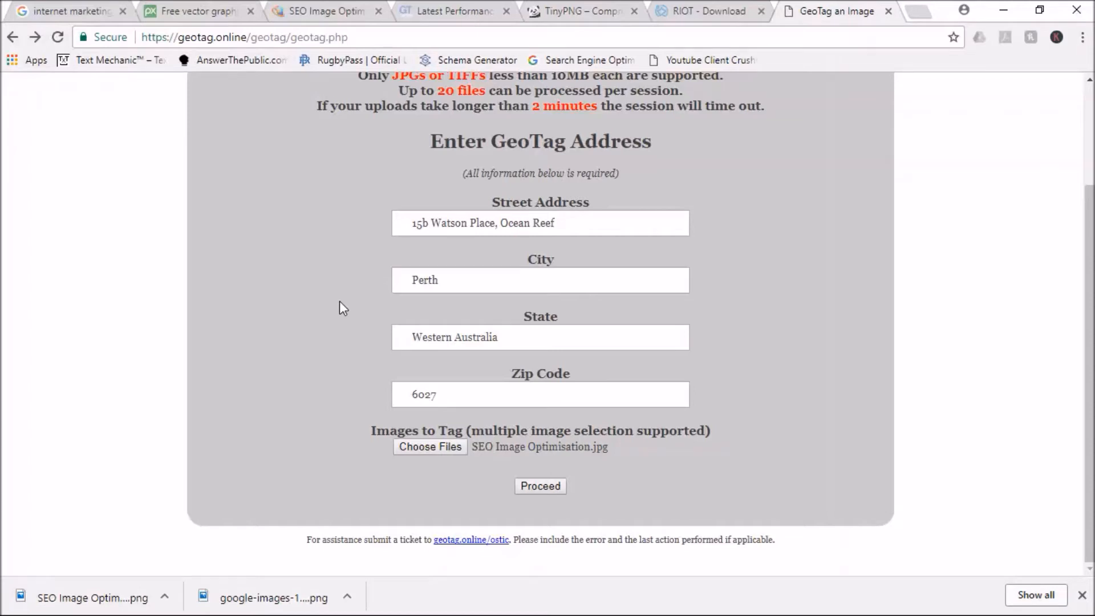
{"action": "mouse_move", "coordinate": [772, 381]}
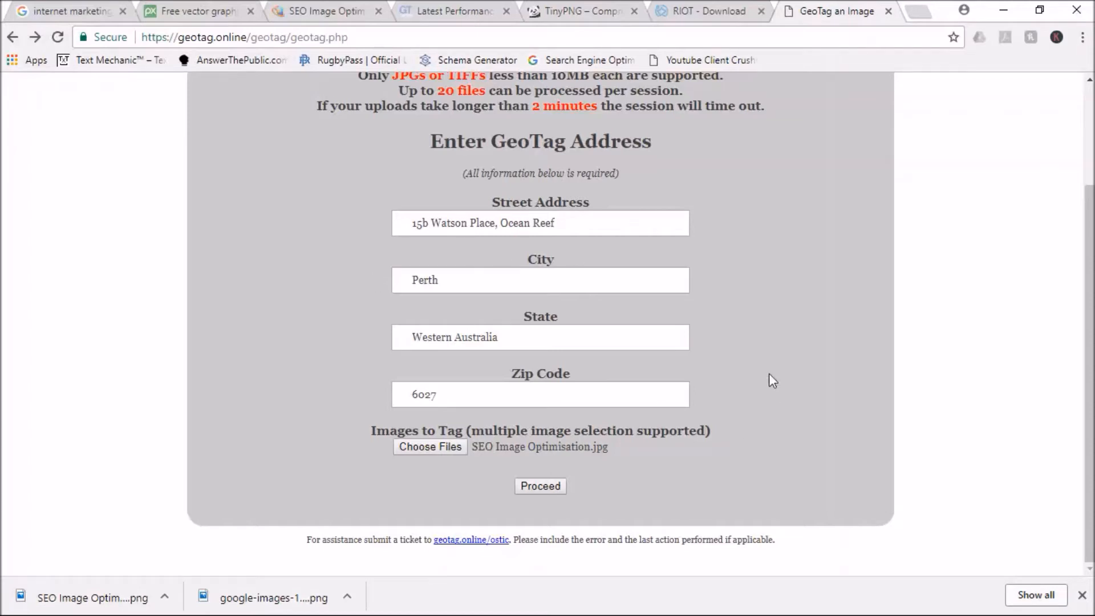
{"action": "mouse_move", "coordinate": [404, 466]}
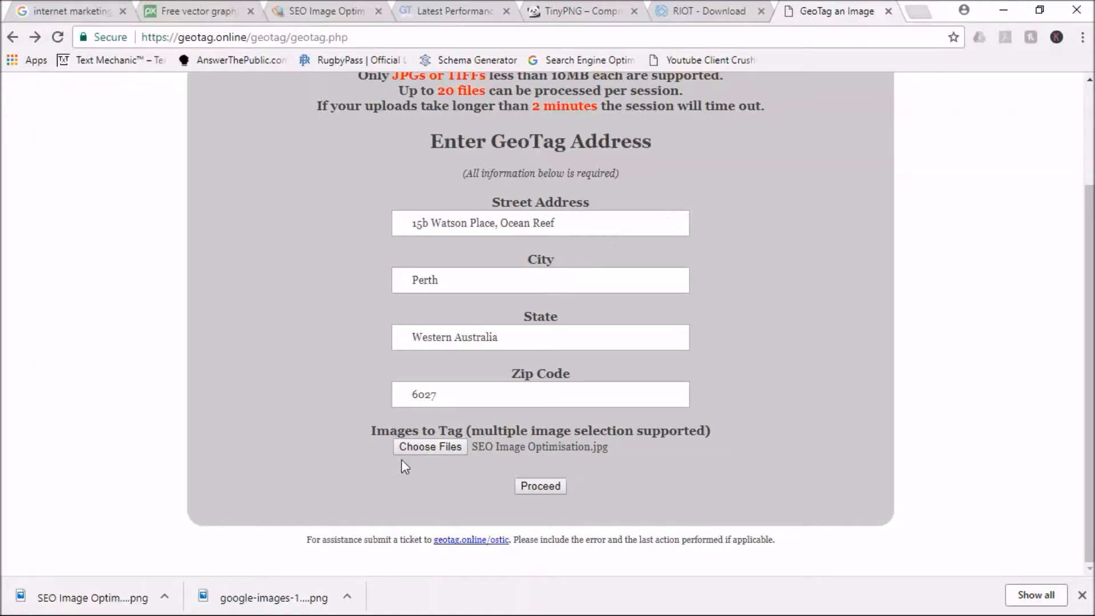
{"action": "mouse_move", "coordinate": [139, 496]}
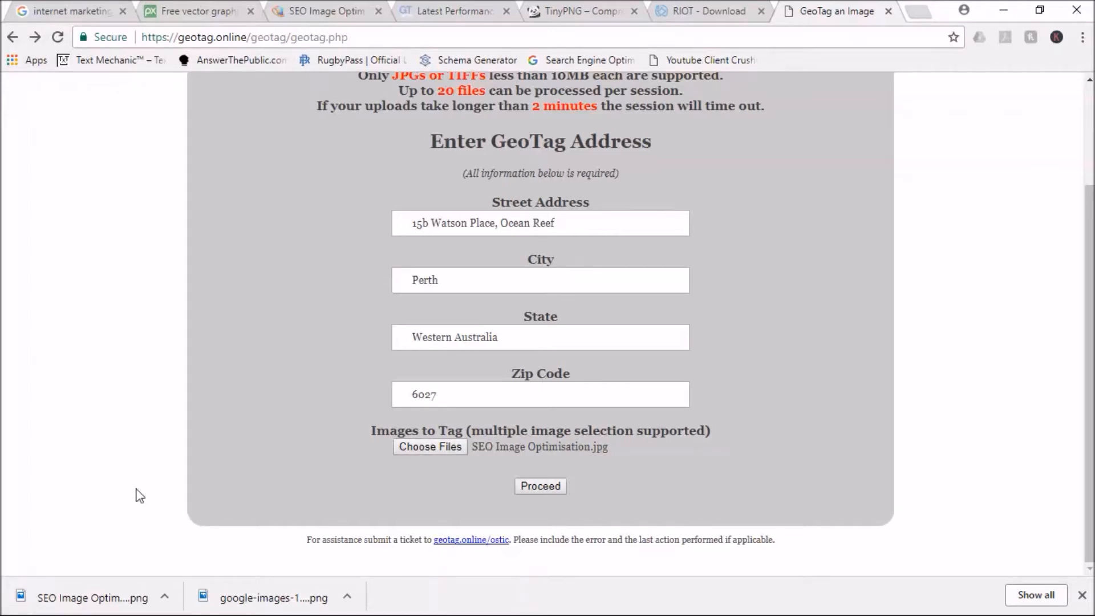
{"action": "mouse_move", "coordinate": [446, 418]}
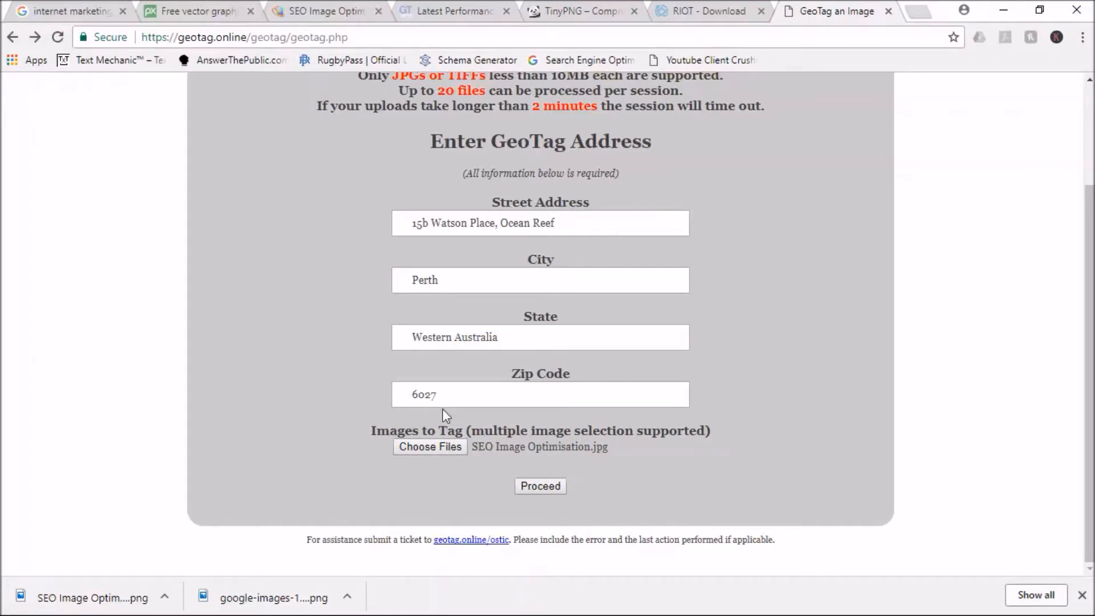
{"action": "mouse_move", "coordinate": [430, 447]}
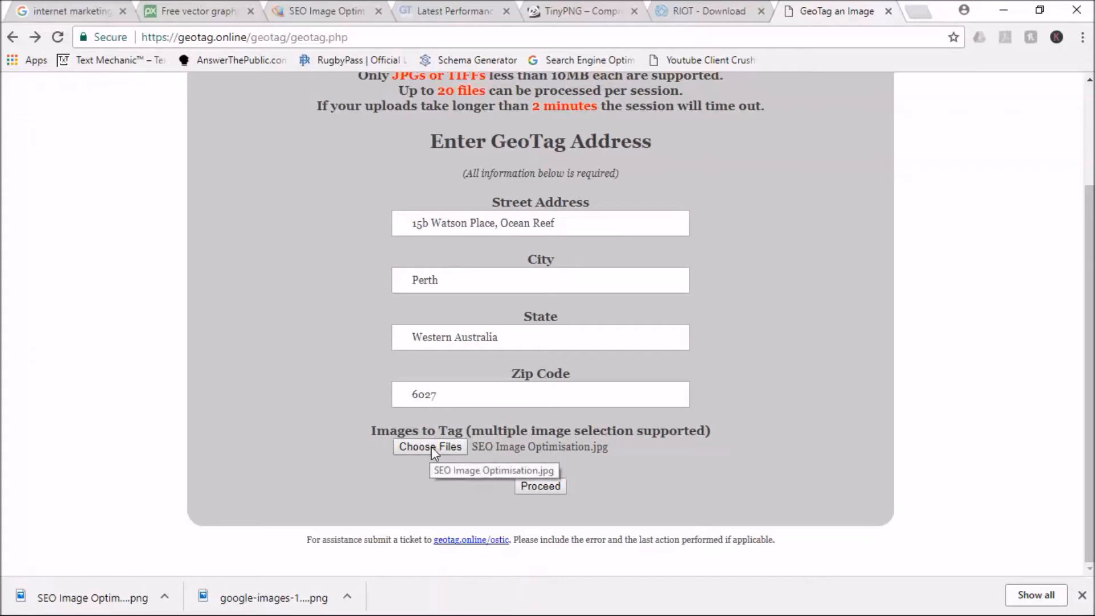
{"action": "mouse_move", "coordinate": [530, 457]}
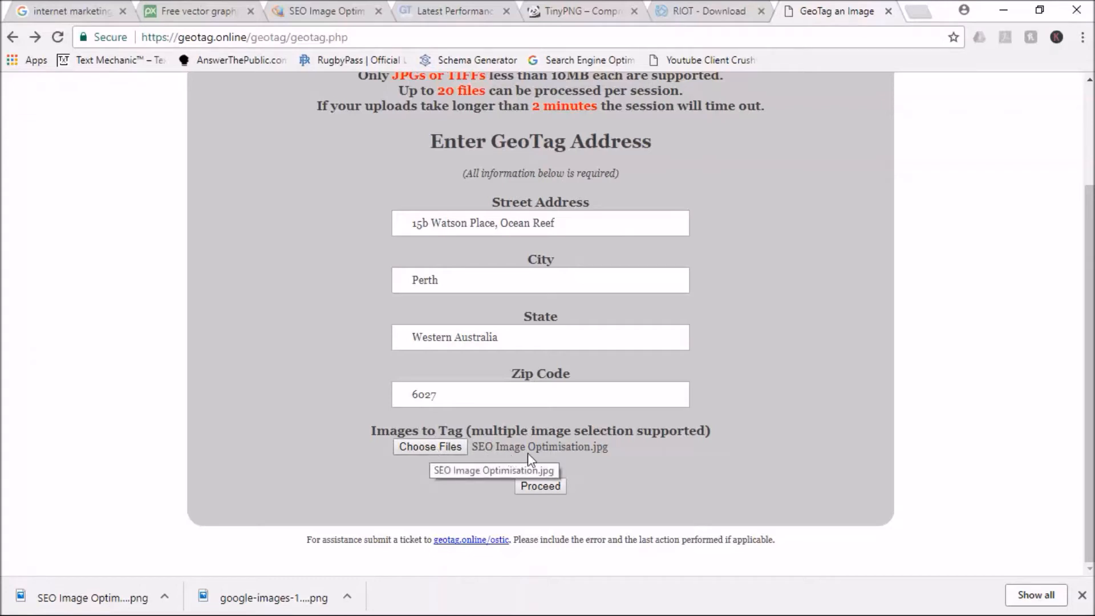
{"action": "mouse_move", "coordinate": [553, 496]}
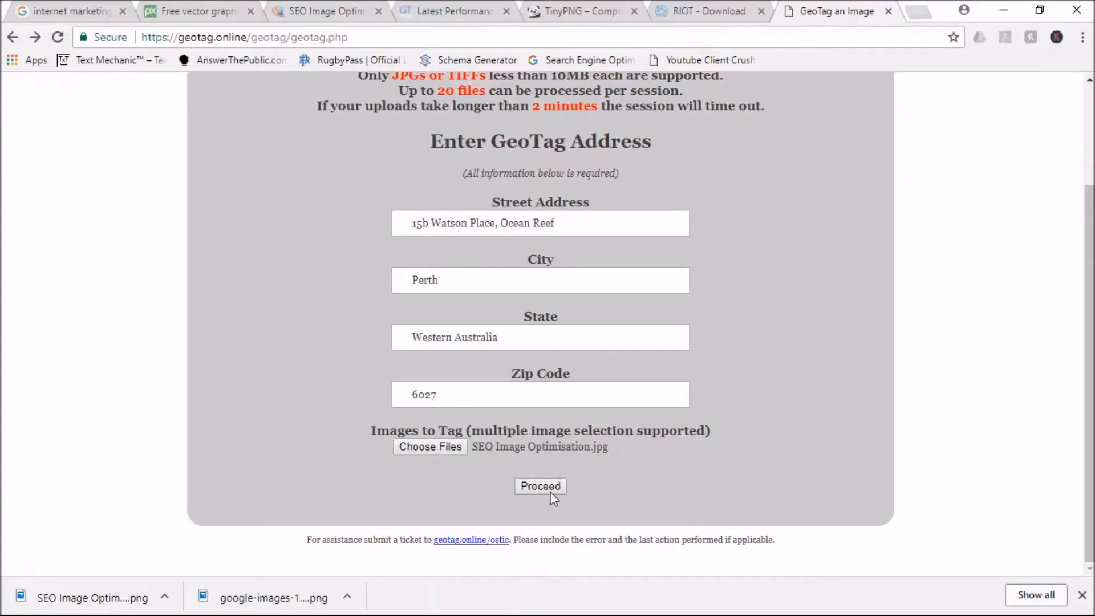
{"action": "left_click", "coordinate": [539, 485]}
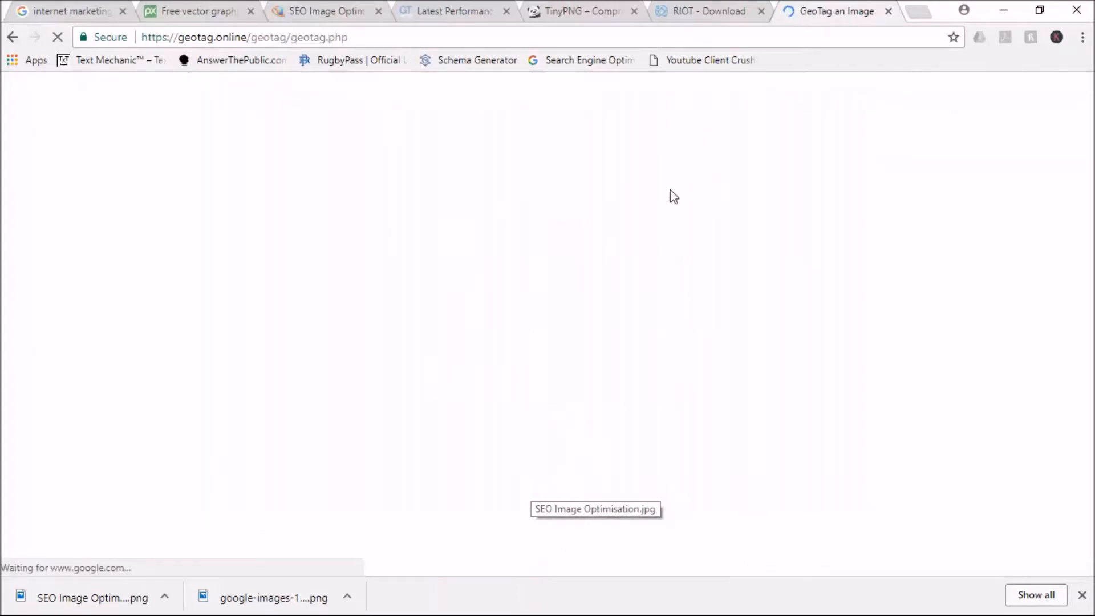
{"action": "mouse_move", "coordinate": [578, 216]}
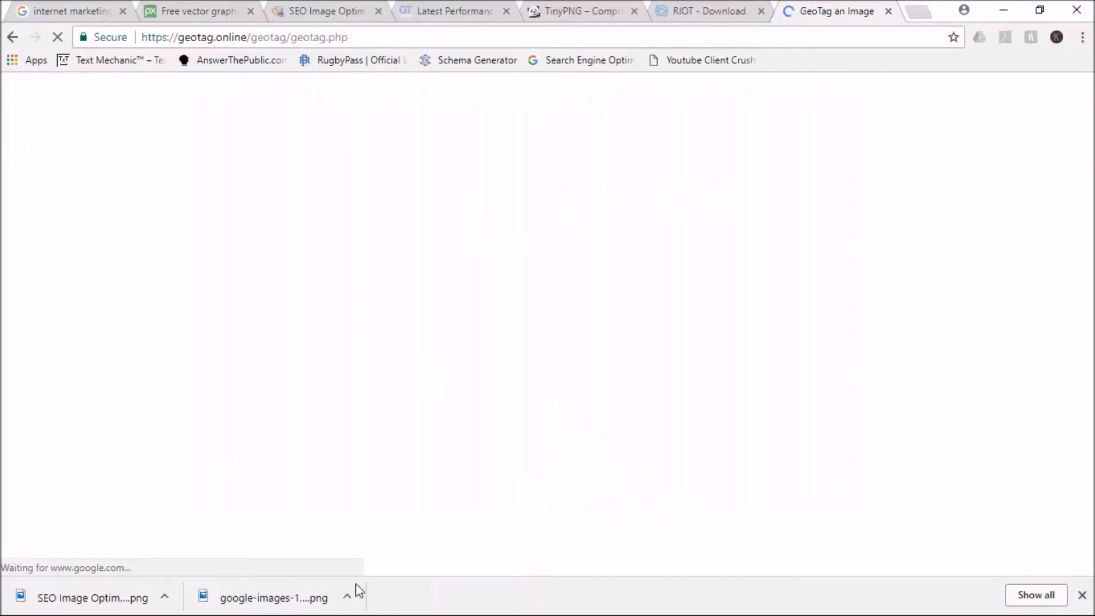
{"action": "left_click", "coordinate": [346, 598]}
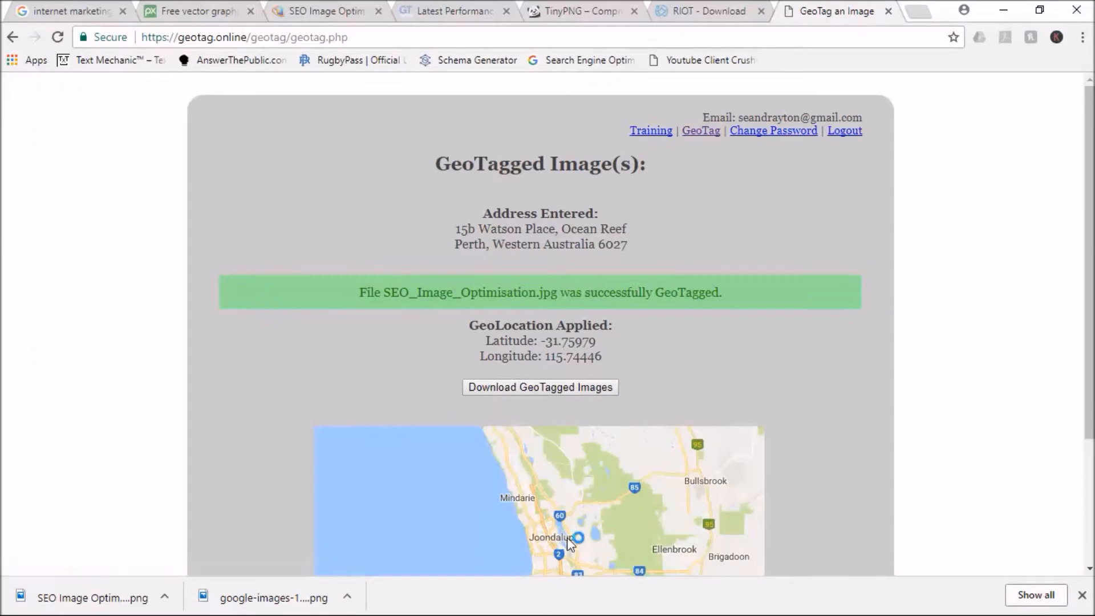
Step: Download the GeoTagged zip, remove old SEO Image Optimisation copies, and start Extract All on the zip
{"action": "left_click", "coordinate": [540, 386]}
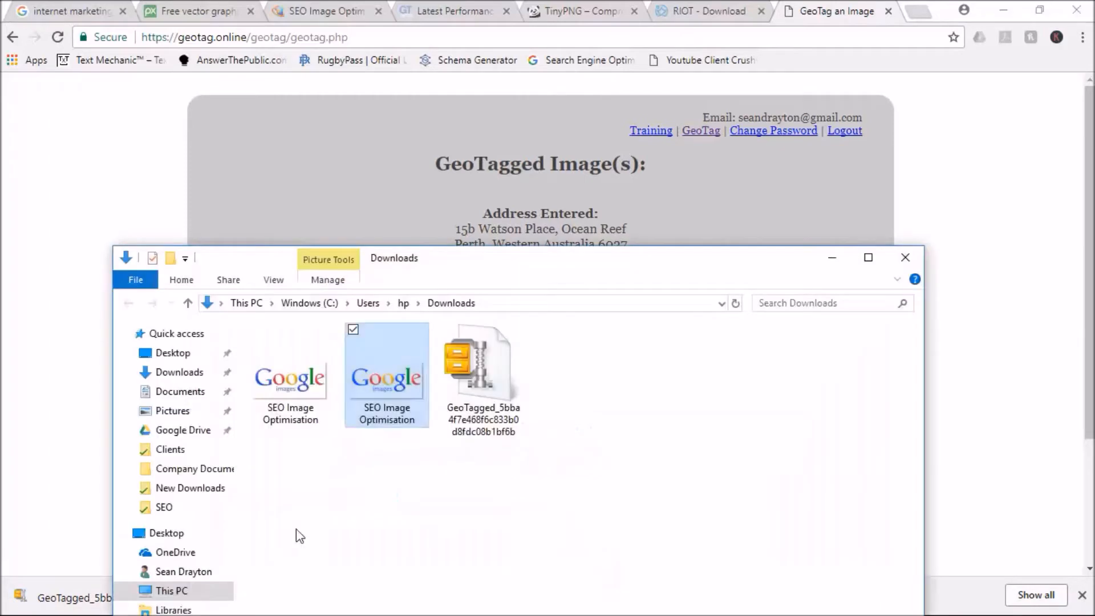
{"action": "right_click", "coordinate": [482, 363]}
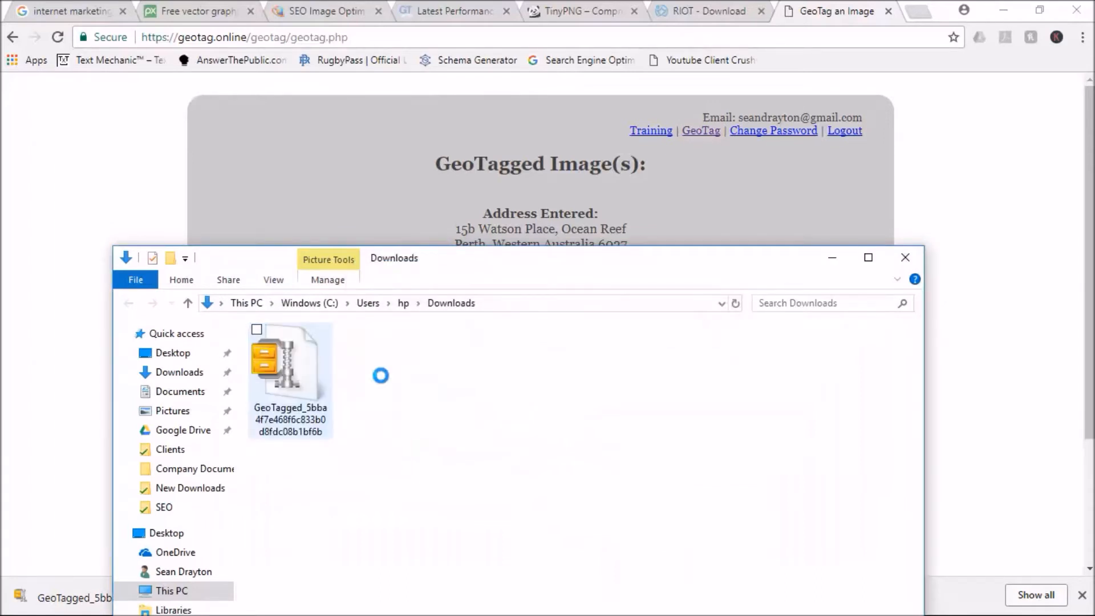
{"action": "right_click", "coordinate": [290, 363]}
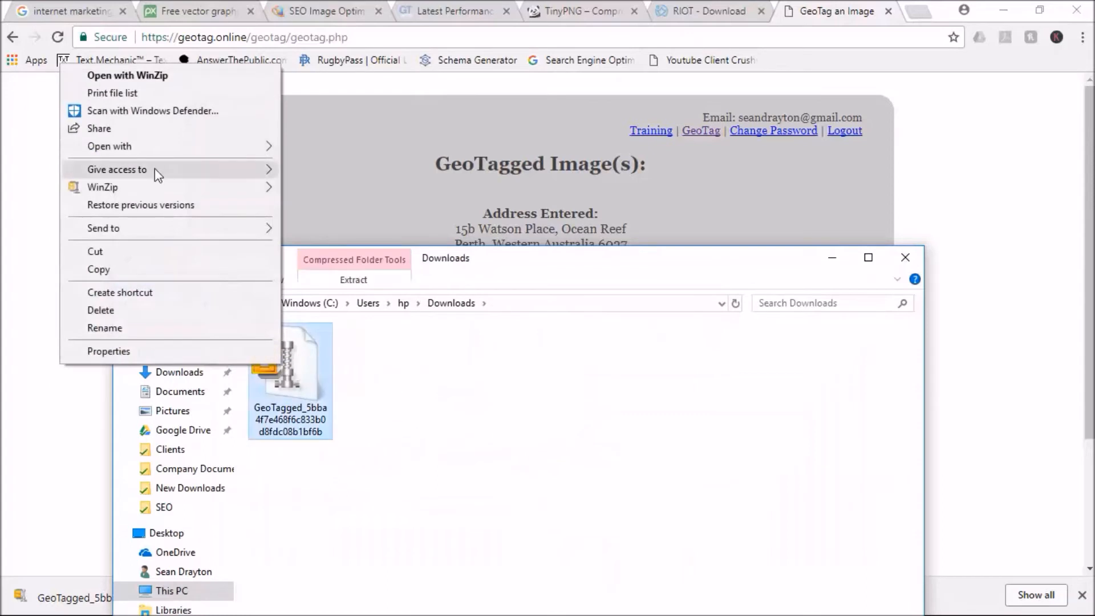
{"action": "mouse_move", "coordinate": [152, 111]}
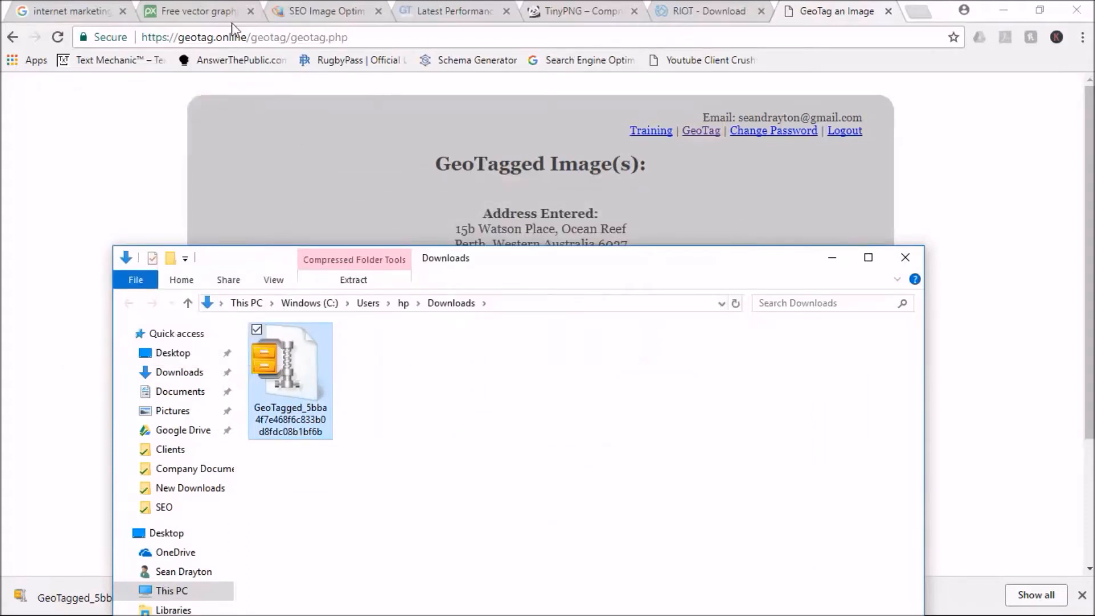
{"action": "left_click", "coordinate": [904, 258]}
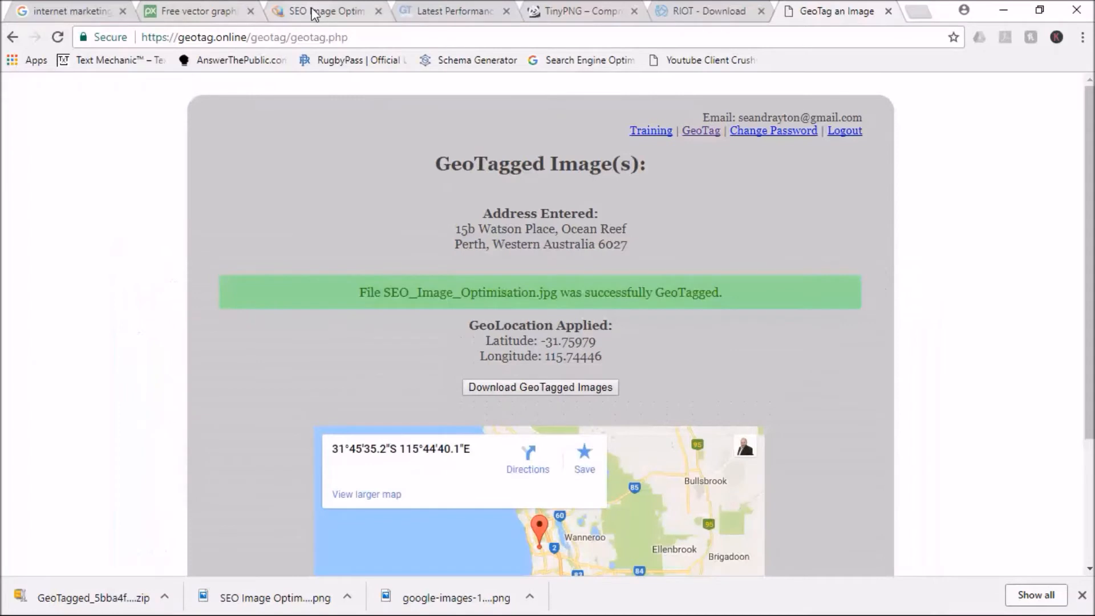
{"action": "left_click", "coordinate": [325, 11]}
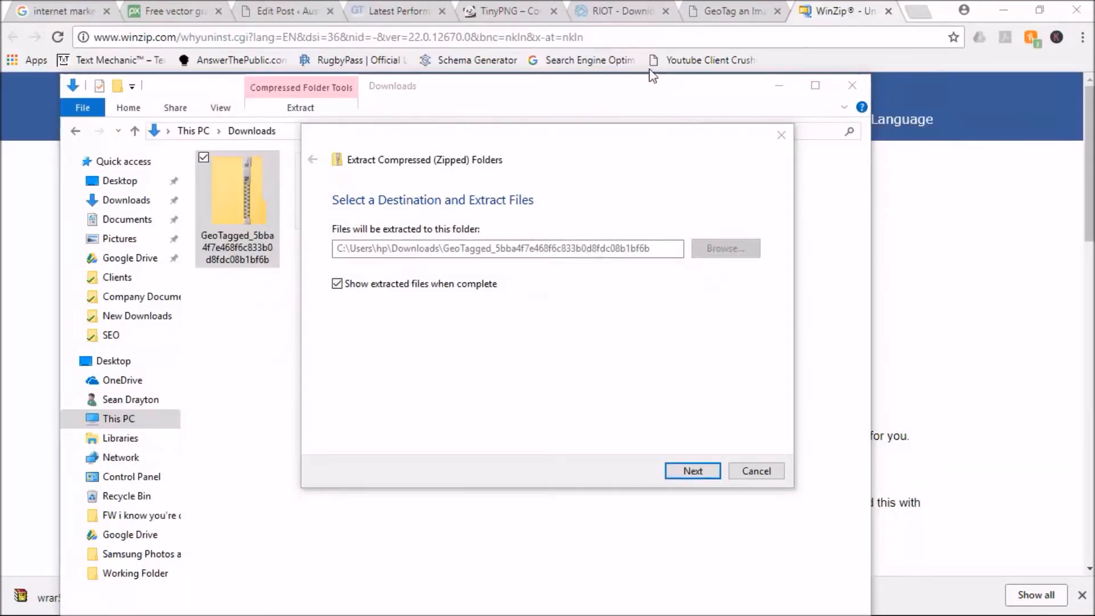
Step: Finish extracting the GeoTagged zip and browse into its tagged folder holding SEO_Image_Optimisation.jpg
{"action": "left_click", "coordinate": [692, 469]}
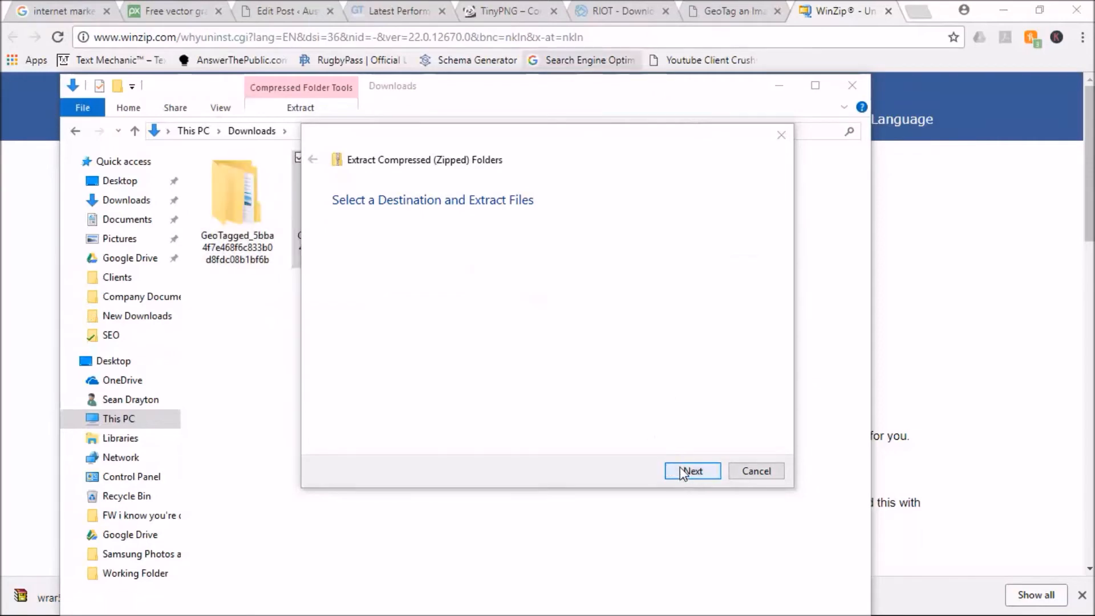
{"action": "left_click", "coordinate": [691, 471]}
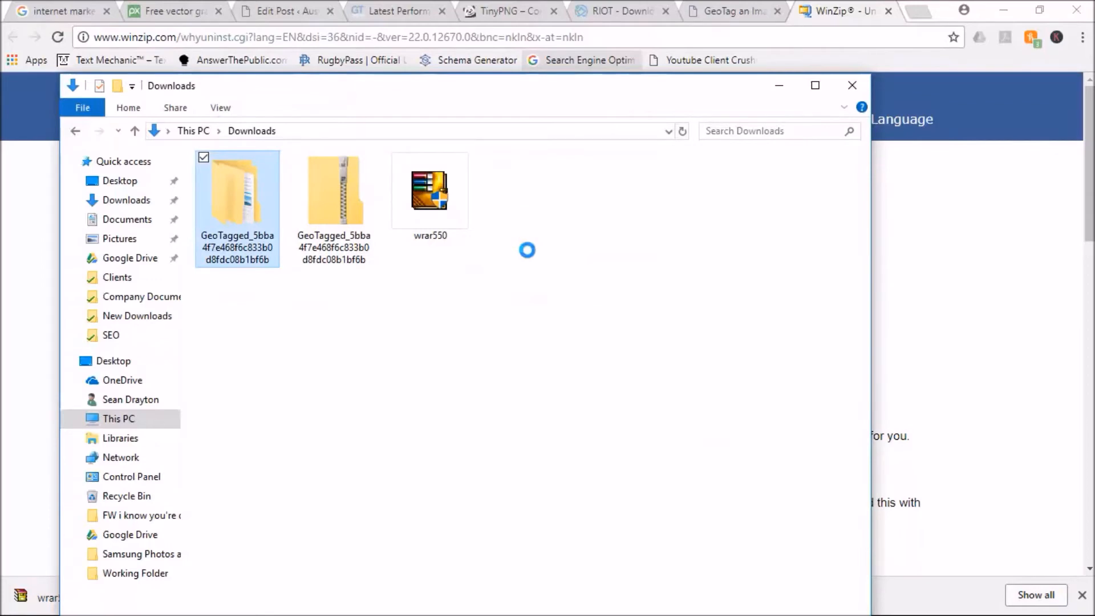
{"action": "double_click", "coordinate": [237, 188]}
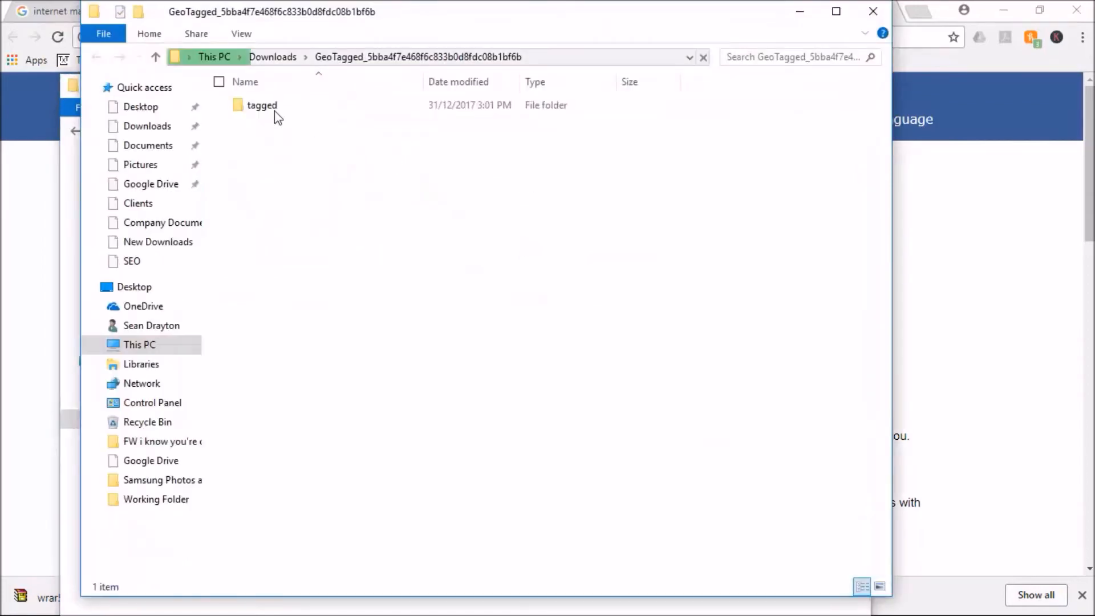
{"action": "double_click", "coordinate": [262, 105]}
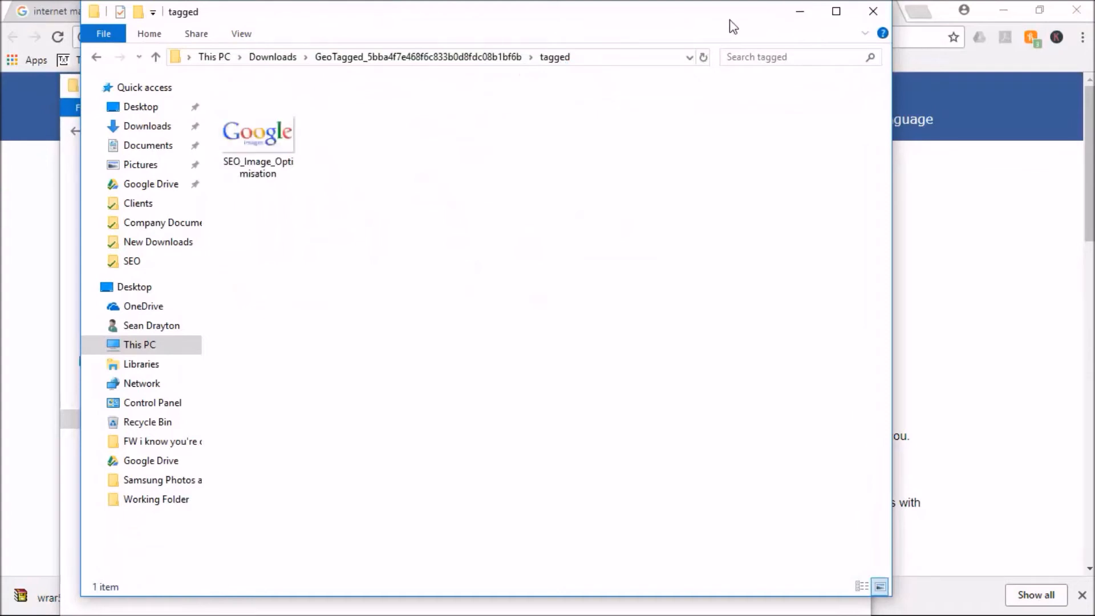
{"action": "mouse_move", "coordinate": [717, 25]}
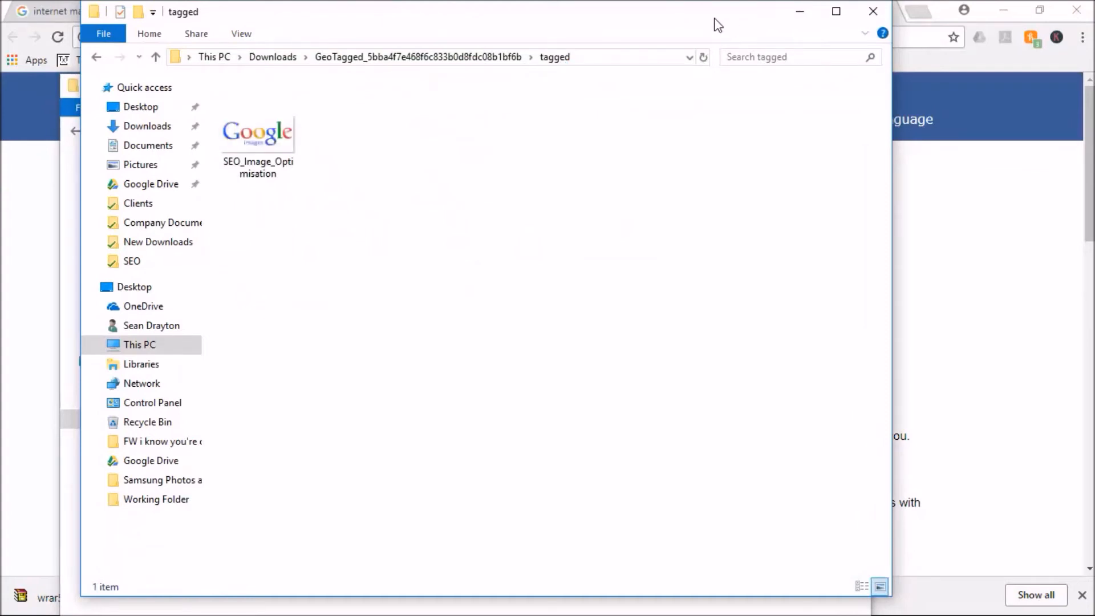
{"action": "mouse_move", "coordinate": [334, 129]}
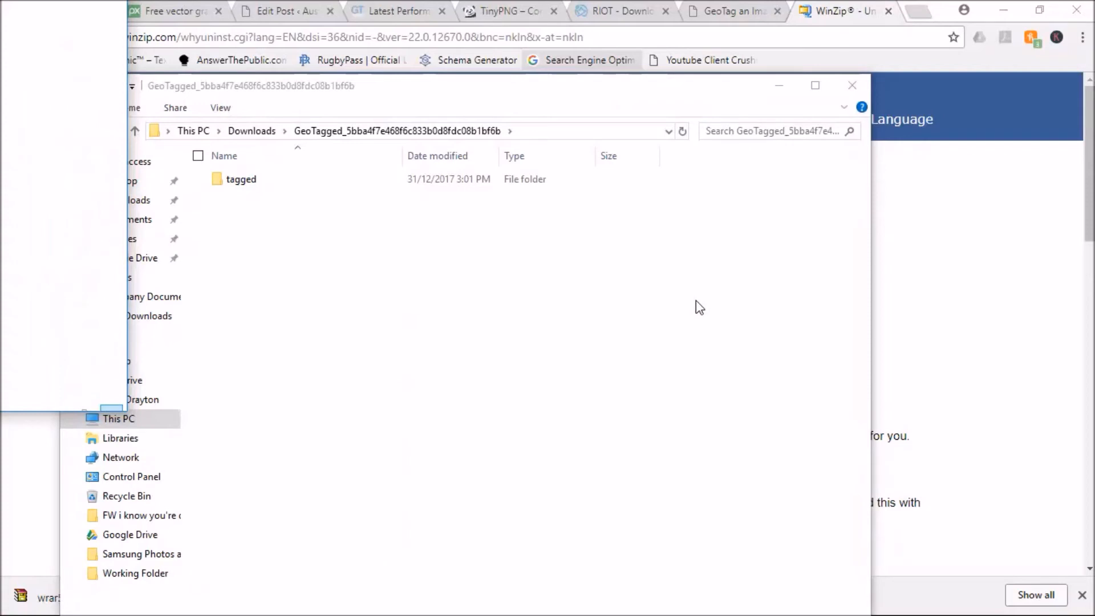
{"action": "double_click", "coordinate": [241, 179]}
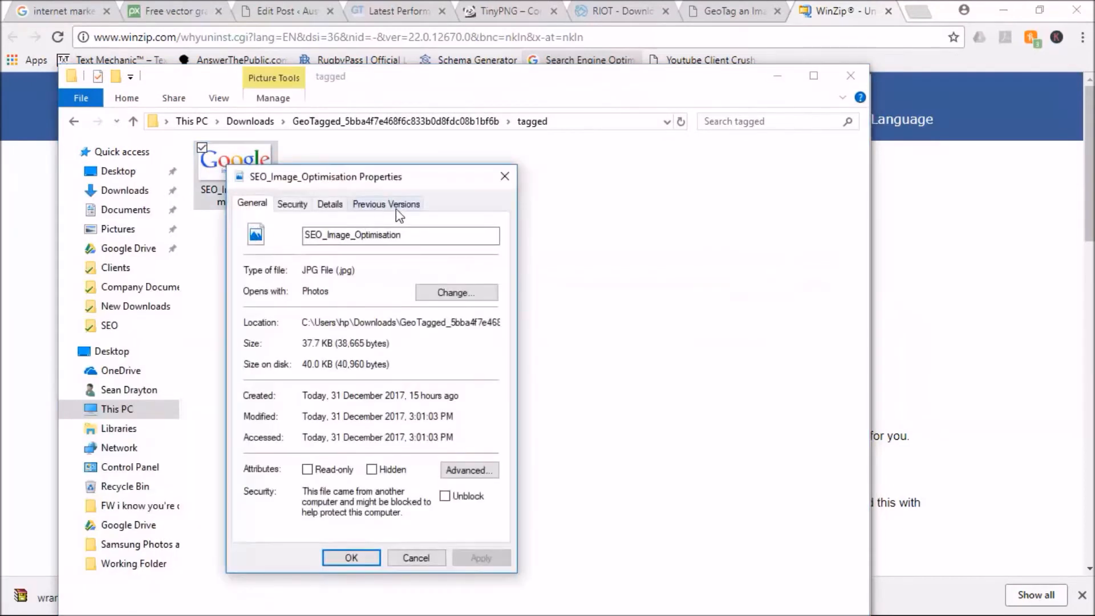
{"action": "left_click", "coordinate": [328, 203]}
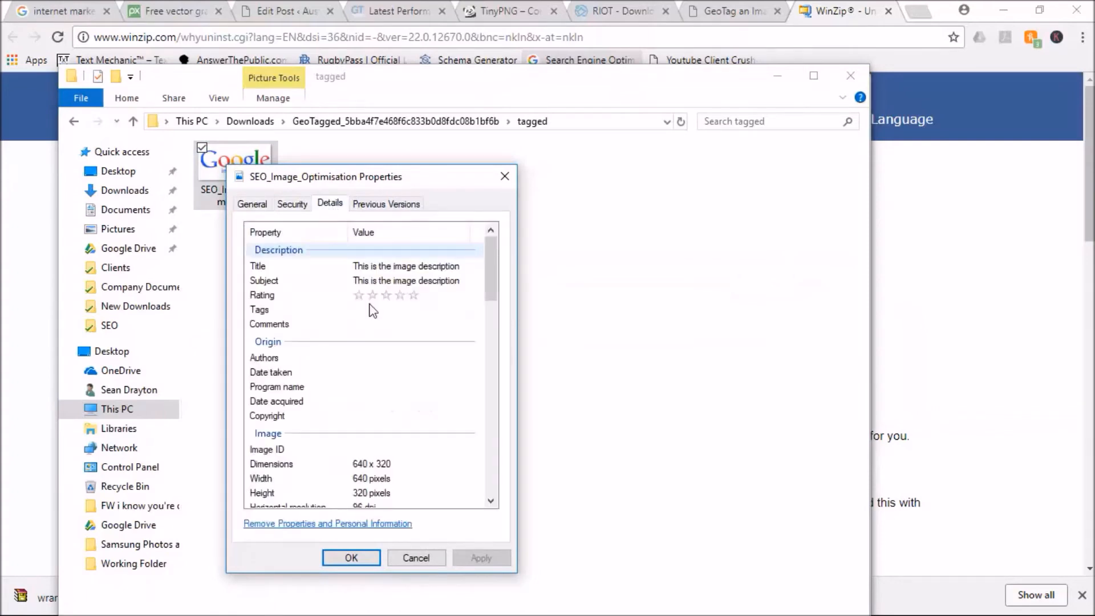
{"action": "scroll", "scroll_direction": "down", "scroll_amount": 3}
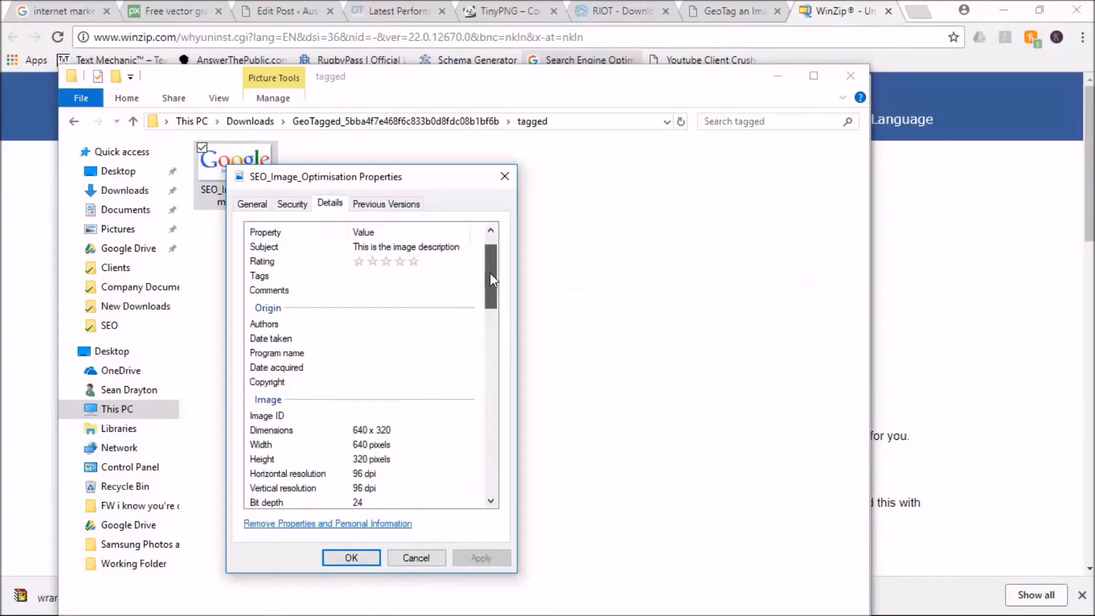
{"action": "scroll", "scroll_direction": "down", "scroll_amount": 3}
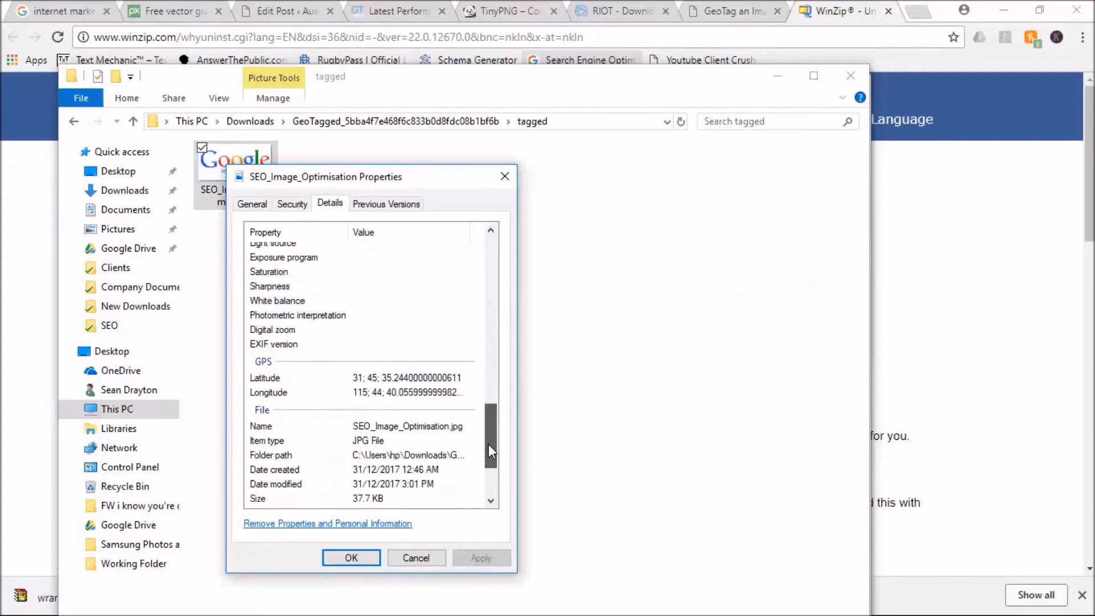
{"action": "scroll", "scroll_direction": "down", "scroll_amount": 3}
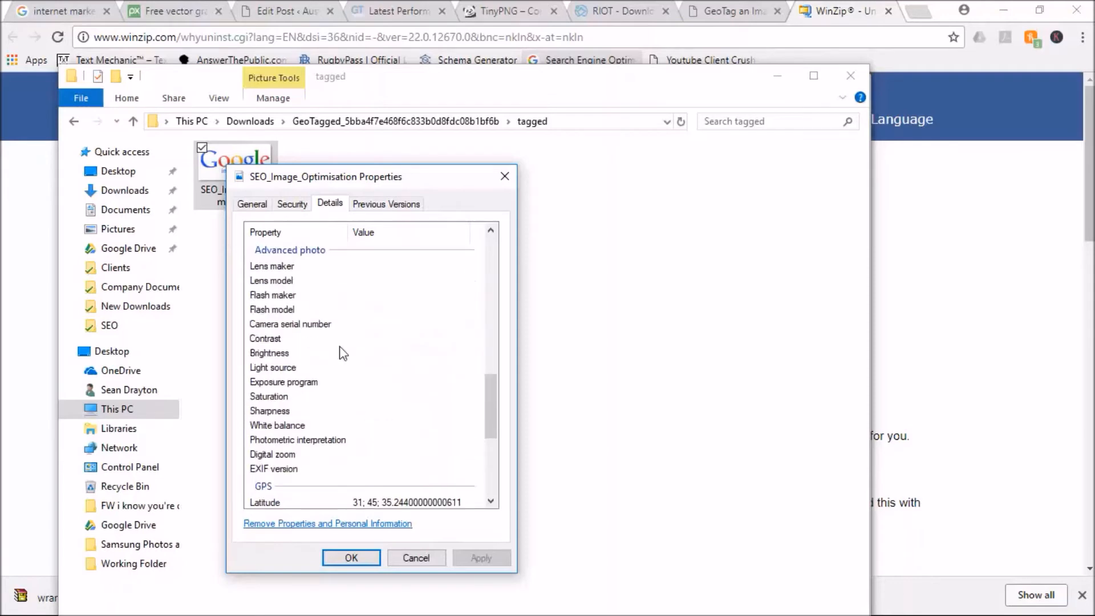
{"action": "scroll", "scroll_direction": "down", "scroll_amount": 3}
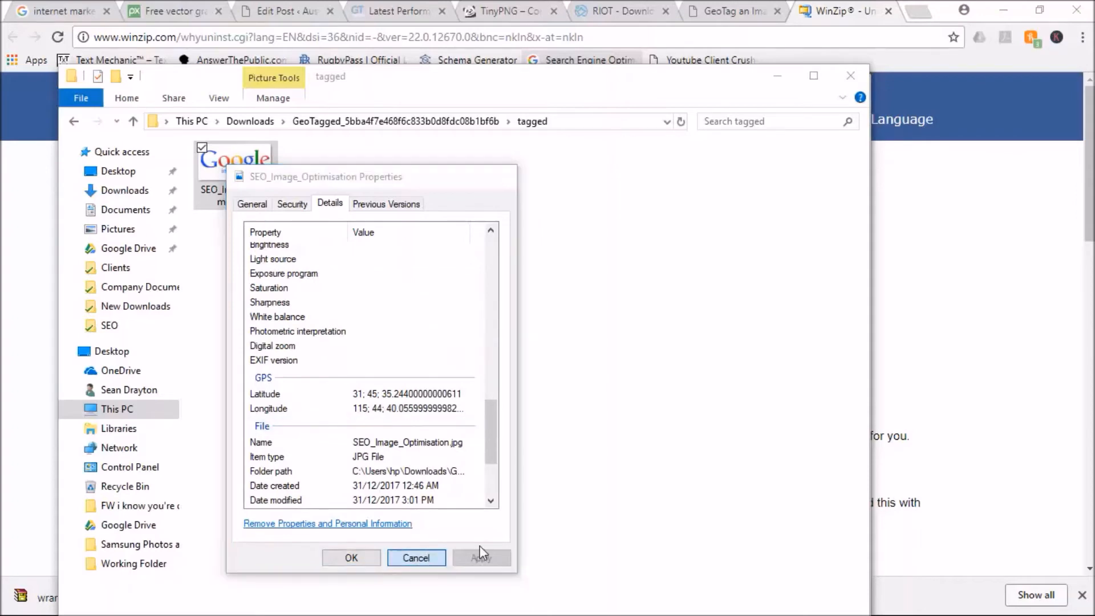
{"action": "left_click", "coordinate": [415, 557]}
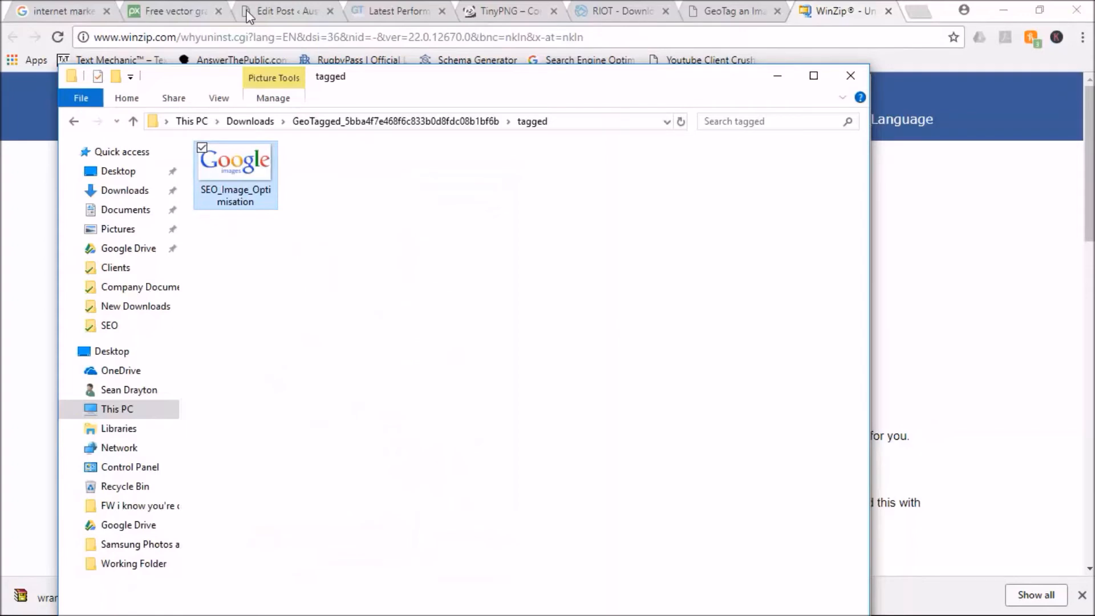
Step: Return to the WordPress post editor and start replacing the magnifying-glass http image
{"action": "left_click", "coordinate": [282, 12]}
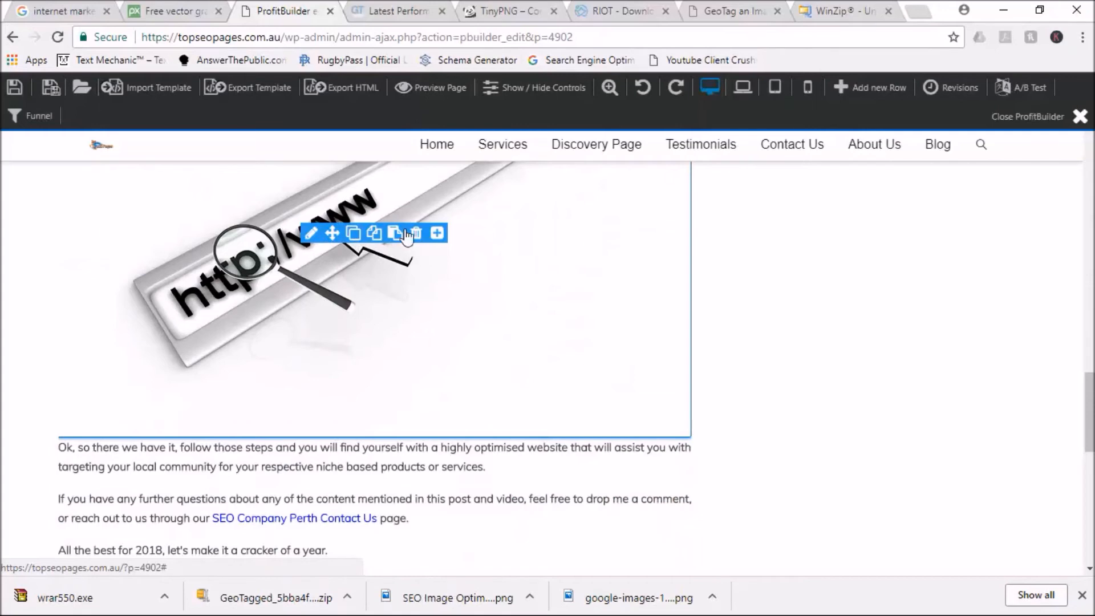
{"action": "left_click", "coordinate": [310, 233]}
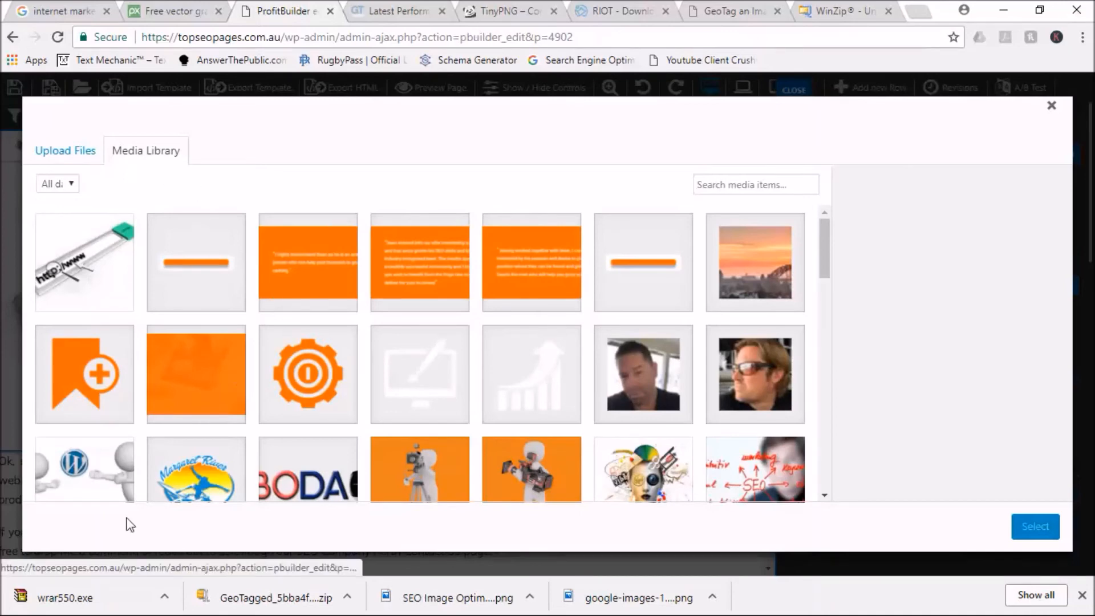
Step: Switch to uploading a new file and browse into the extracted GeoTagged folder for the image
{"action": "left_click", "coordinate": [65, 151]}
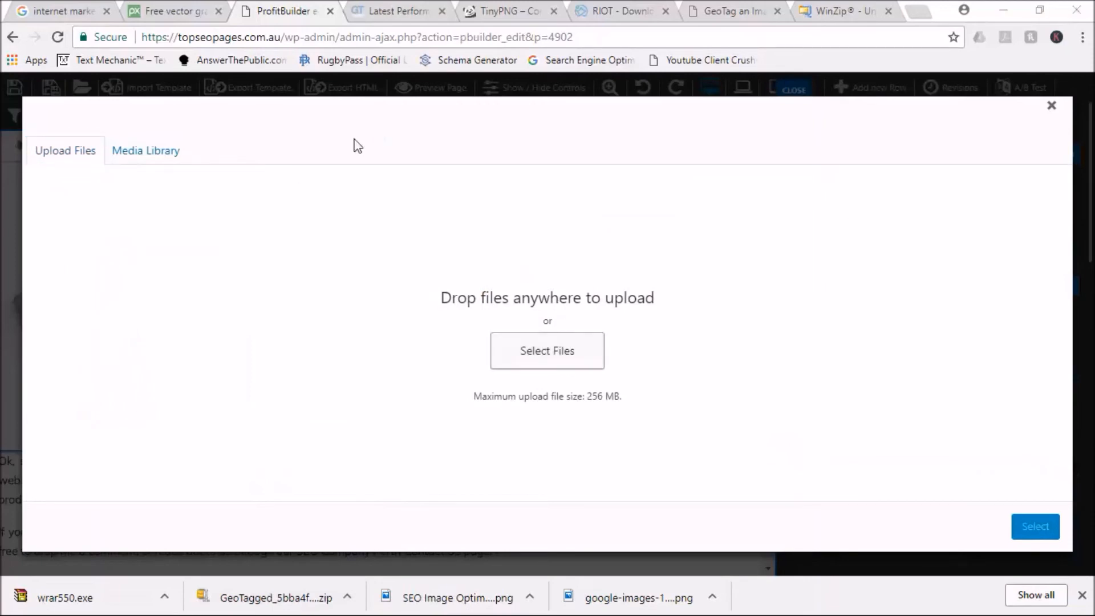
{"action": "left_click", "coordinate": [546, 350]}
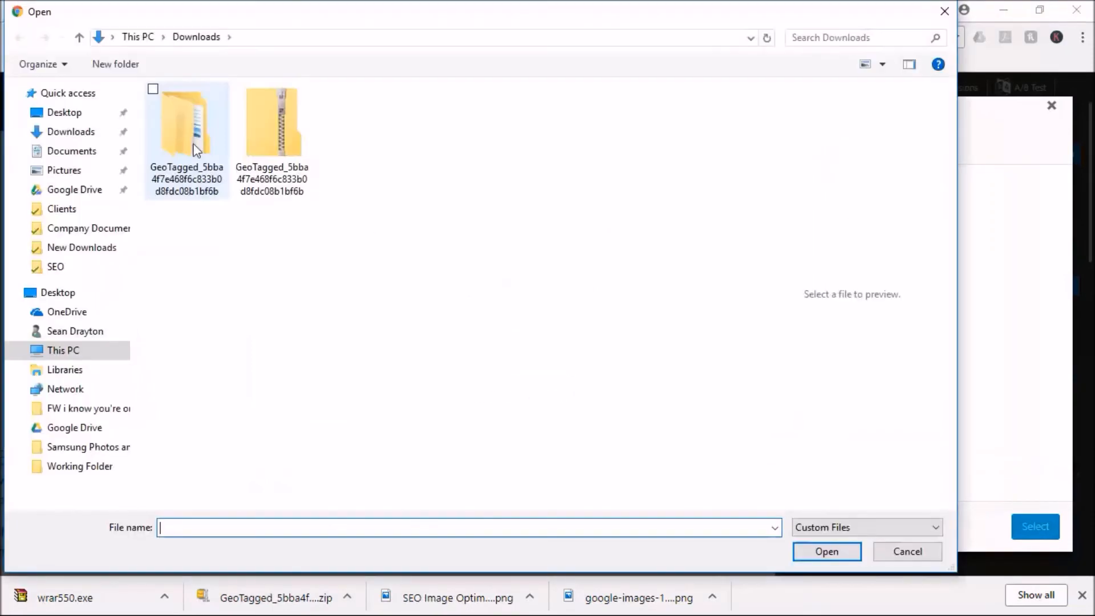
{"action": "left_click", "coordinate": [186, 122]}
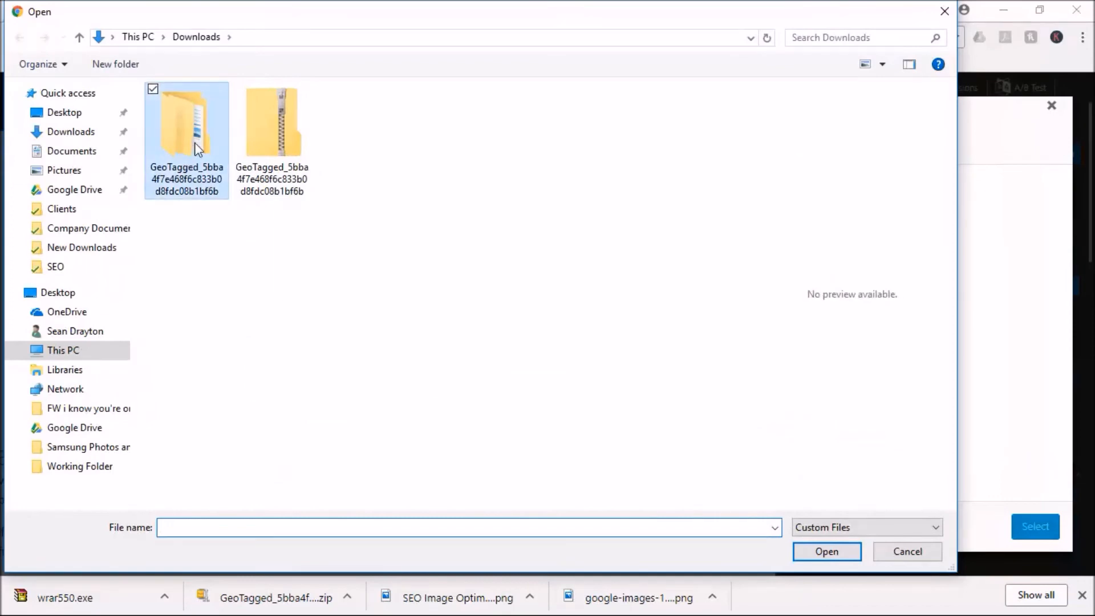
{"action": "double_click", "coordinate": [186, 122]}
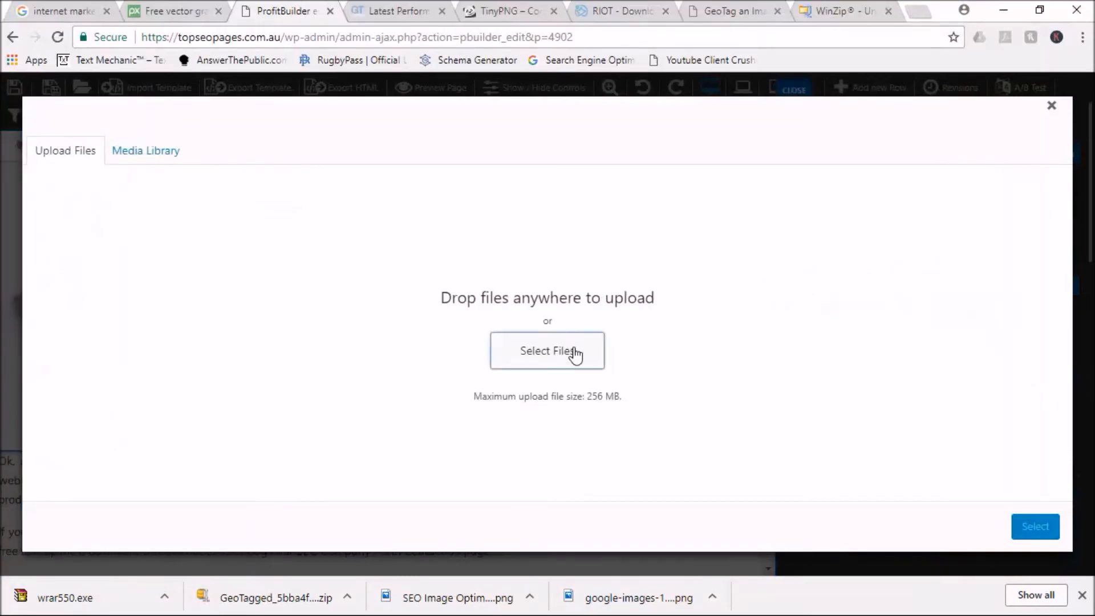
{"action": "mouse_move", "coordinate": [757, 355]}
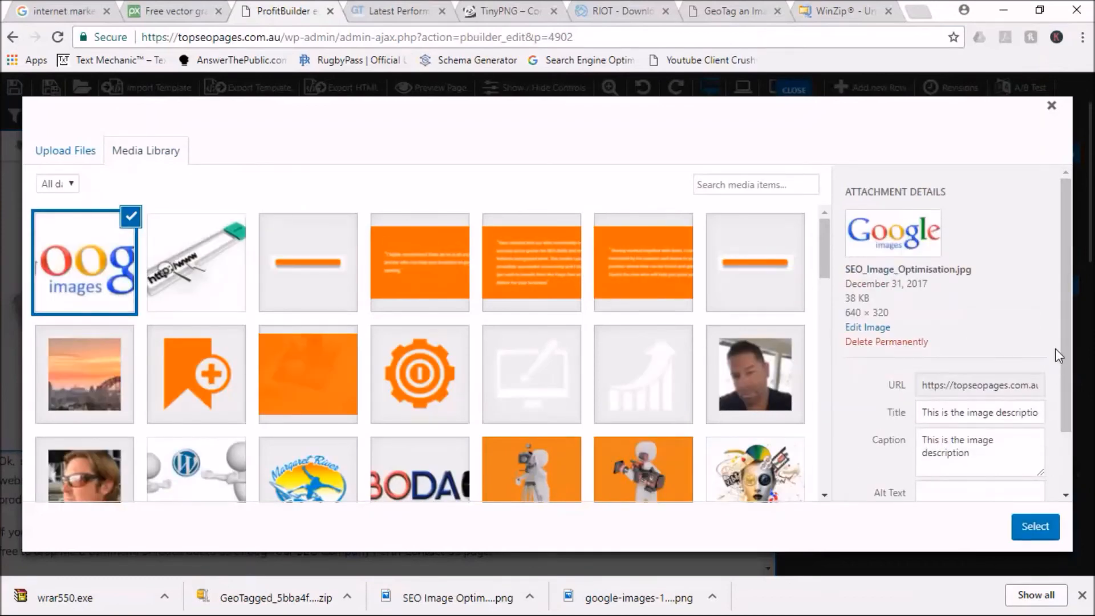
Step: Select SEO_Image_Optimisation.jpg with its title, alt text and description and insert it into the post
{"action": "scroll", "scroll_direction": "down", "scroll_amount": 3}
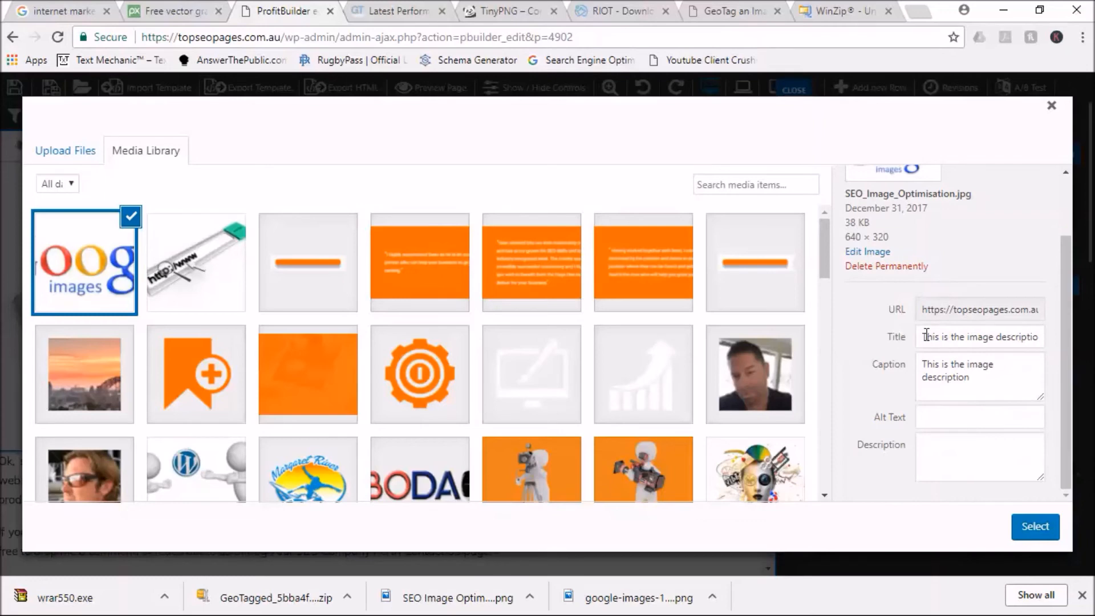
{"action": "mouse_move", "coordinate": [891, 415]}
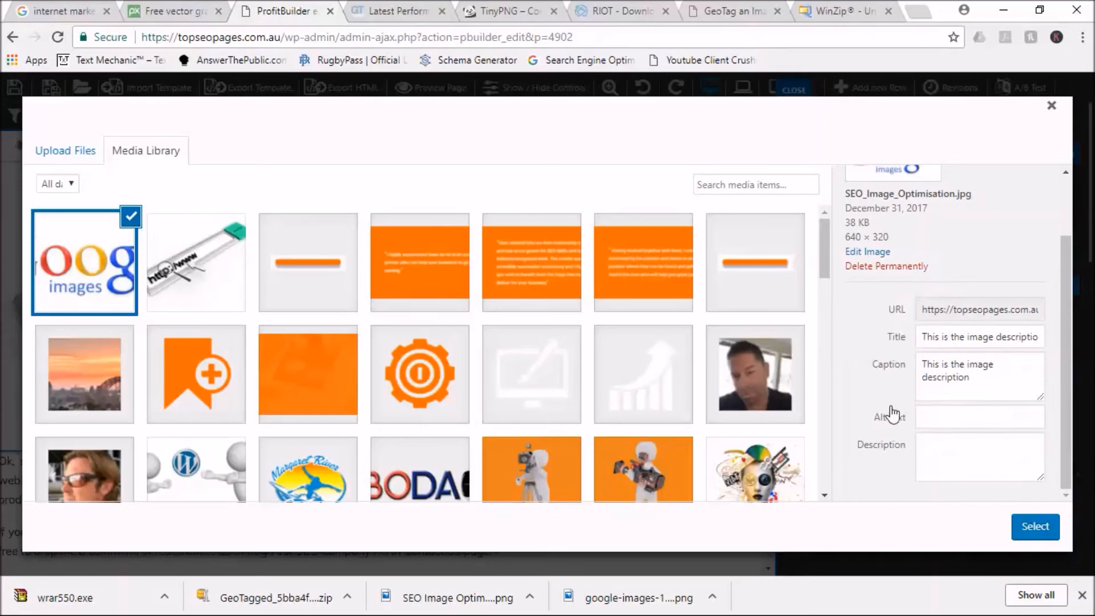
{"action": "mouse_move", "coordinate": [876, 424]}
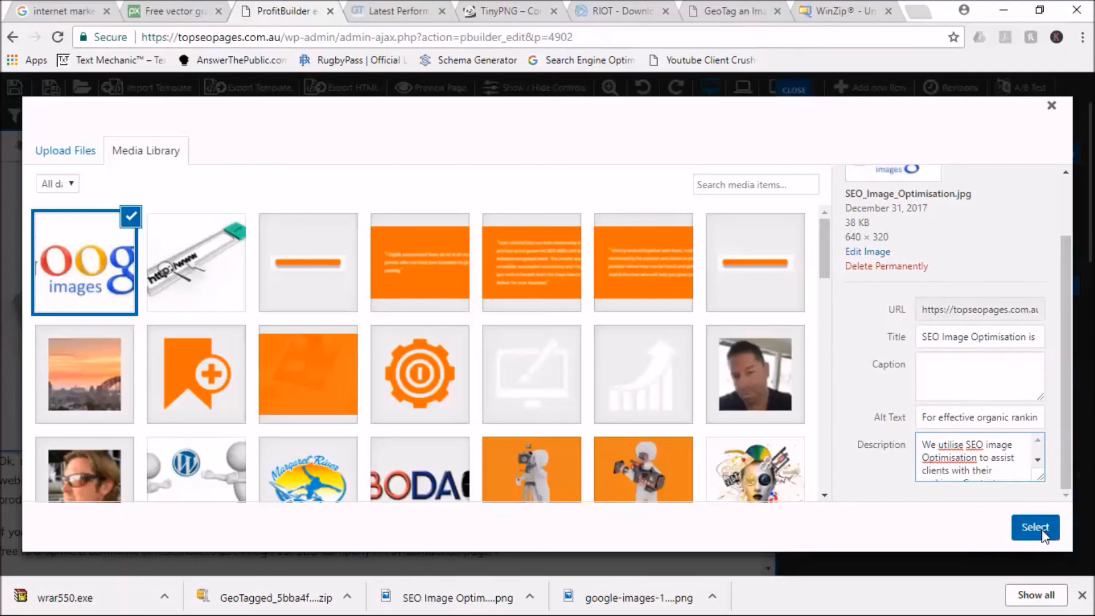
{"action": "left_click", "coordinate": [1034, 527]}
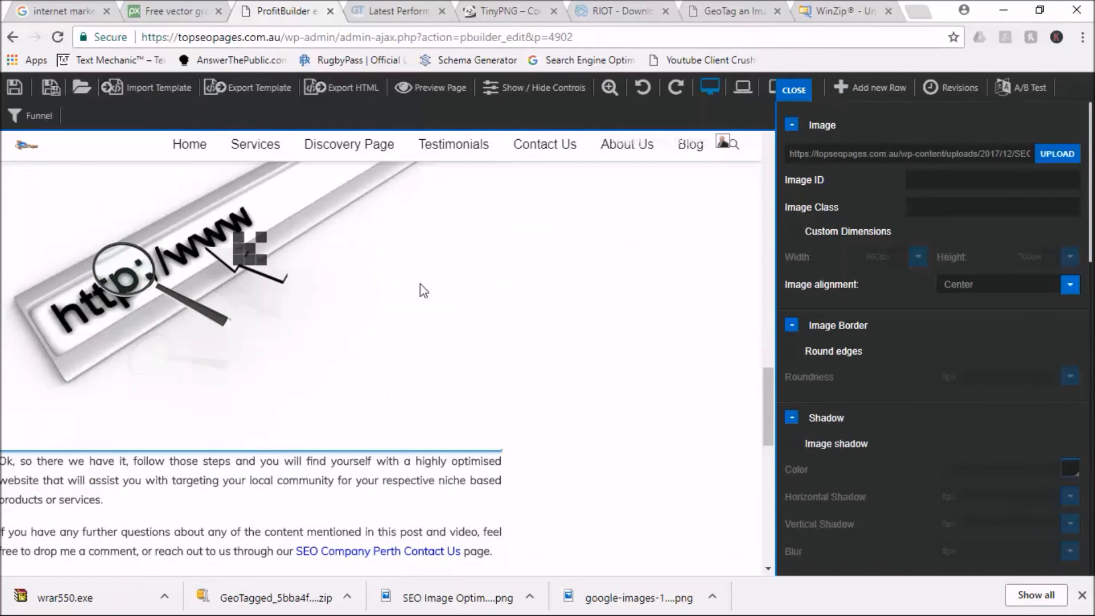
Step: Check the inserted Google Images graphic in the post, then return to the GTmetrix report
{"action": "scroll", "scroll_direction": "down", "scroll_amount": 3}
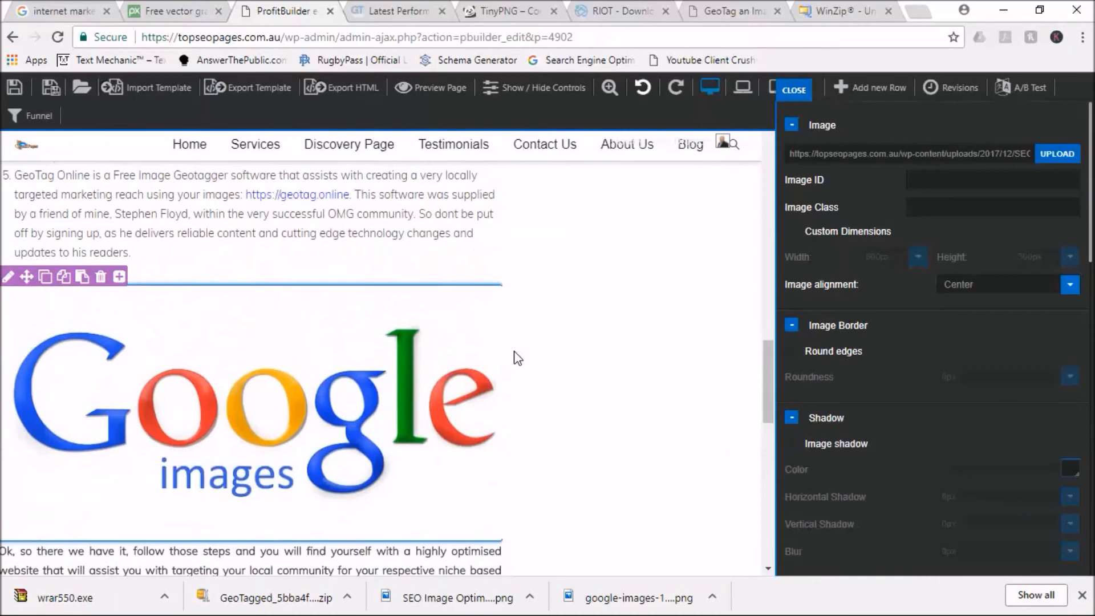
{"action": "mouse_move", "coordinate": [249, 416]}
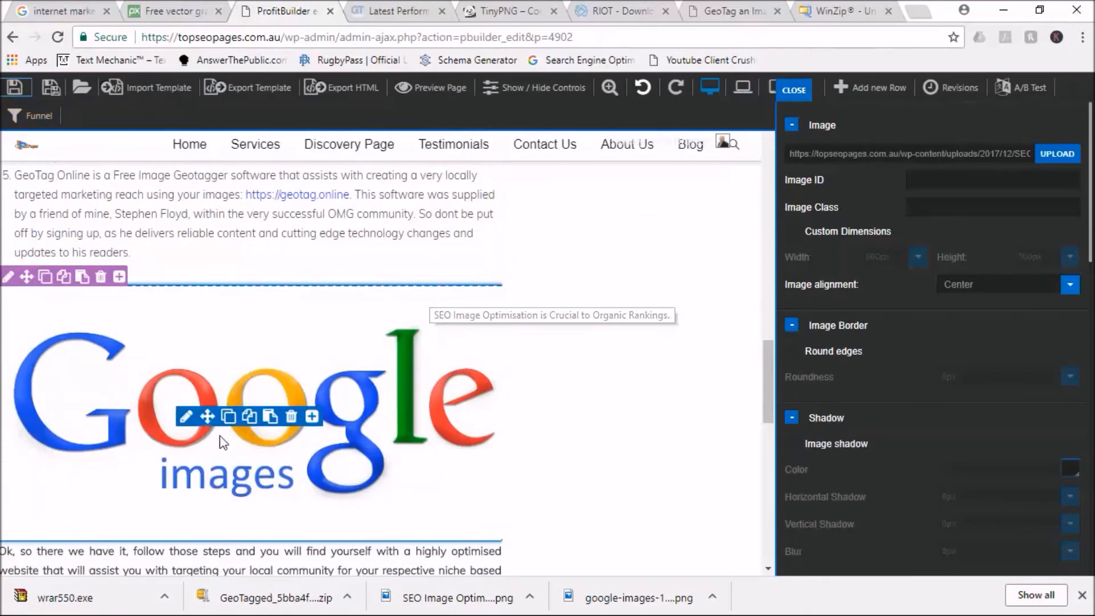
{"action": "mouse_move", "coordinate": [454, 467]}
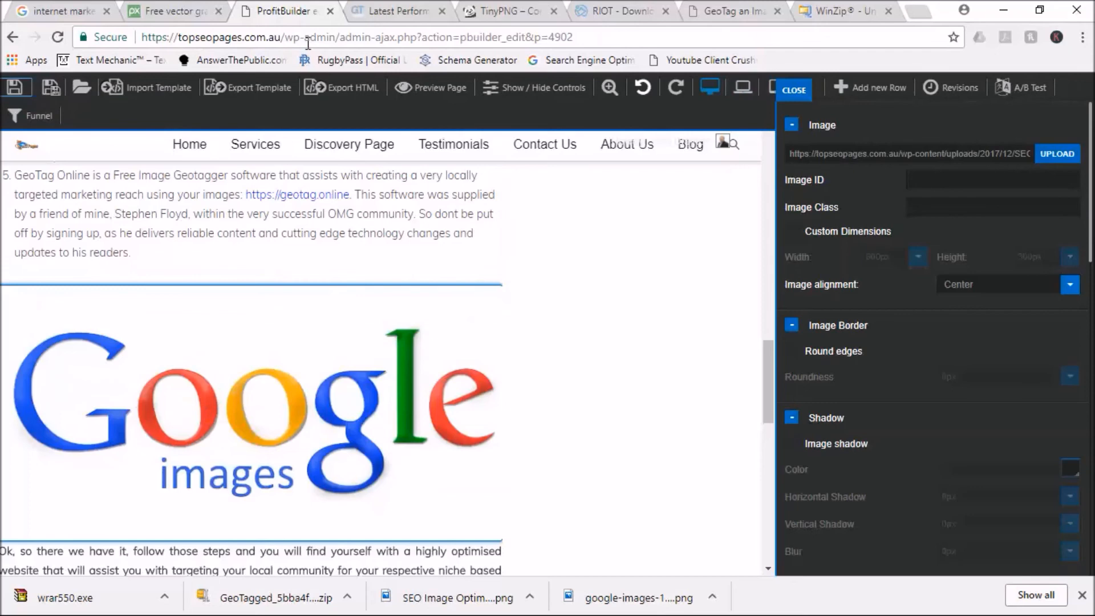
{"action": "mouse_move", "coordinate": [377, 369]}
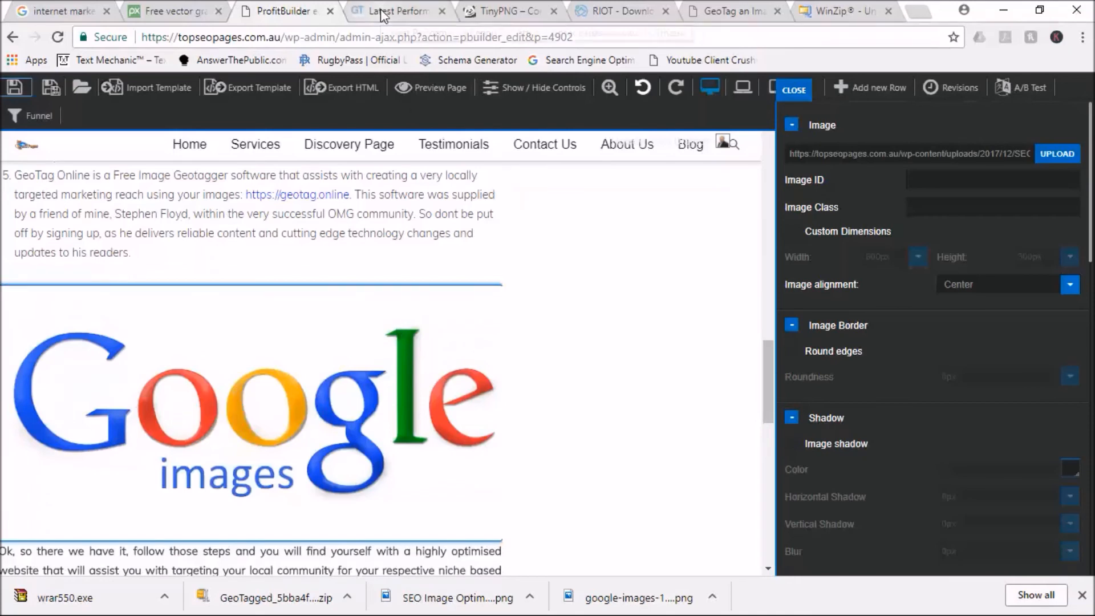
{"action": "left_click", "coordinate": [396, 11]}
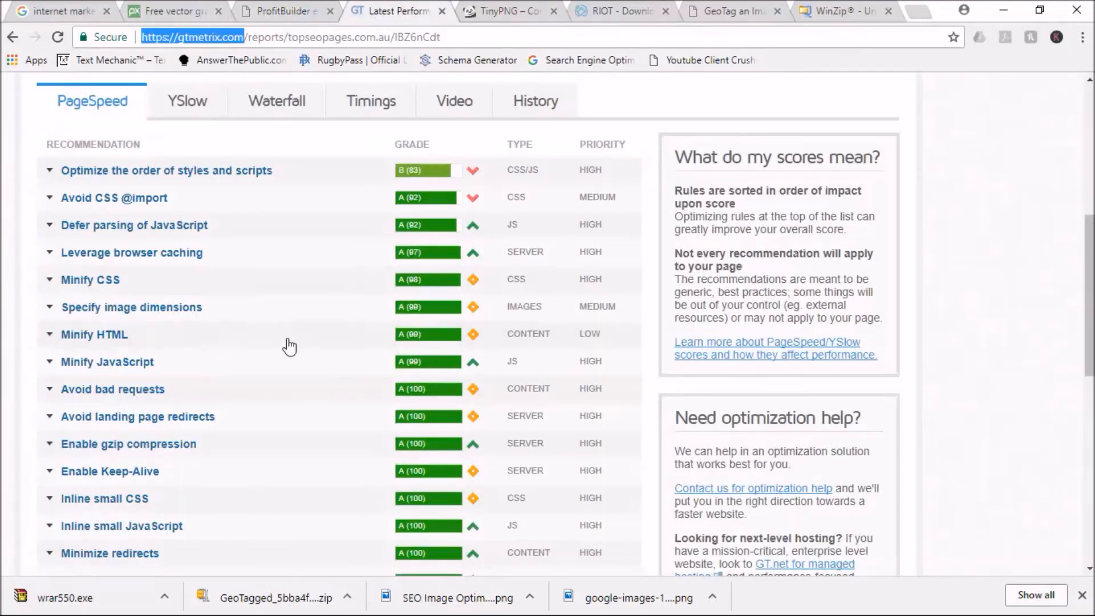
Step: Review the PageSpeed recommendations and expand Optimize images, confirming its 100% score
{"action": "scroll", "scroll_direction": "up", "scroll_amount": 3}
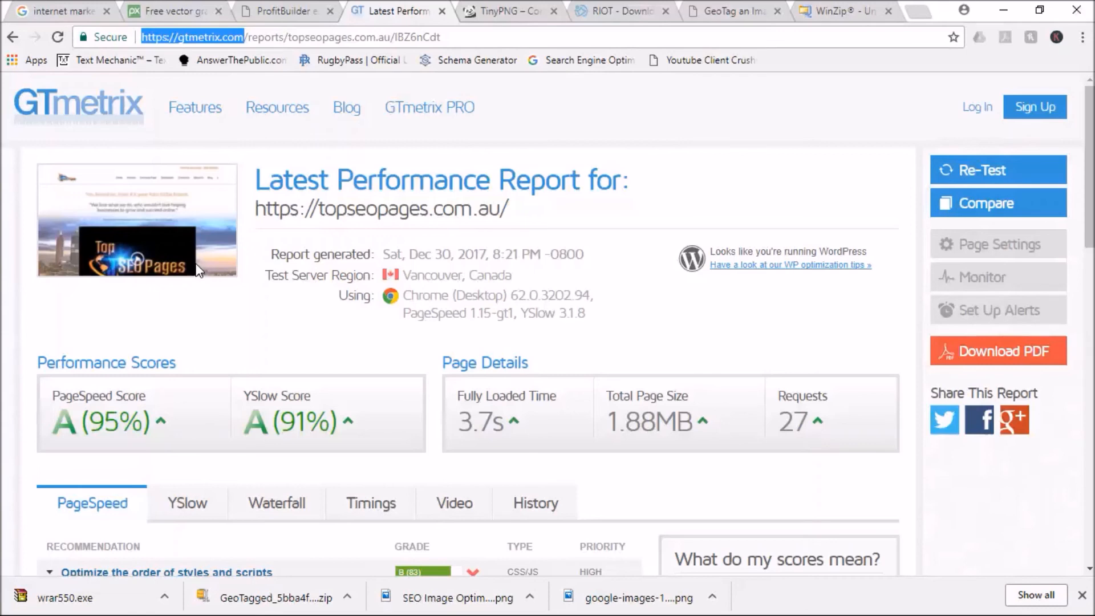
{"action": "mouse_move", "coordinate": [200, 269]}
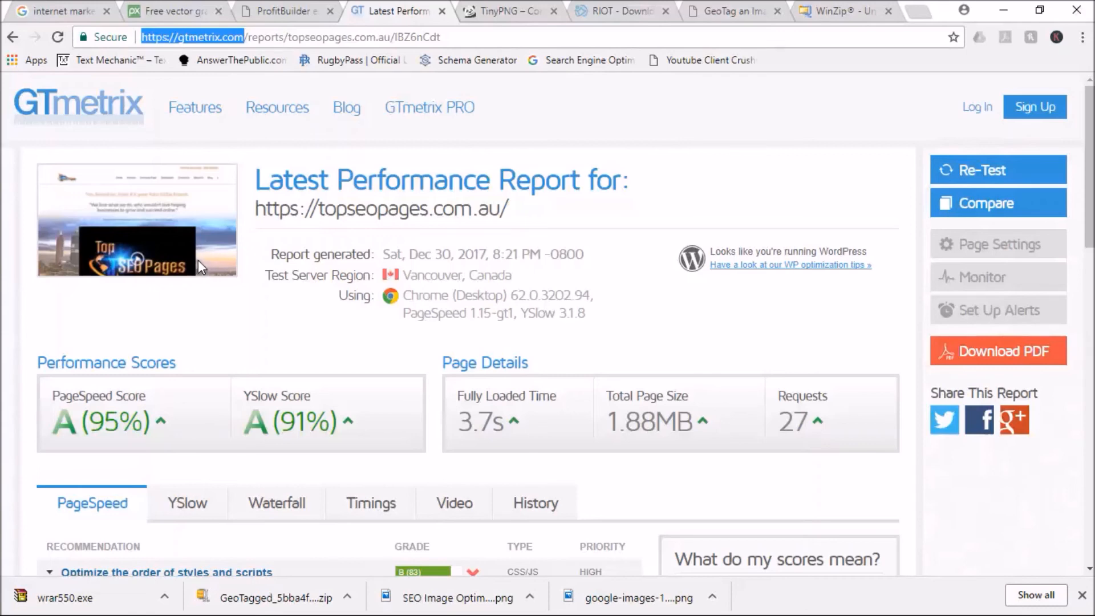
{"action": "mouse_move", "coordinate": [279, 388]}
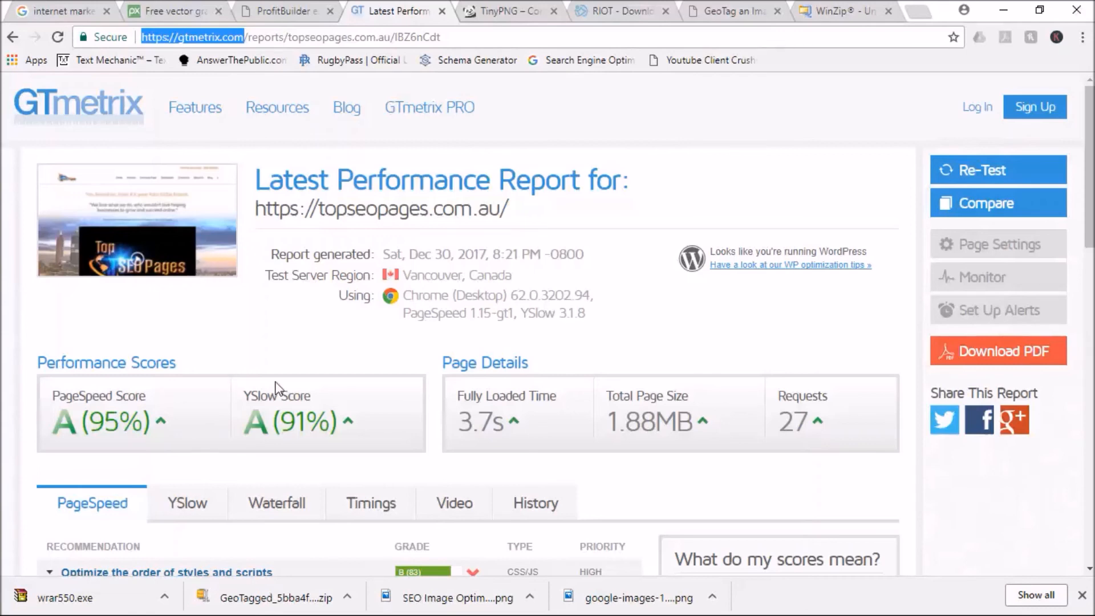
{"action": "mouse_move", "coordinate": [44, 123]}
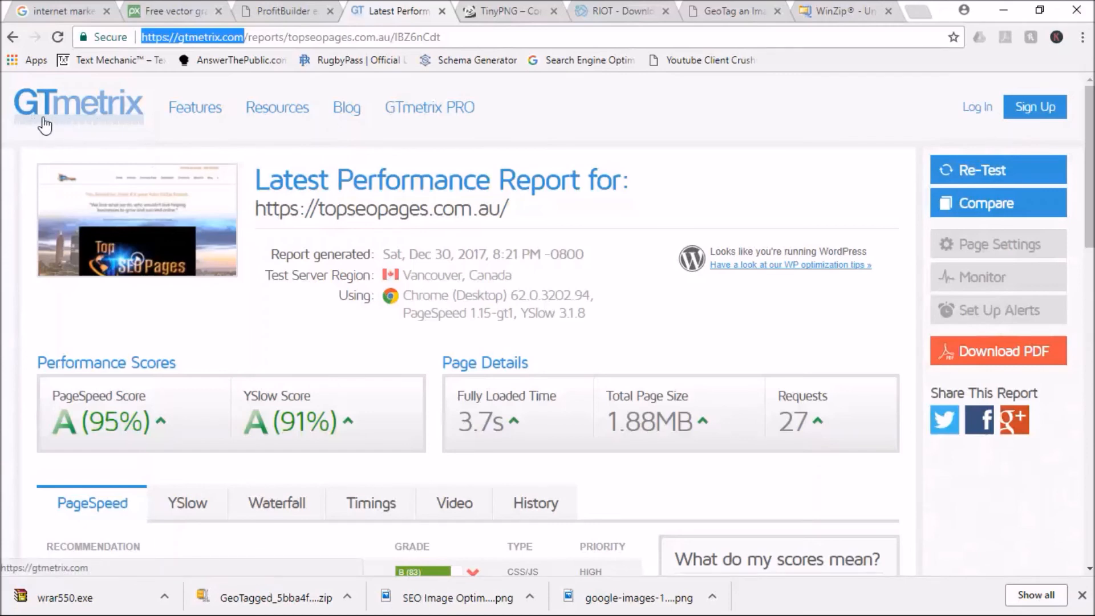
{"action": "mouse_move", "coordinate": [70, 122]}
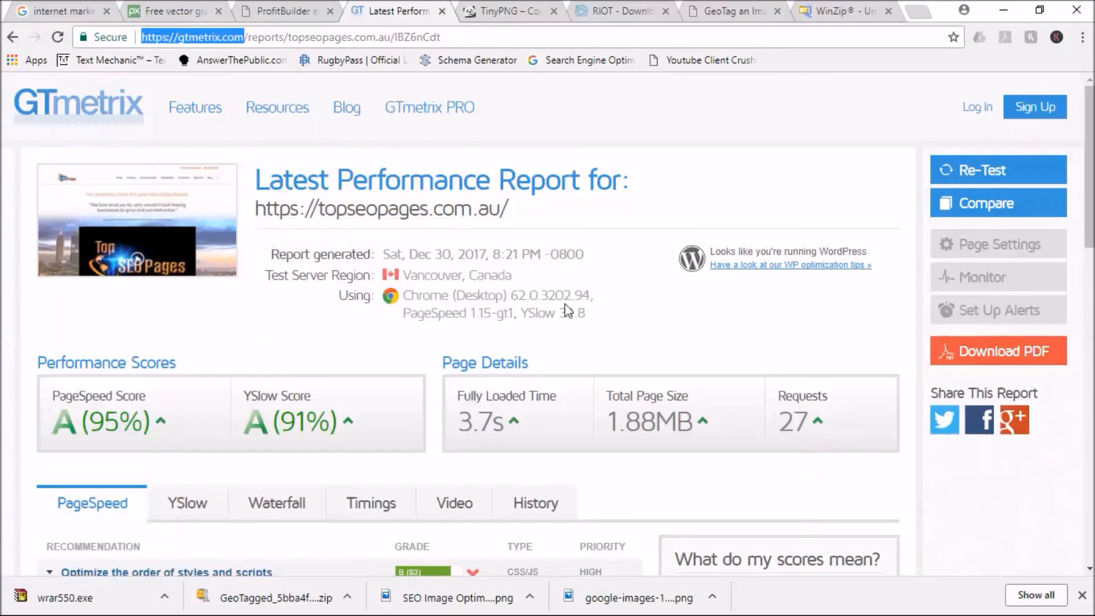
{"action": "scroll", "scroll_direction": "down", "scroll_amount": 3}
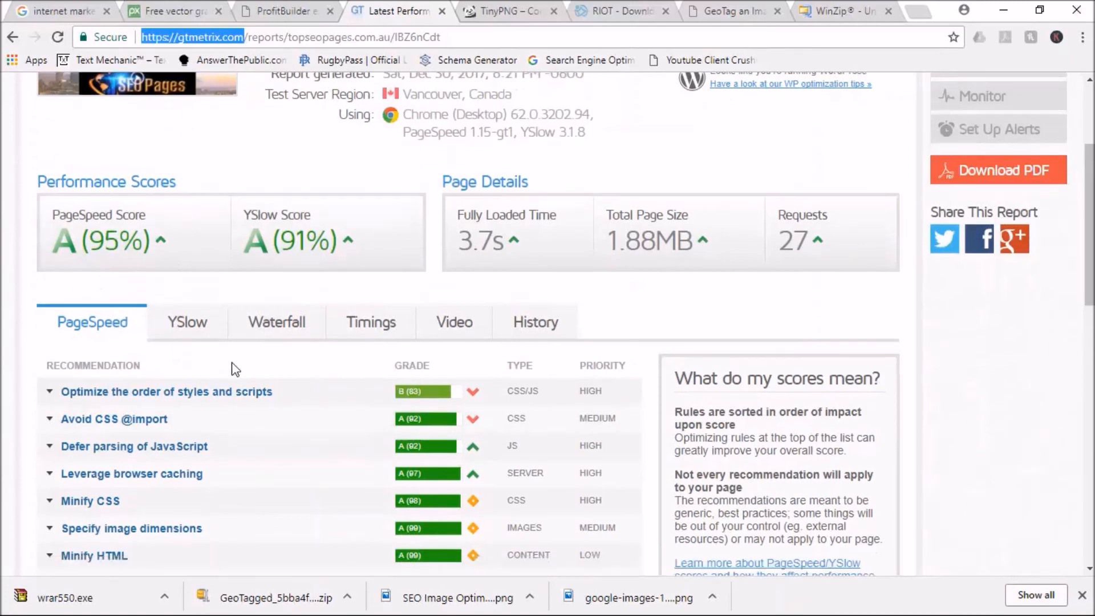
{"action": "scroll", "scroll_direction": "down", "scroll_amount": 3}
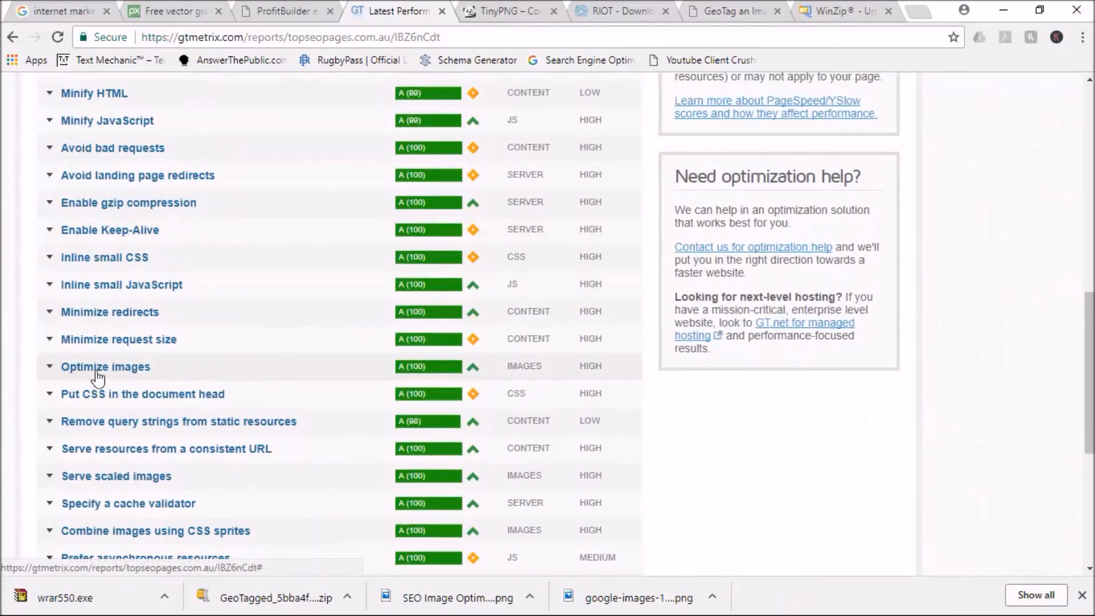
{"action": "left_click", "coordinate": [105, 366]}
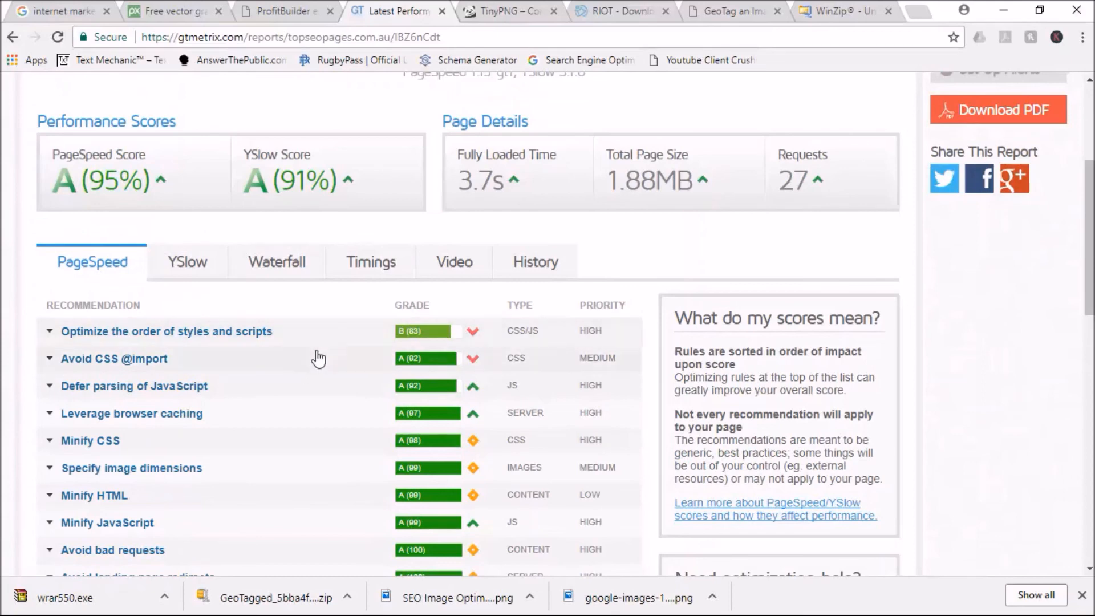
{"action": "mouse_move", "coordinate": [225, 430]}
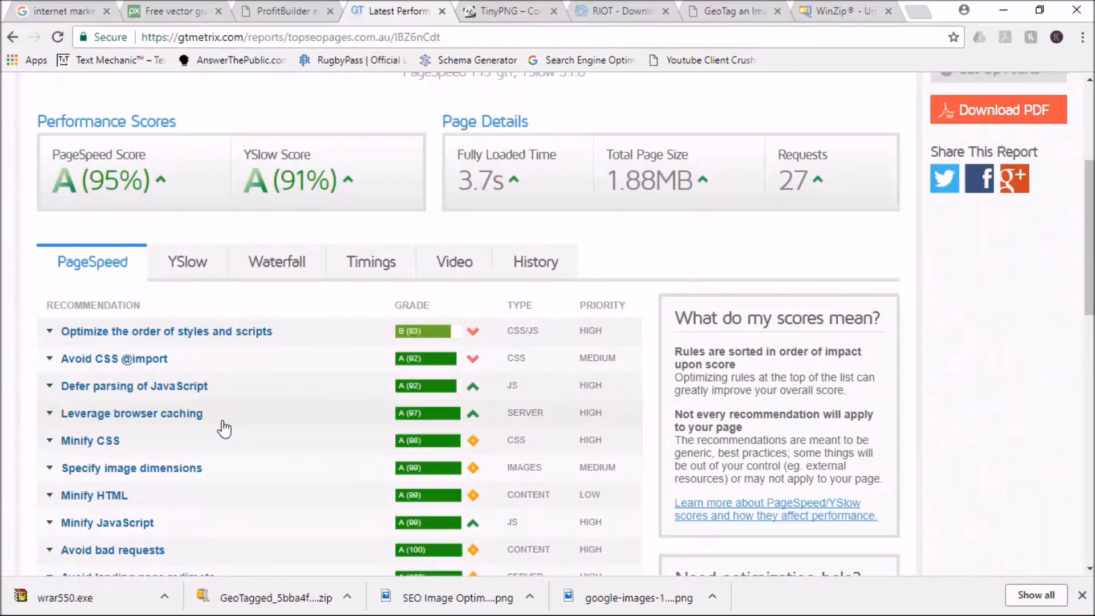
{"action": "mouse_move", "coordinate": [331, 422]}
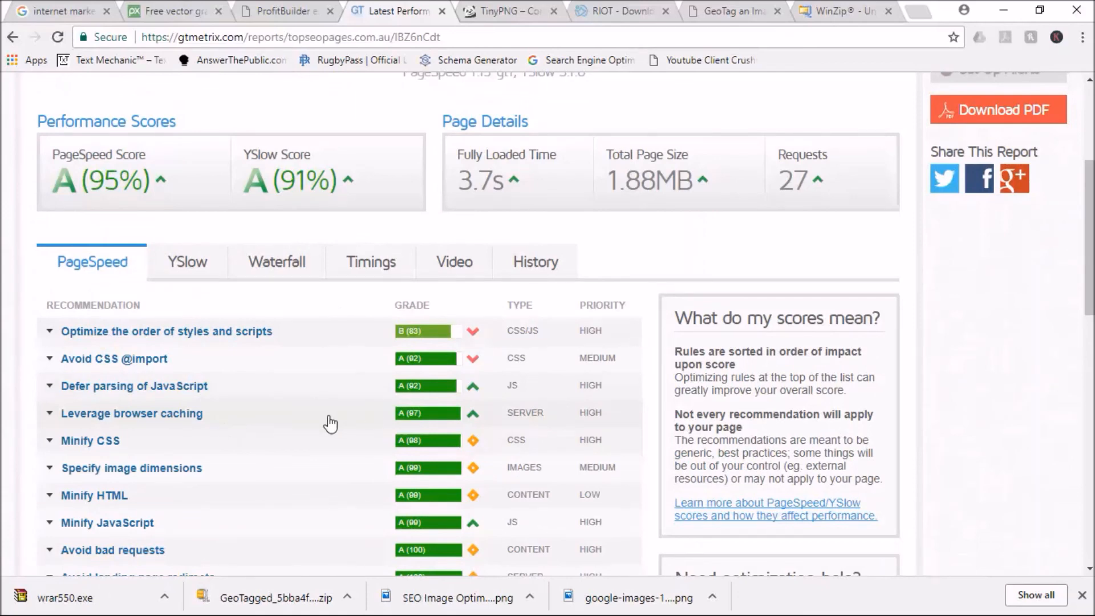
{"action": "scroll", "scroll_direction": "down", "scroll_amount": 3}
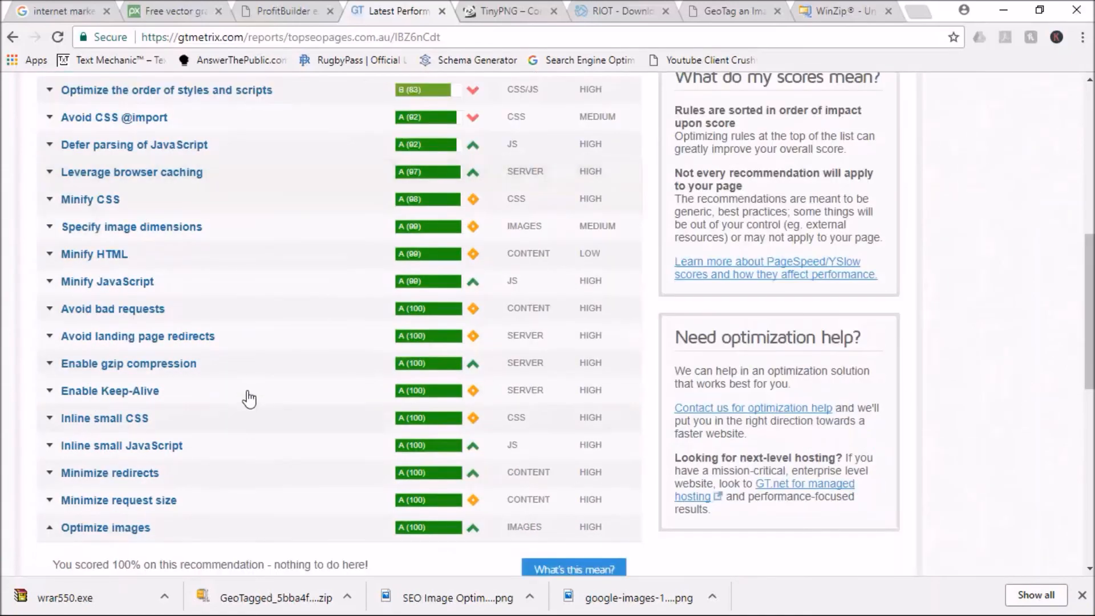
{"action": "scroll", "scroll_direction": "up", "scroll_amount": 3}
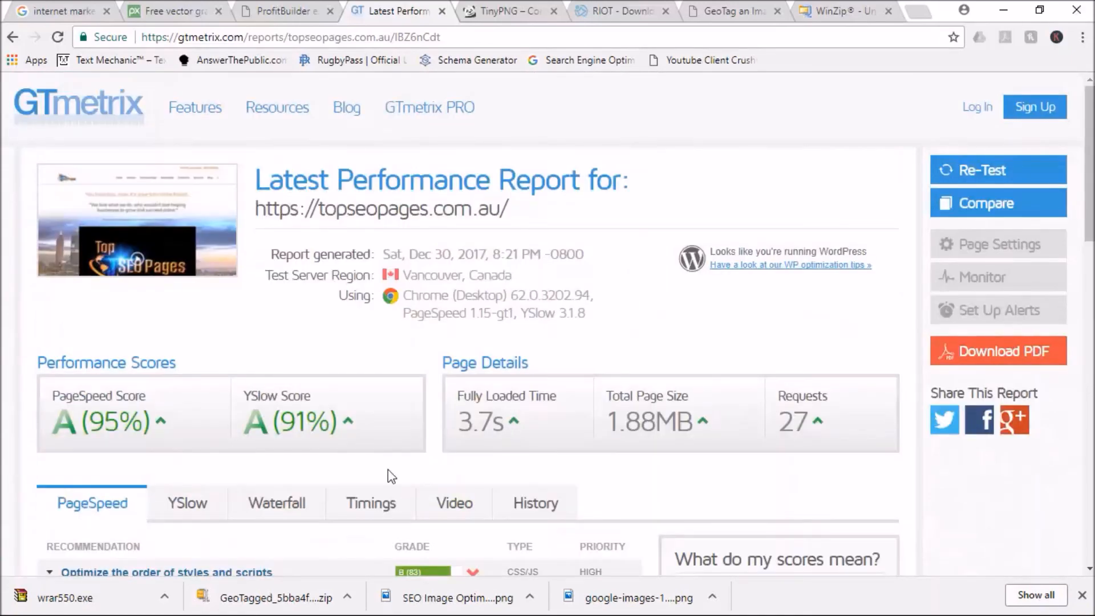
{"action": "scroll", "scroll_direction": "down", "scroll_amount": 3}
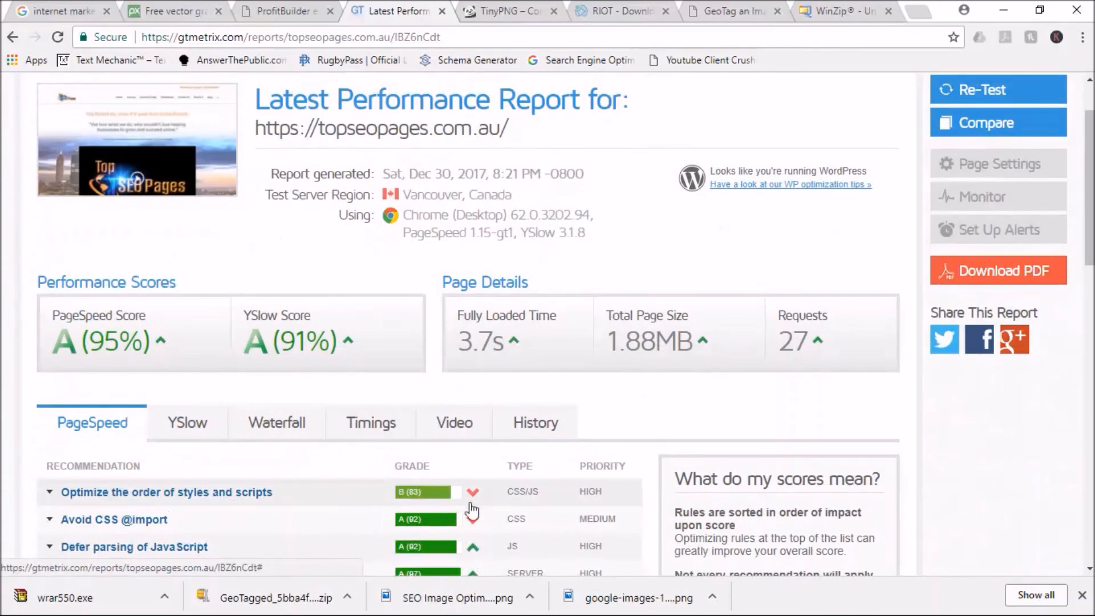